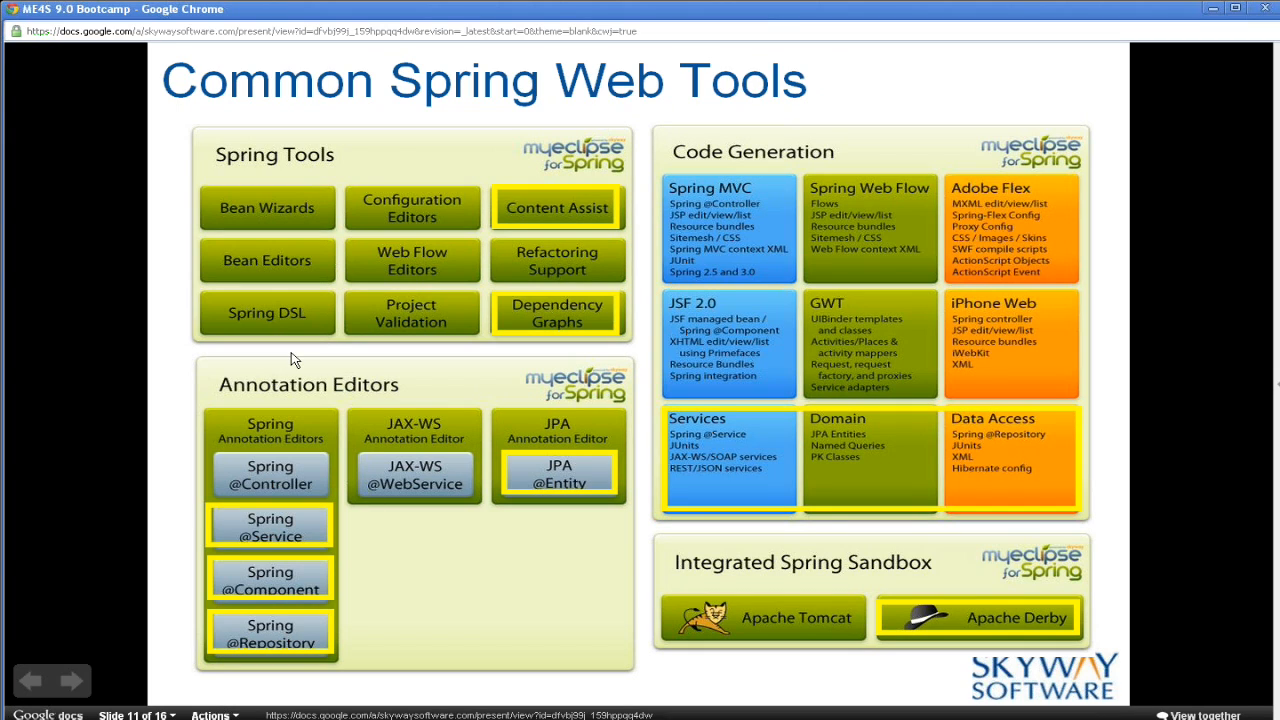
mouse_move(288, 368)
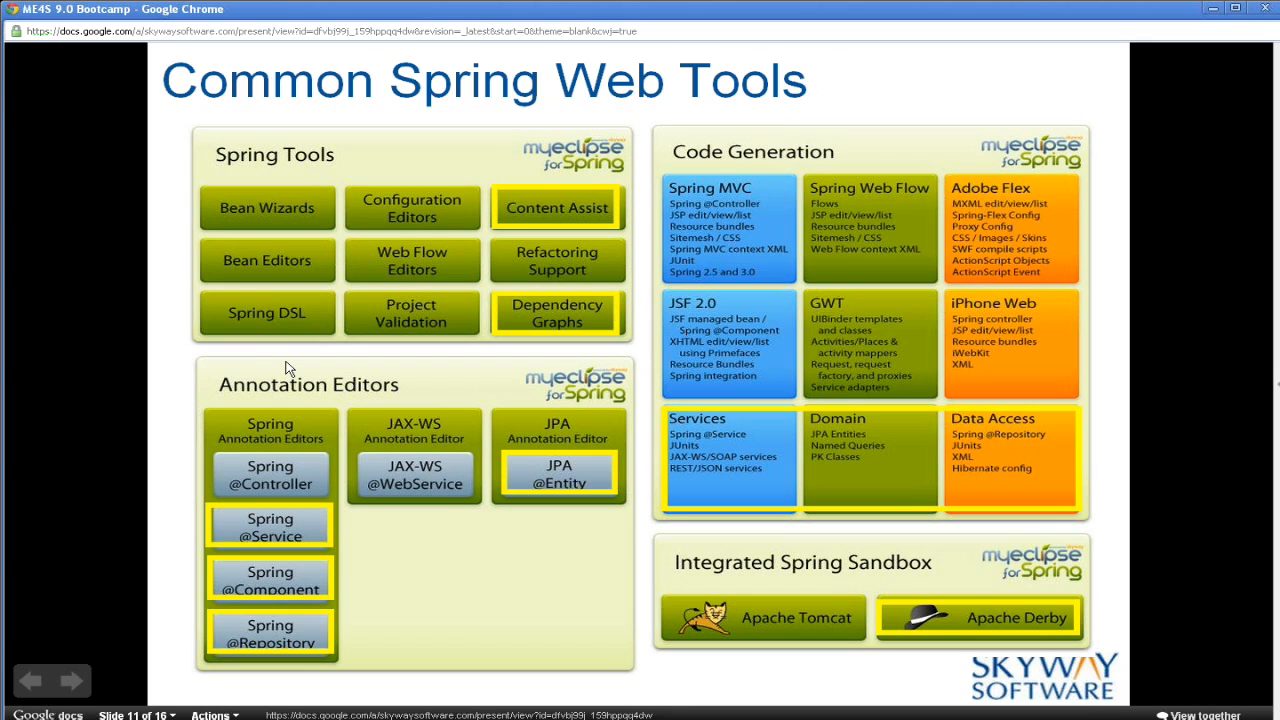
mouse_move(516, 548)
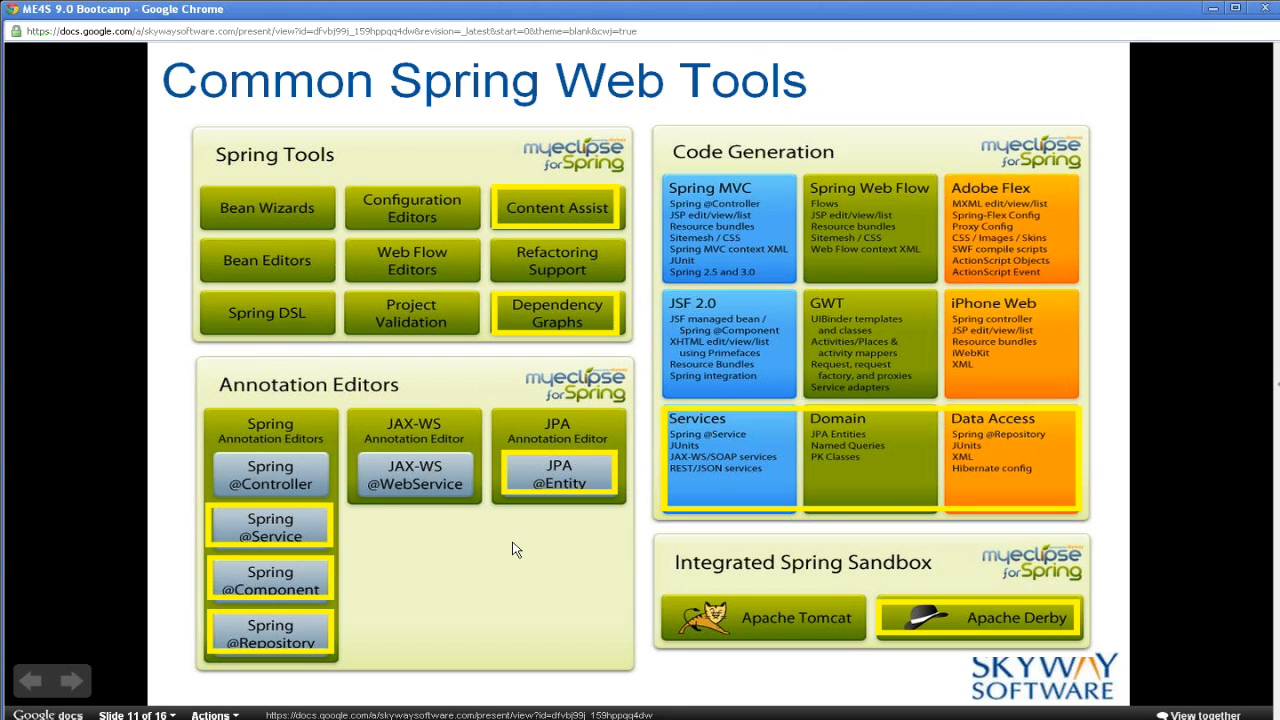
mouse_move(330, 312)
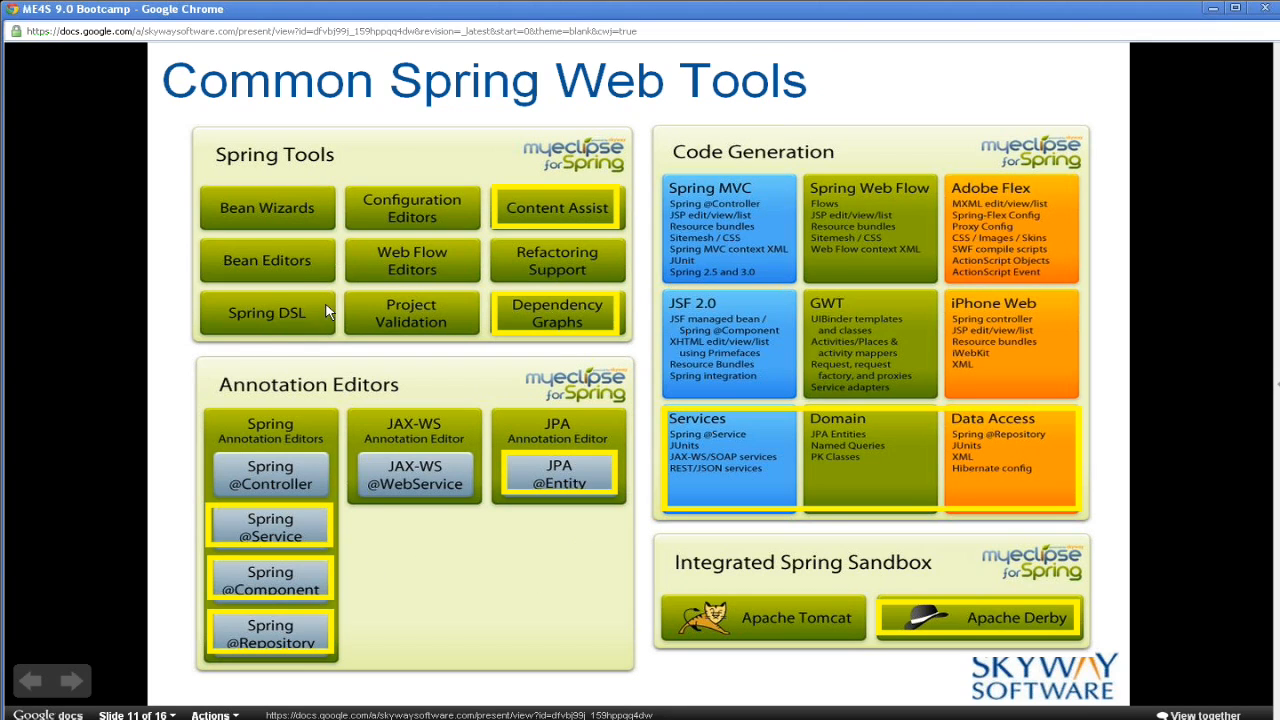
mouse_move(168, 384)
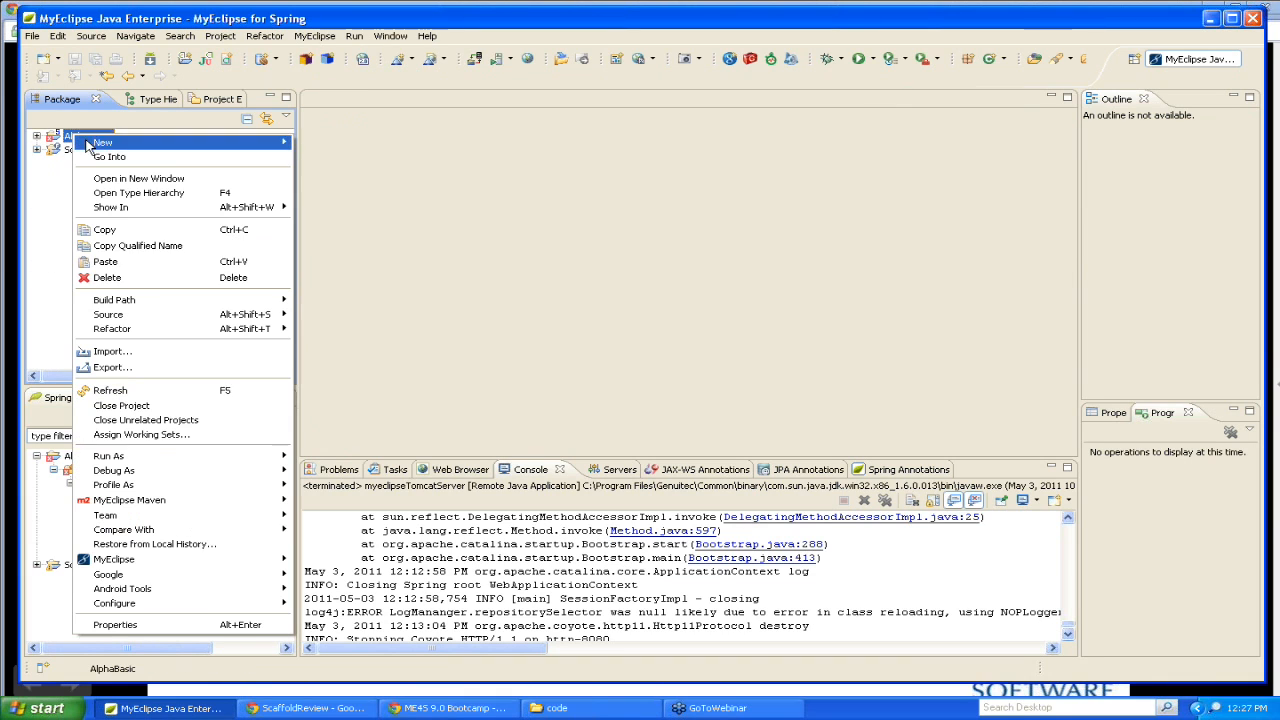
mouse_move(140, 328)
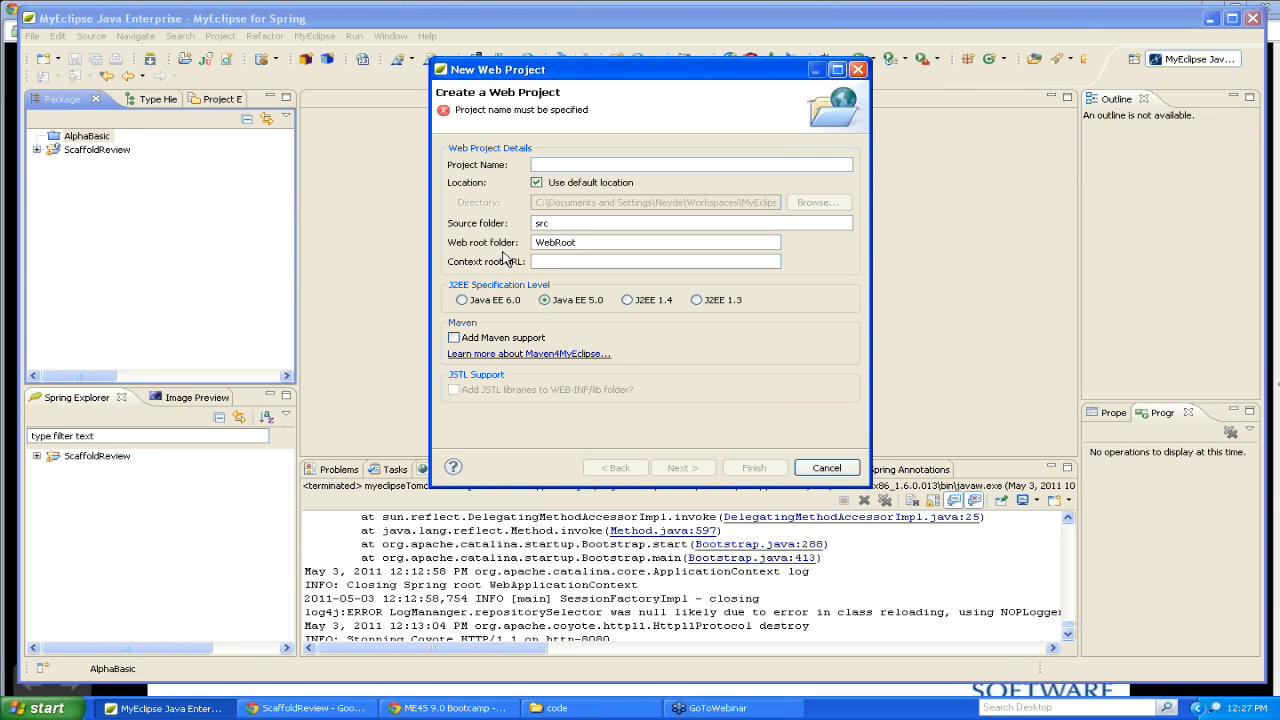
Name the new web project BetaSpringWeb, finish it and accept the project-specific compliance level.
type("BetaSpringWeb")
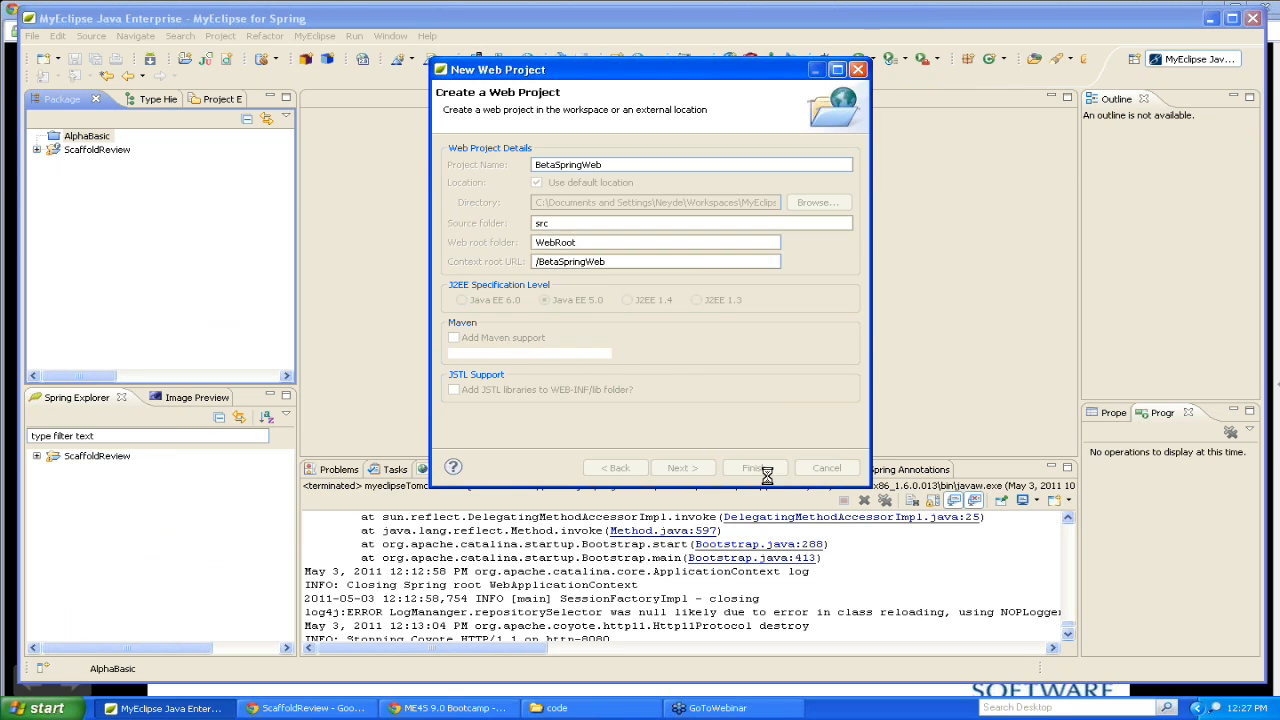
left_click(752, 468)
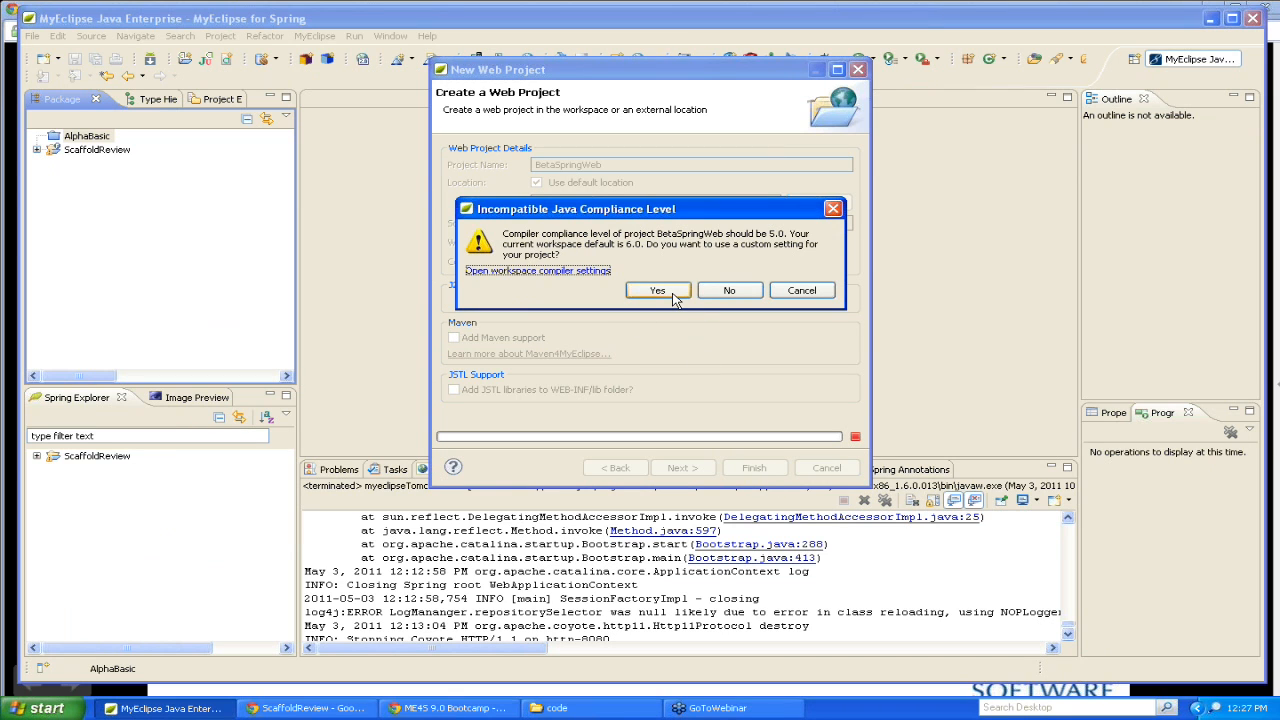
left_click(656, 290)
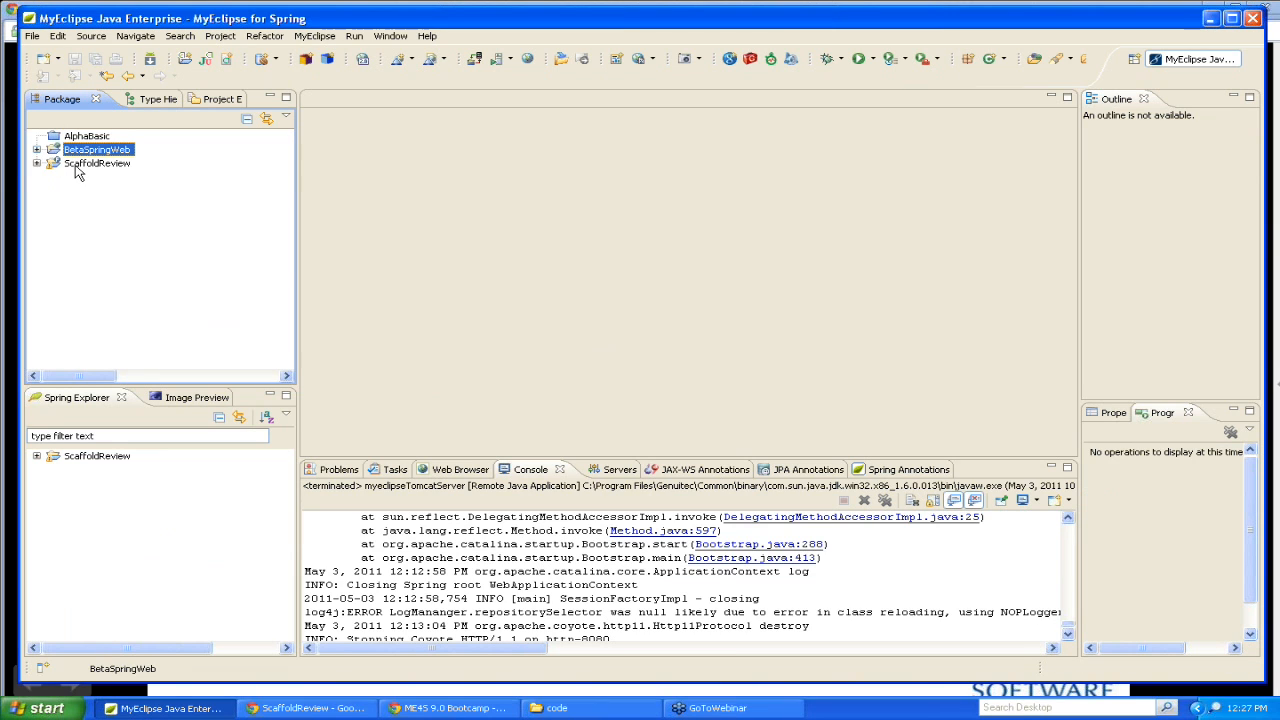
mouse_move(90, 160)
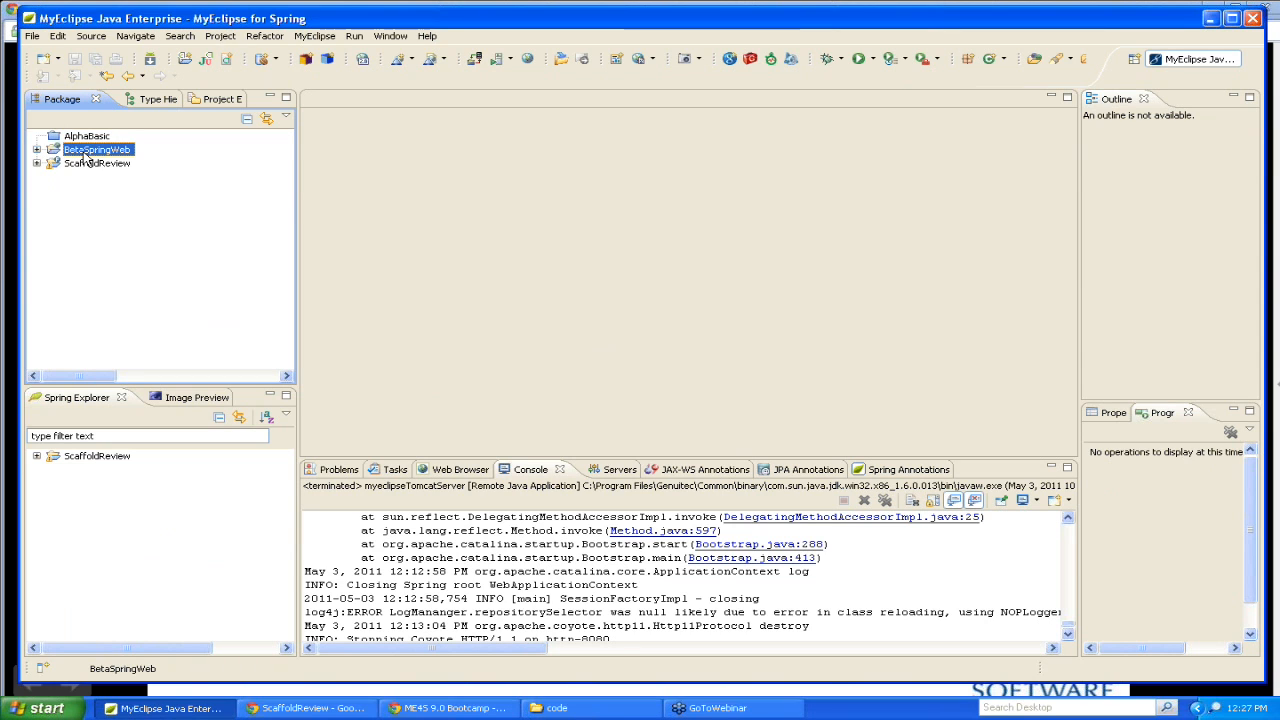
Expand BetaSpringWeb and bring up its context actions for Add Spring Runtime Dependencies.
left_click(36, 148)
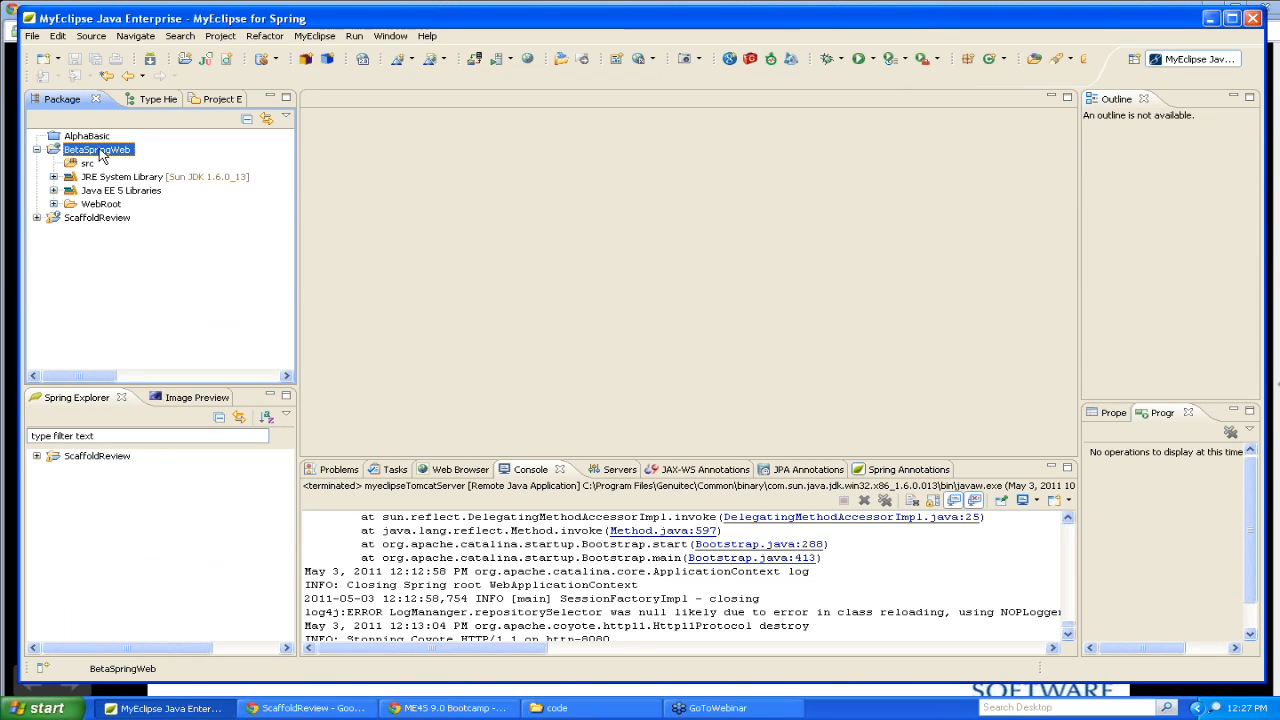
right_click(96, 148)
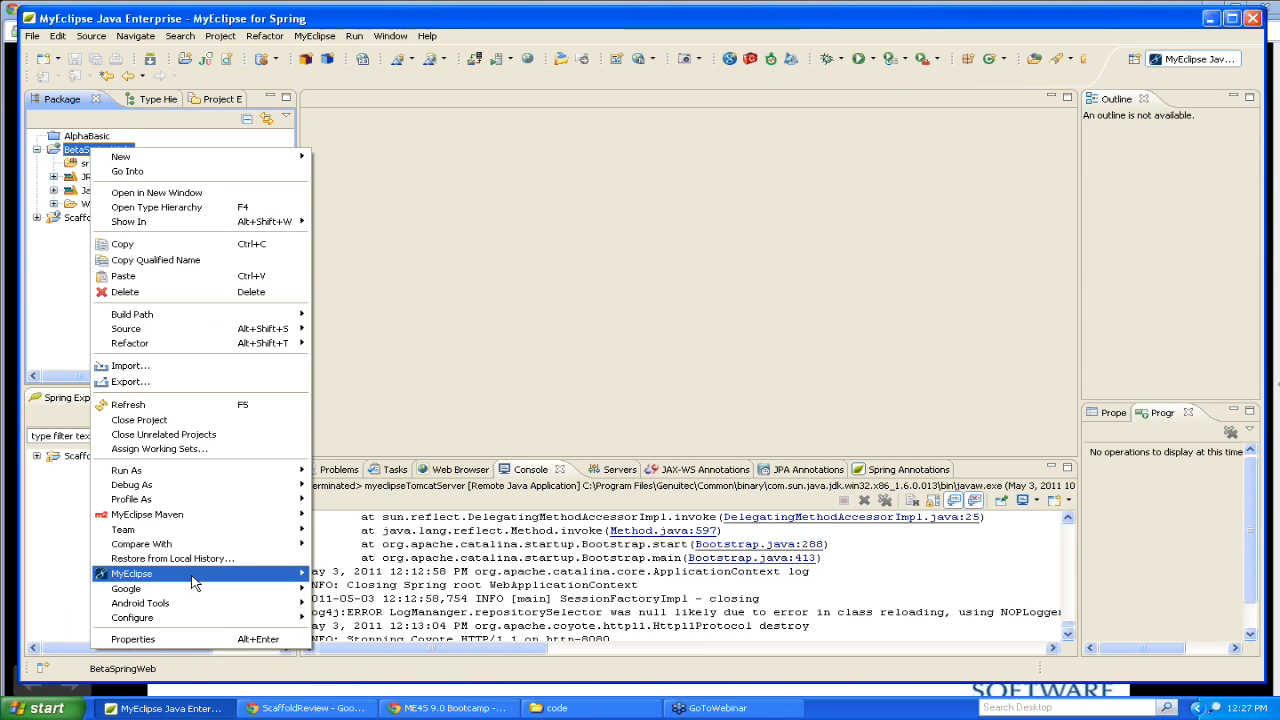
mouse_move(132, 572)
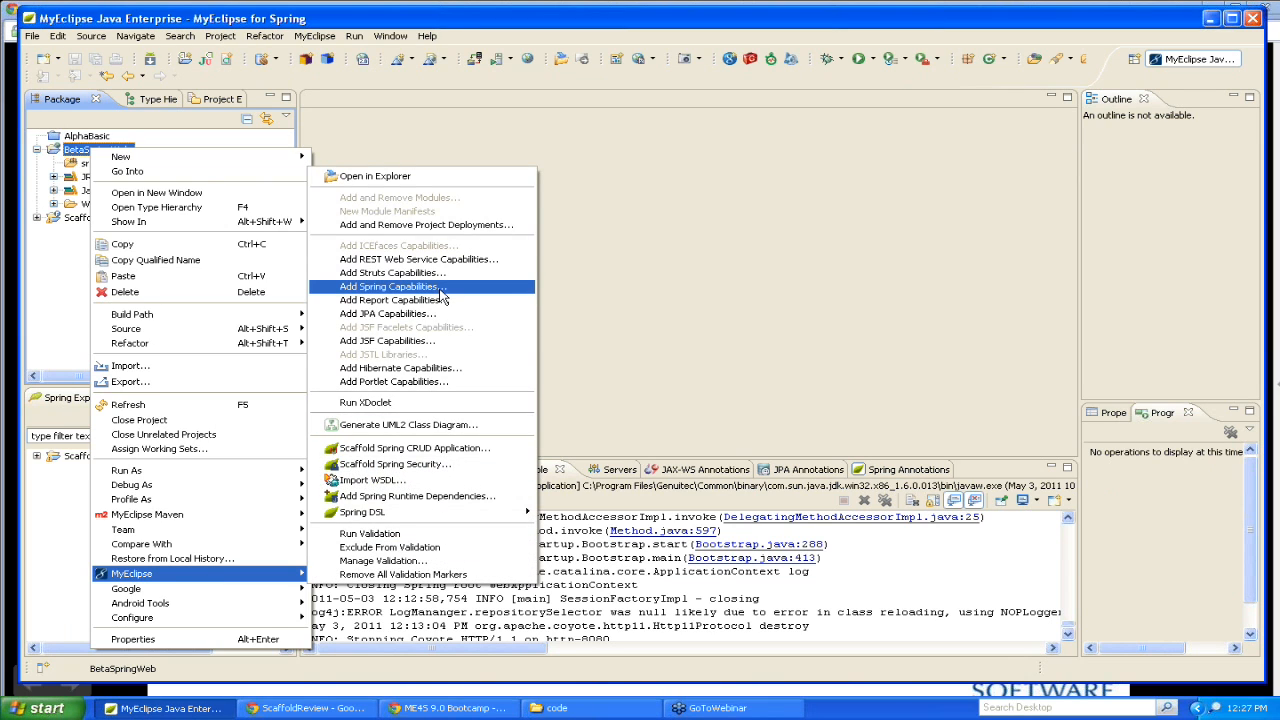
mouse_move(436, 292)
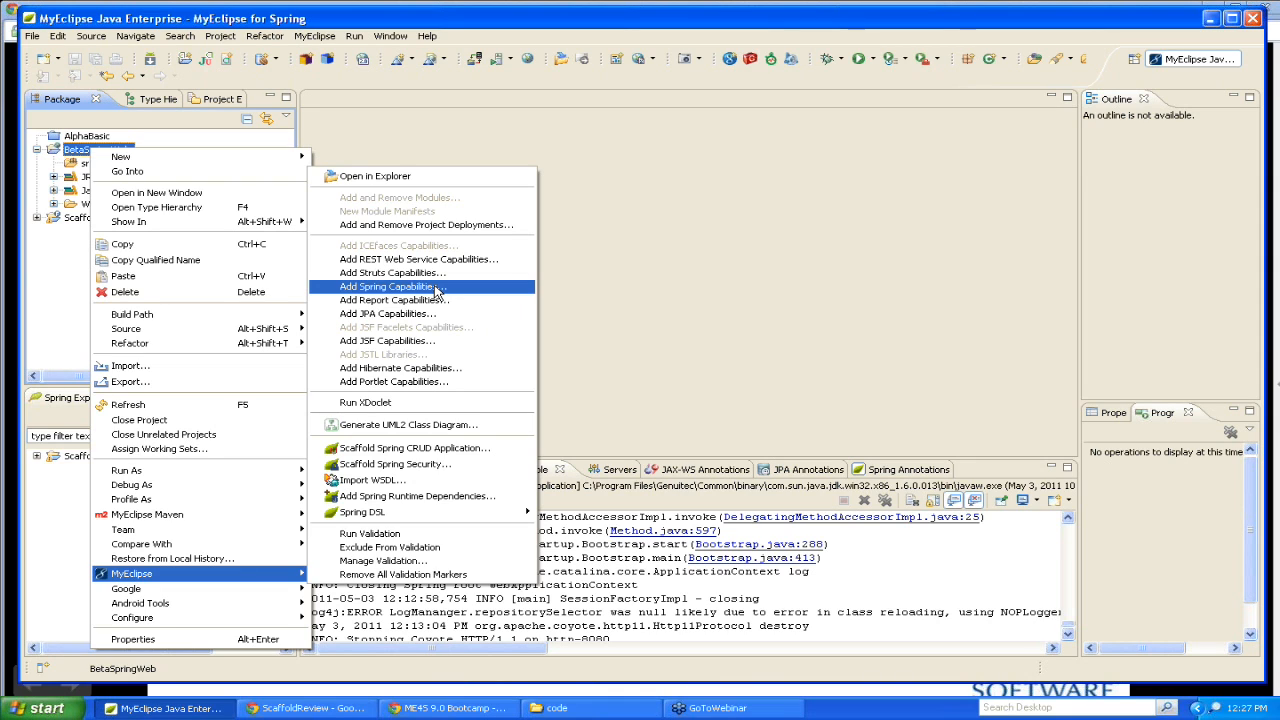
mouse_move(400, 312)
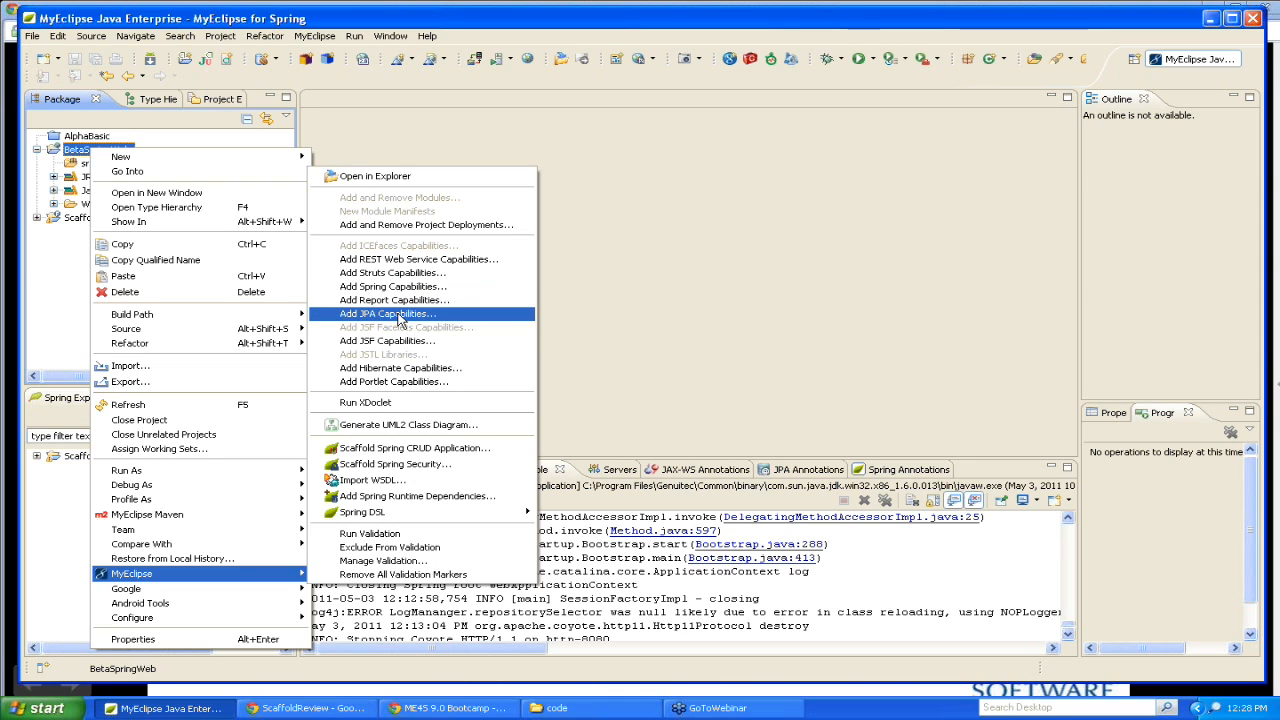
mouse_move(404, 328)
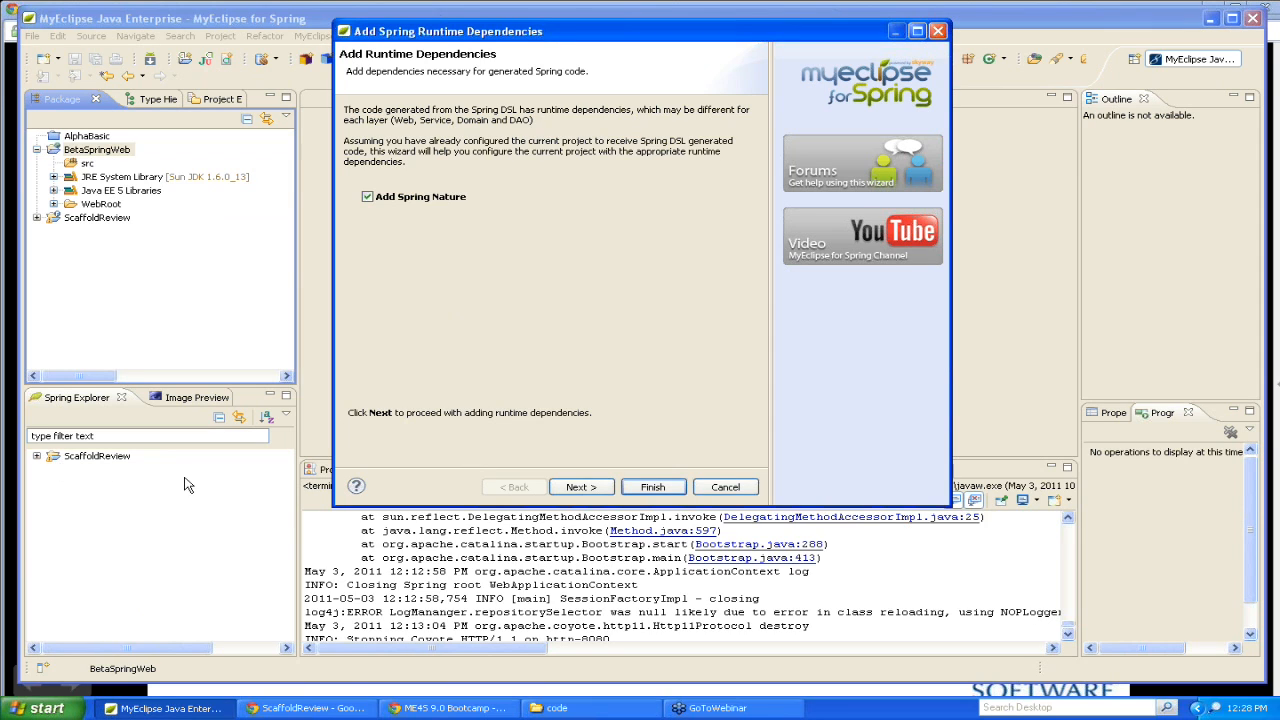
mouse_move(562, 444)
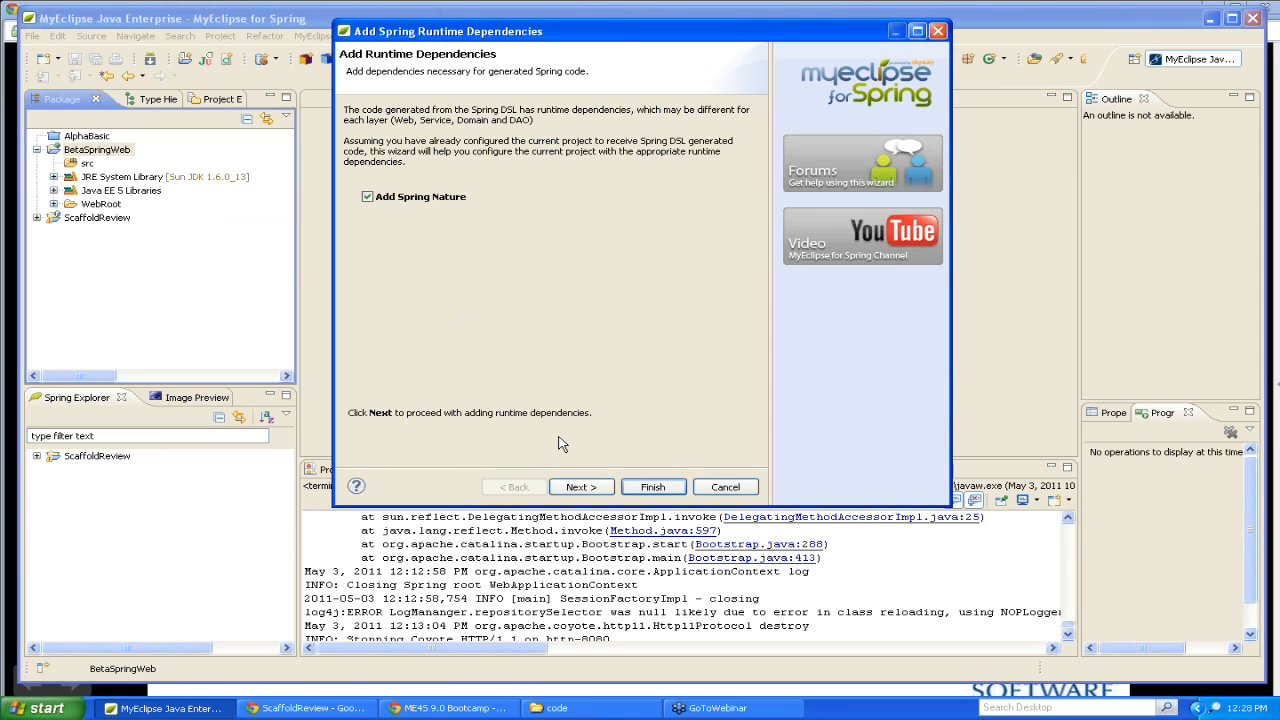
mouse_move(536, 444)
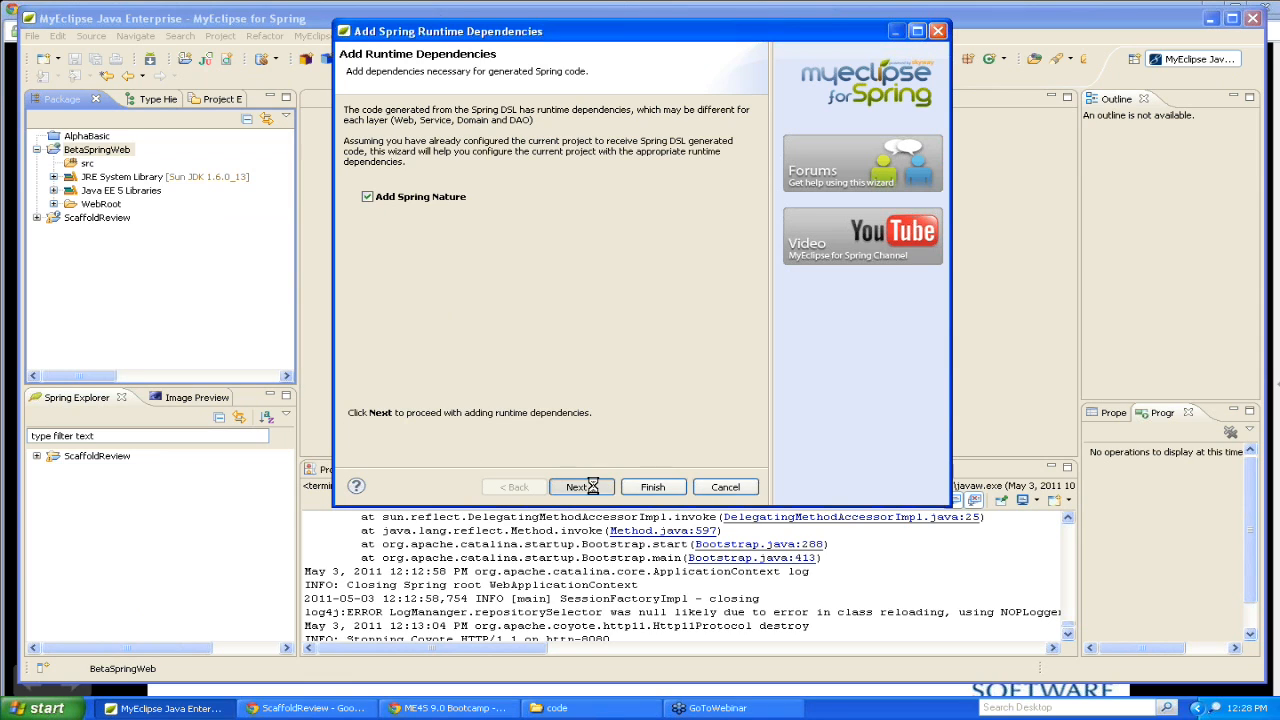
Review the Spring 3.0 runtime library list and advance to the install summary.
left_click(580, 486)
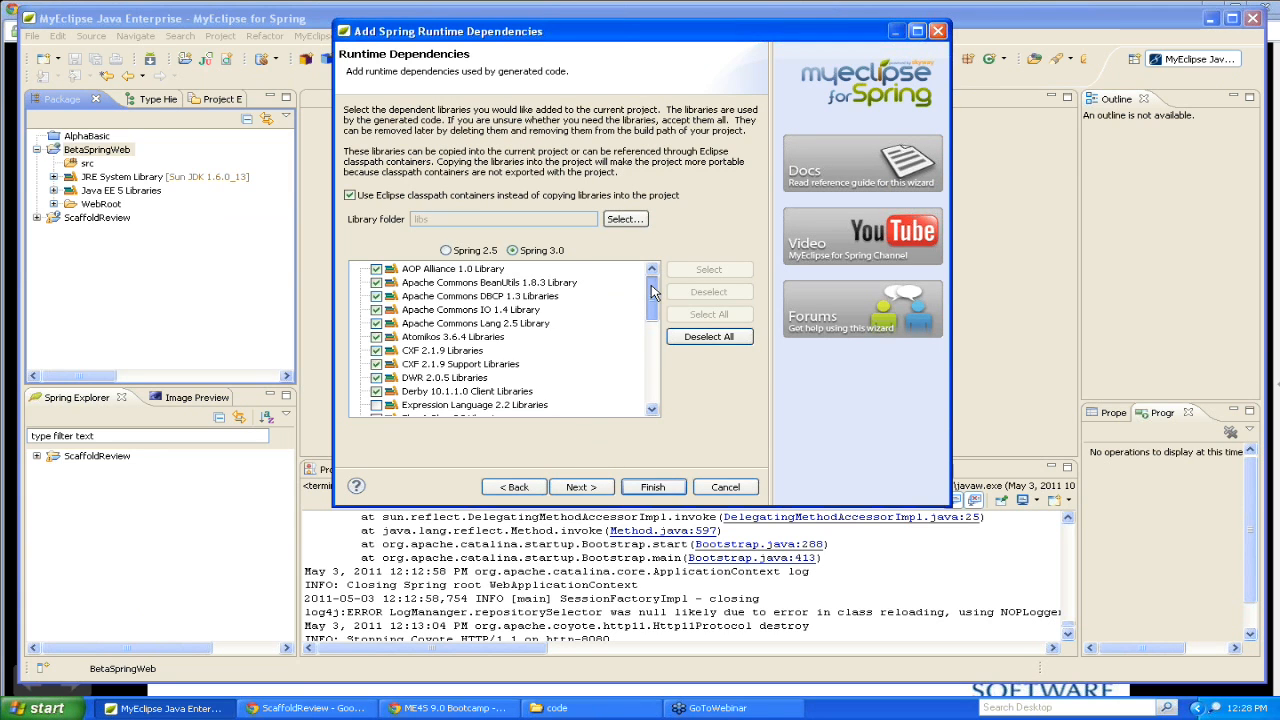
scroll("down", 3)
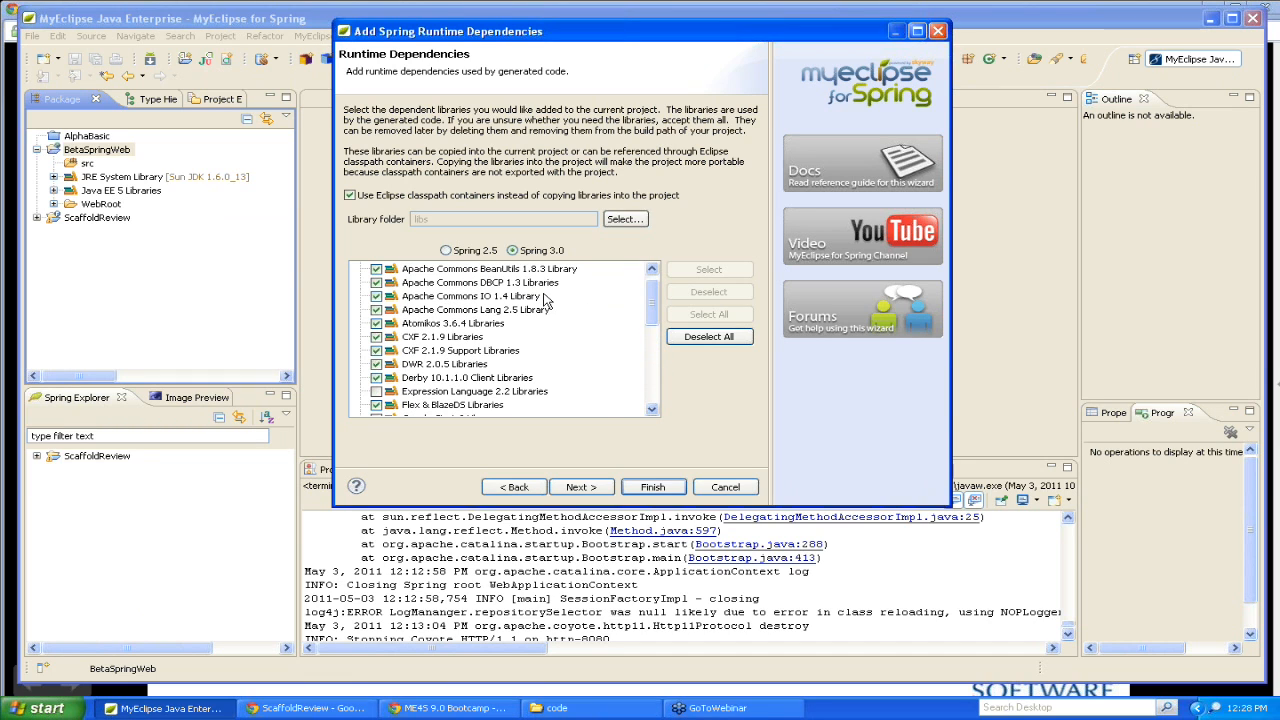
scroll("down", 3)
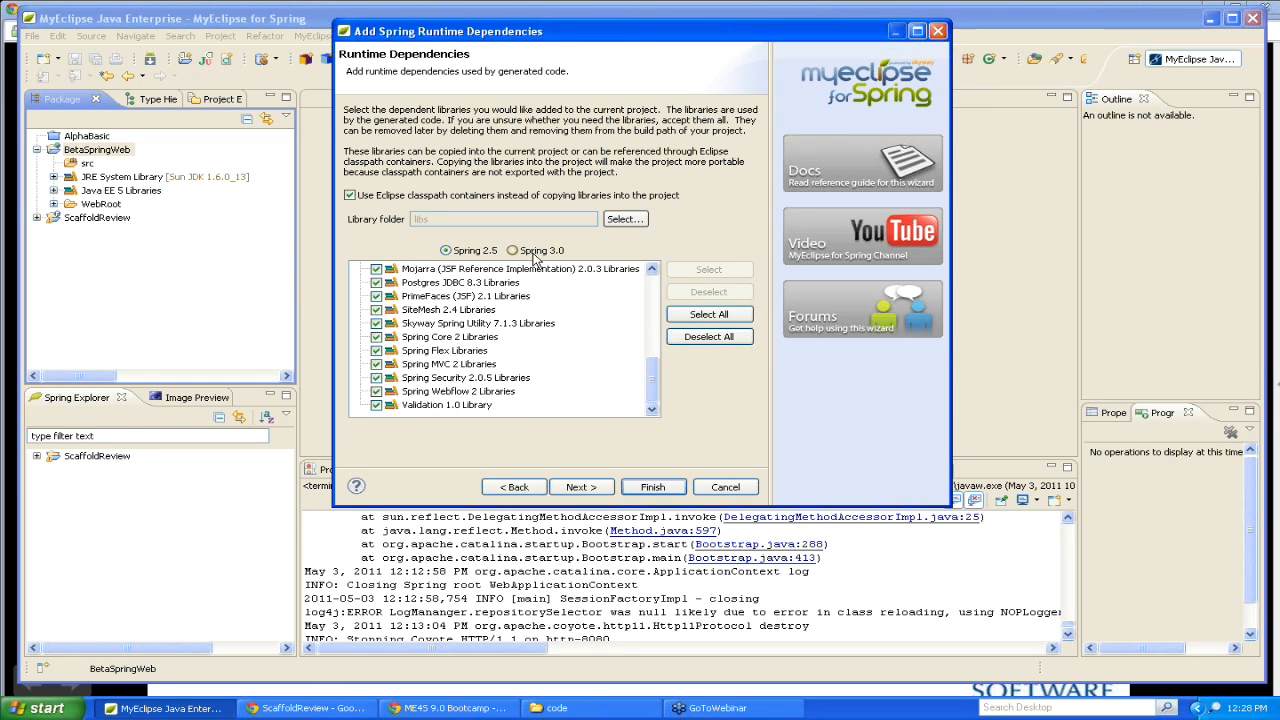
left_click(512, 250)
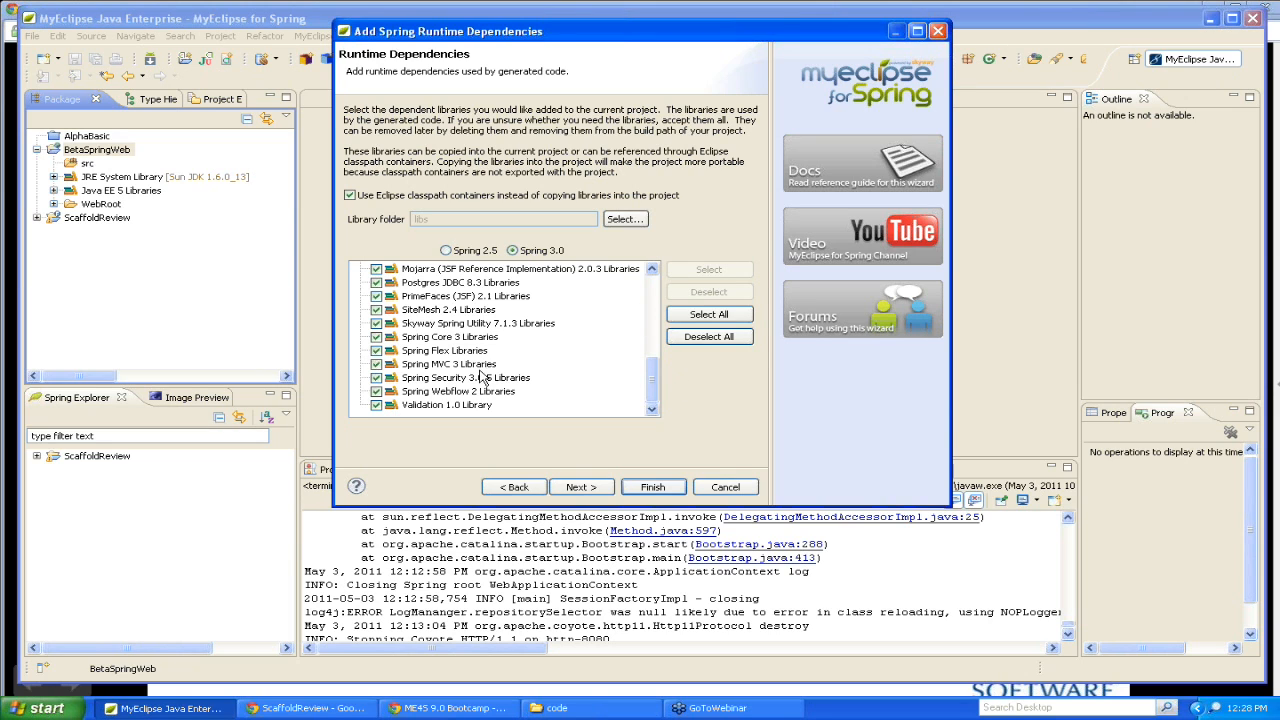
mouse_move(508, 280)
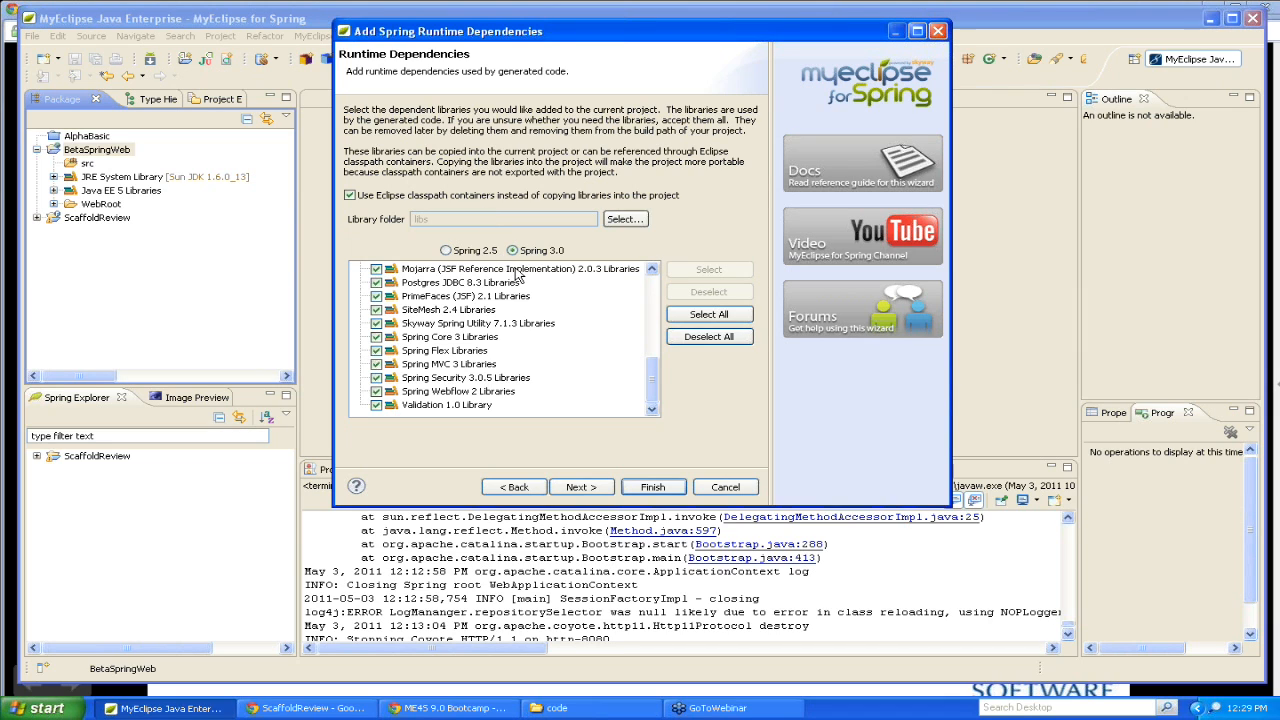
mouse_move(652, 448)
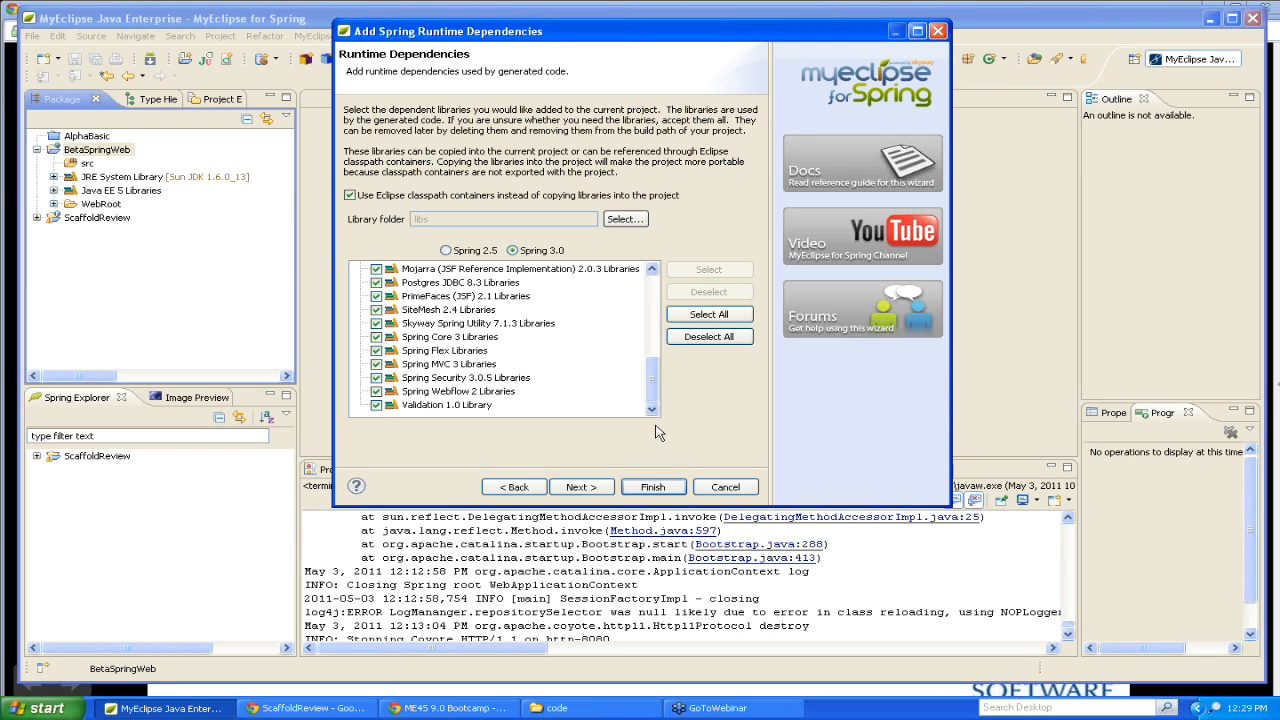
left_click(580, 488)
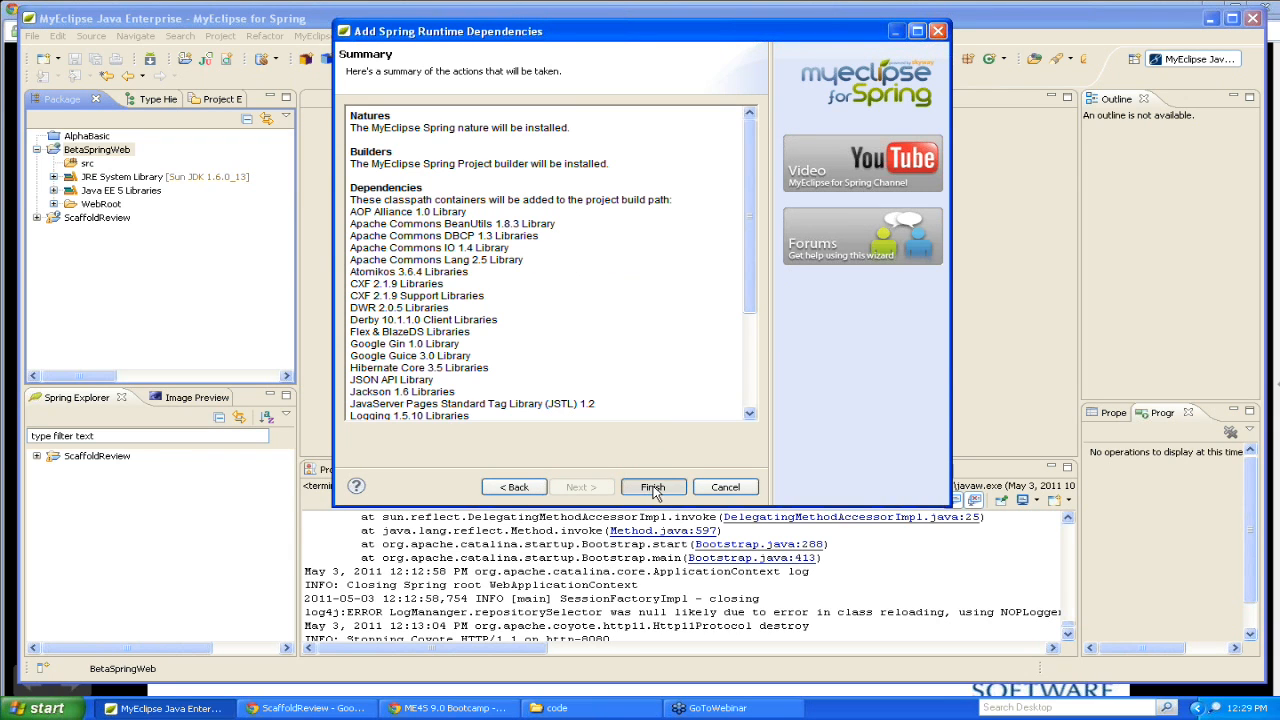
Install the Spring runtime dependencies and inspect the jars under Hibernate Core 3.5 Libraries.
left_click(652, 486)
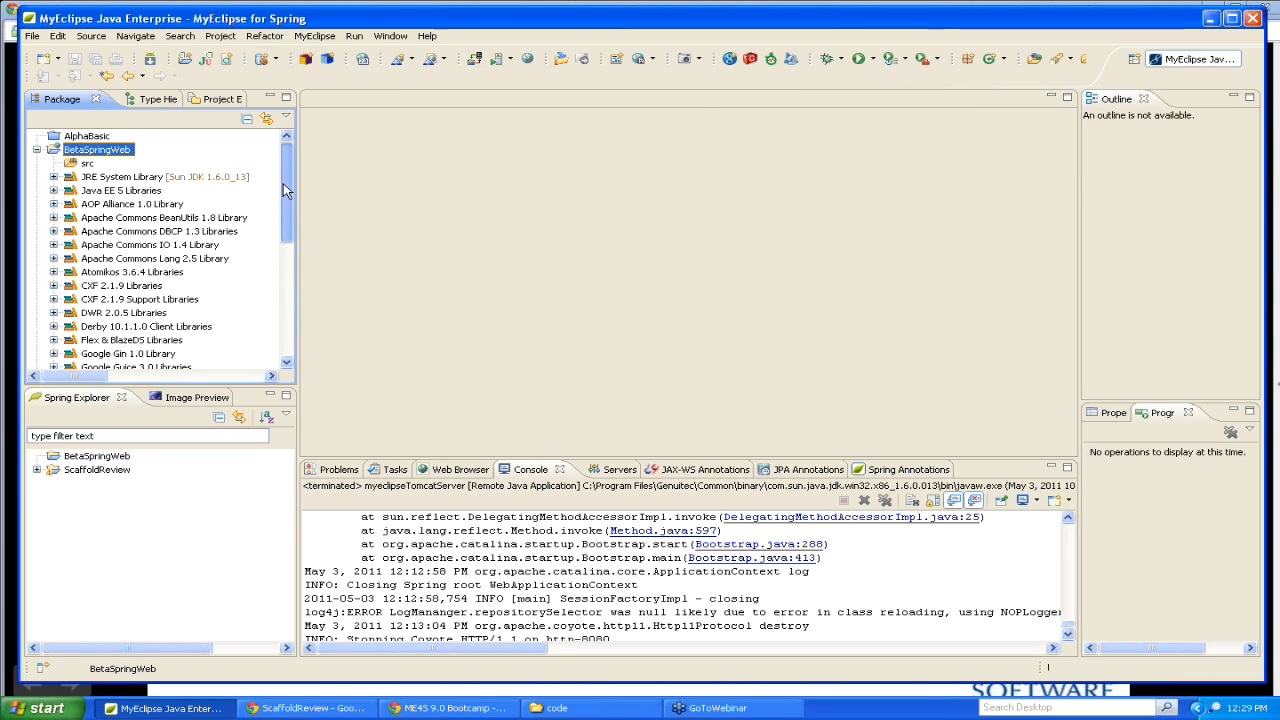
scroll("down", 3)
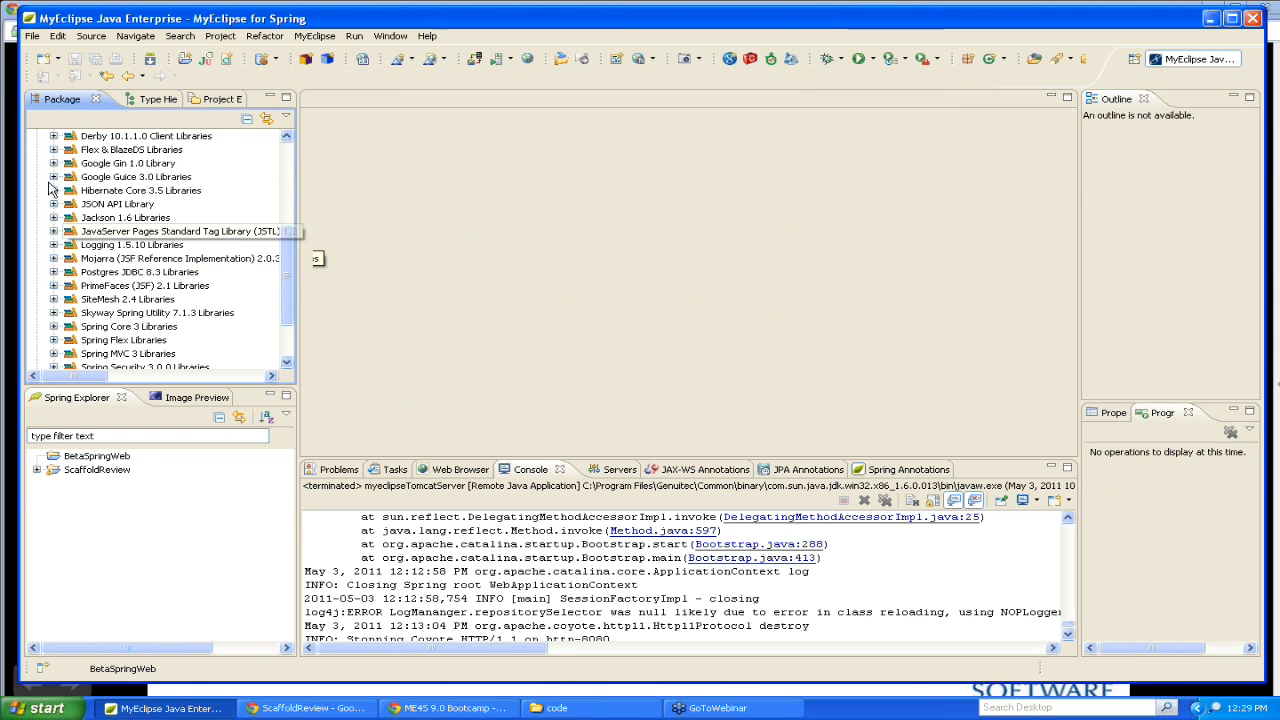
left_click(54, 190)
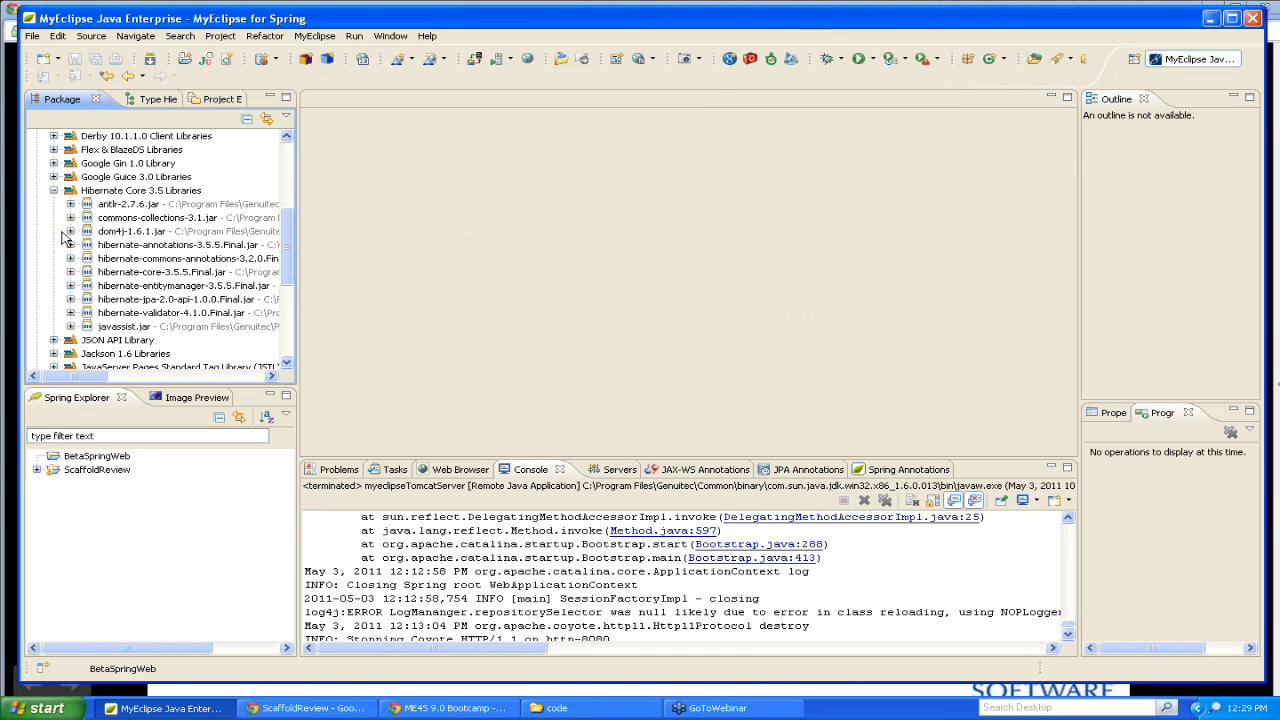
scroll("down", 3)
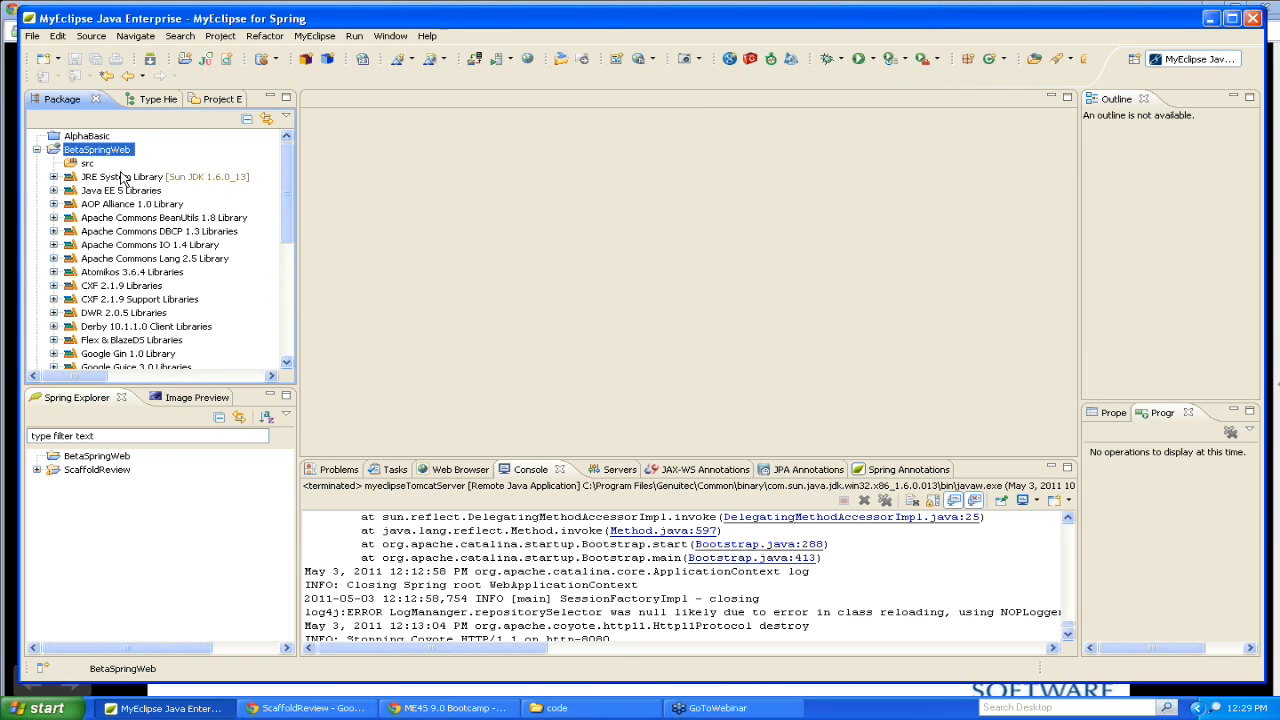
mouse_move(38, 176)
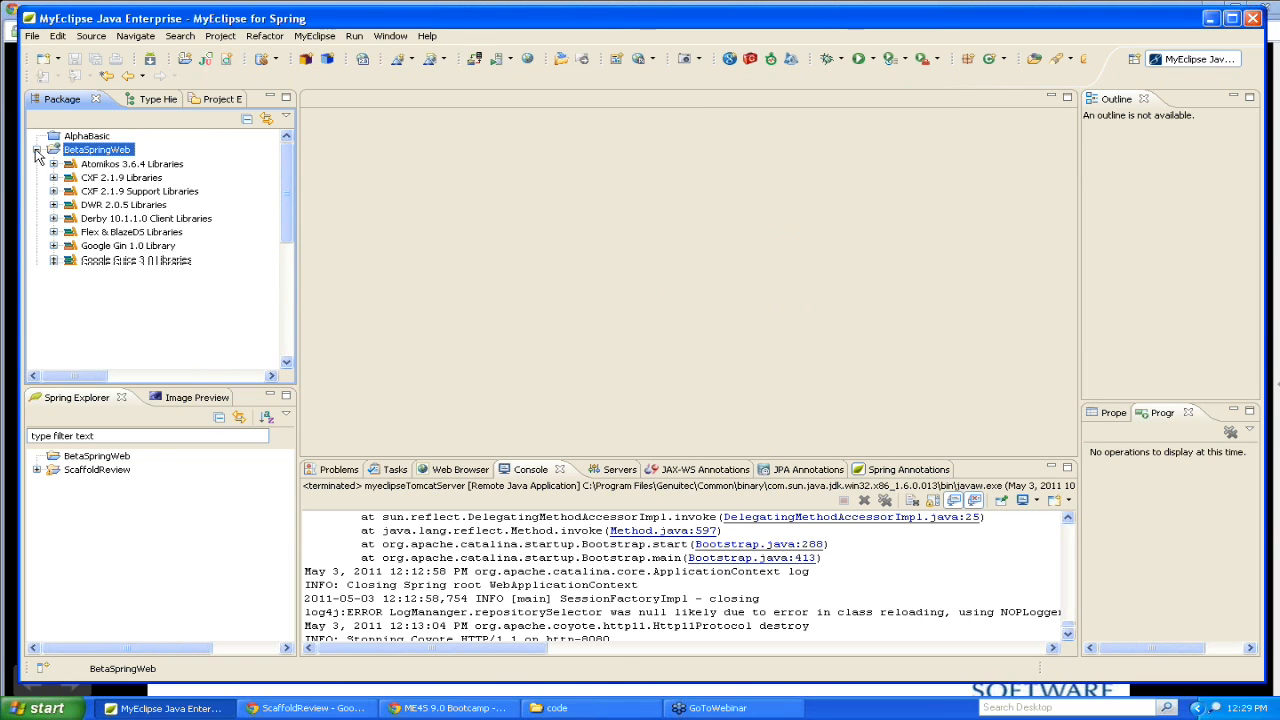
Create a Java Maven project named BetaSpringWebMaven via the New > Other wizard list.
right_click(96, 148)
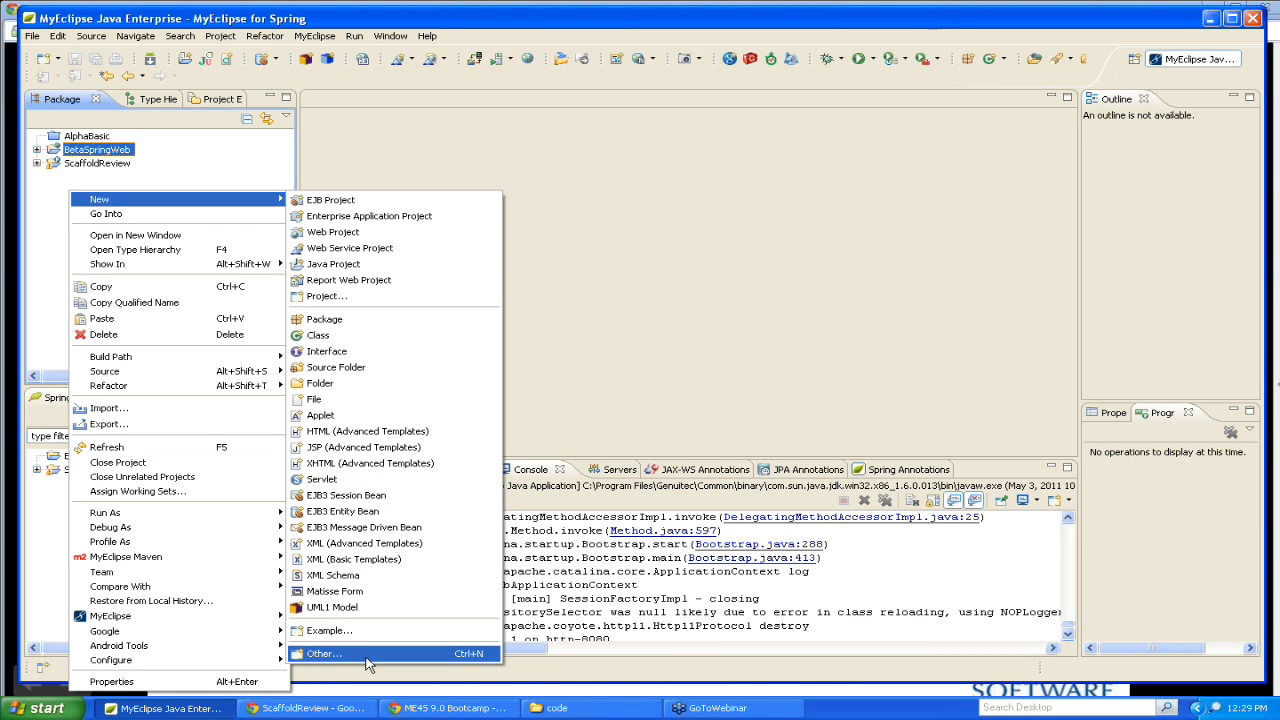
left_click(324, 652)
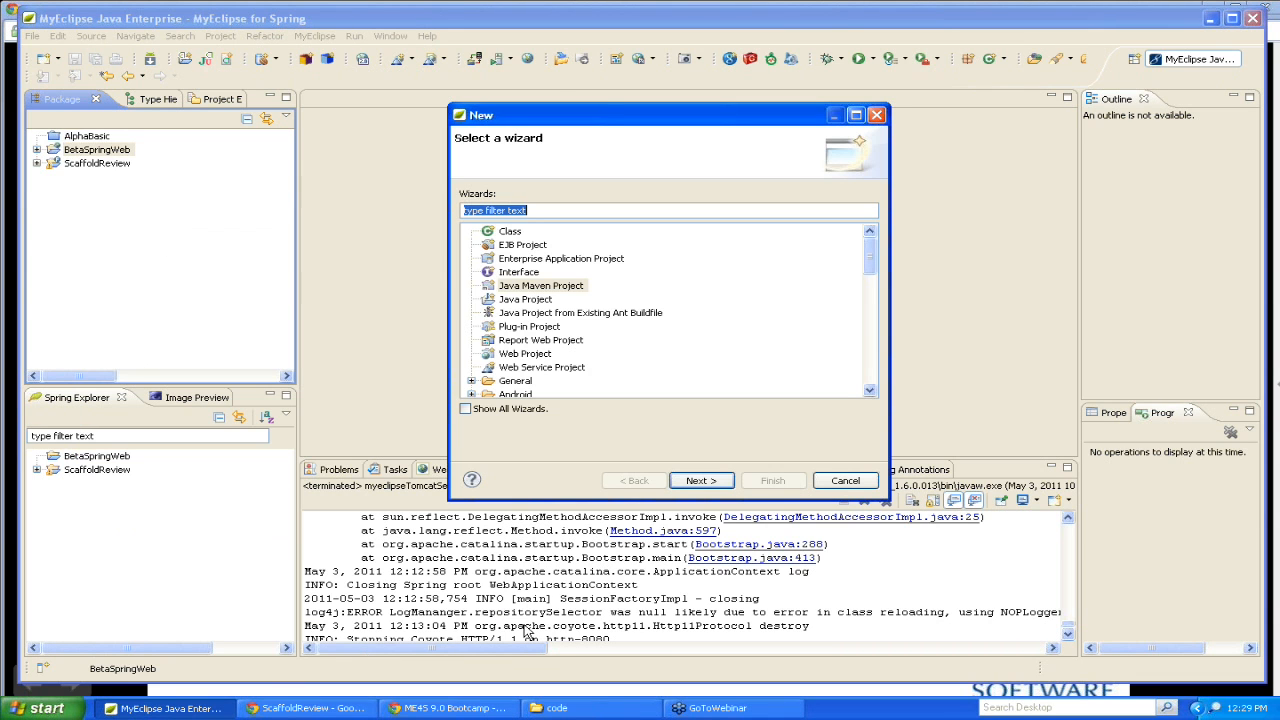
left_click(540, 284)
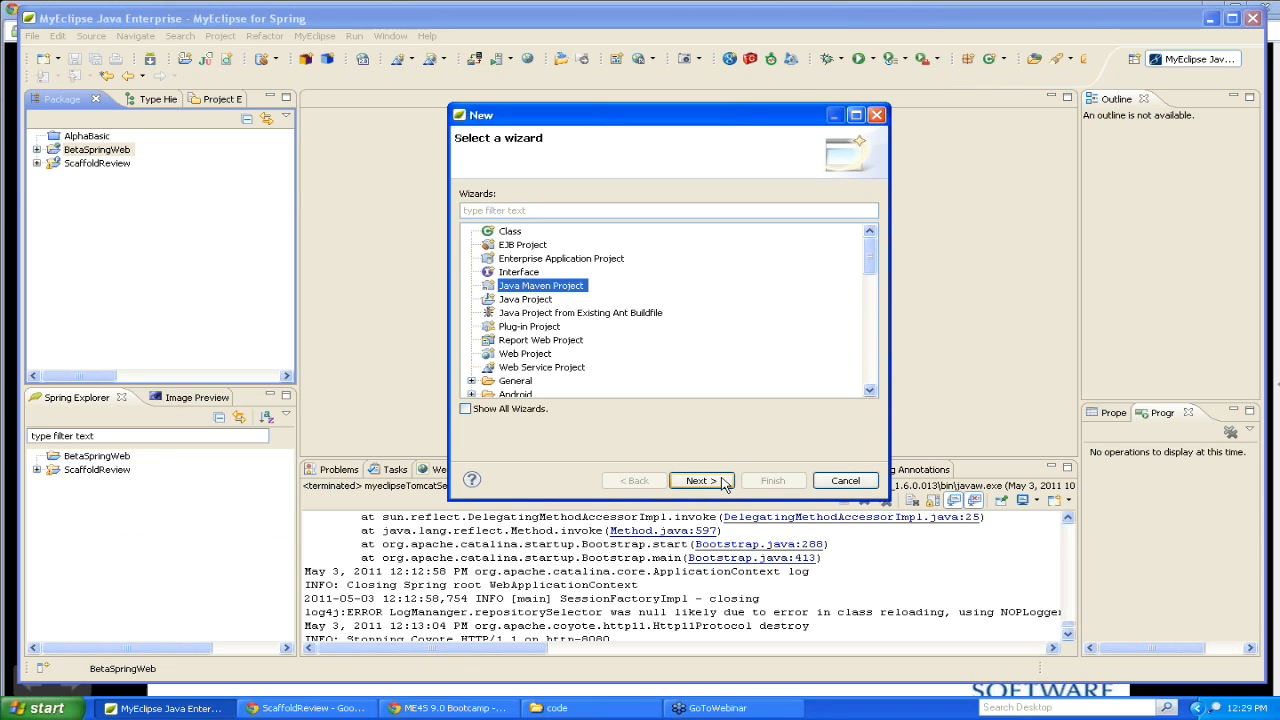
left_click(700, 480)
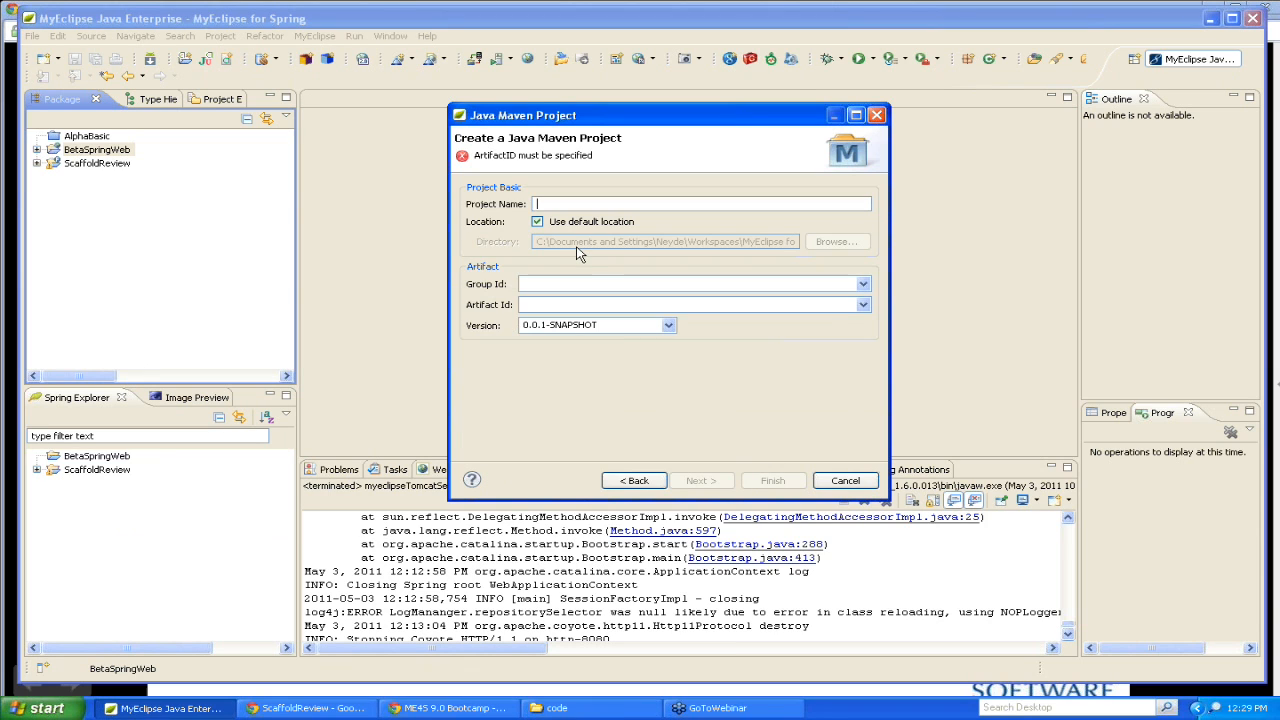
type("BetaSpringWebMaven")
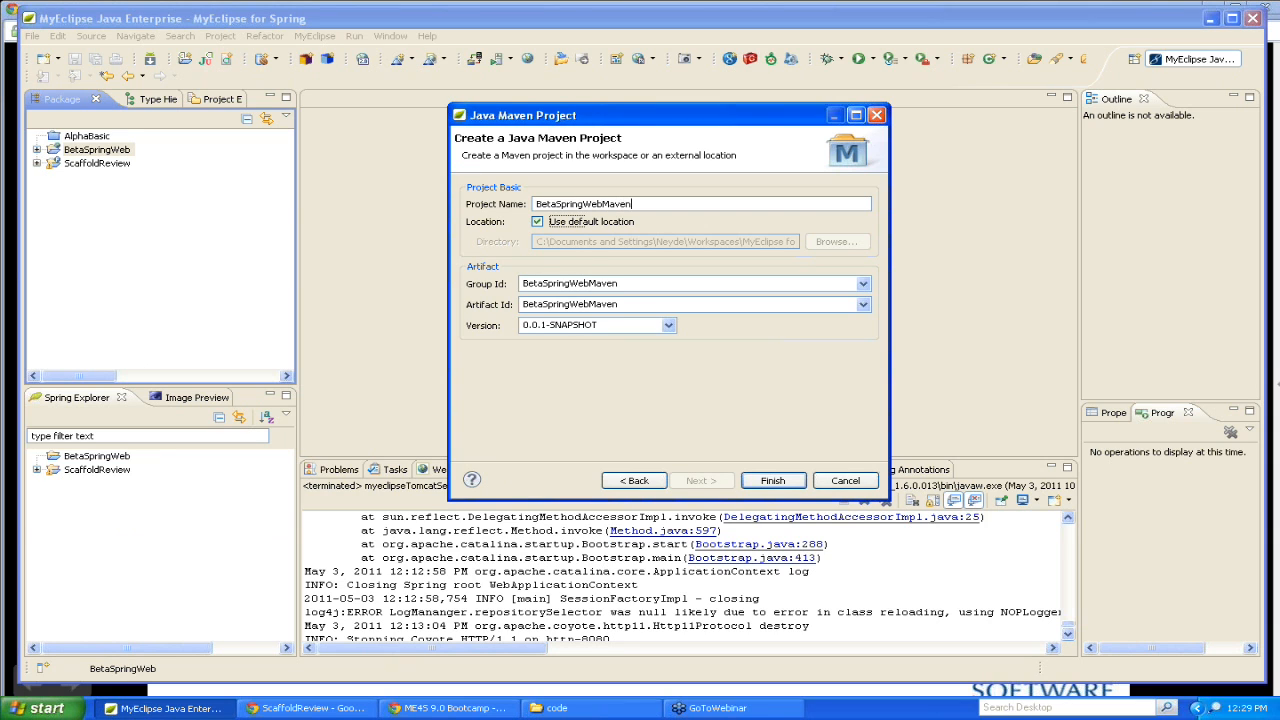
left_click(772, 480)
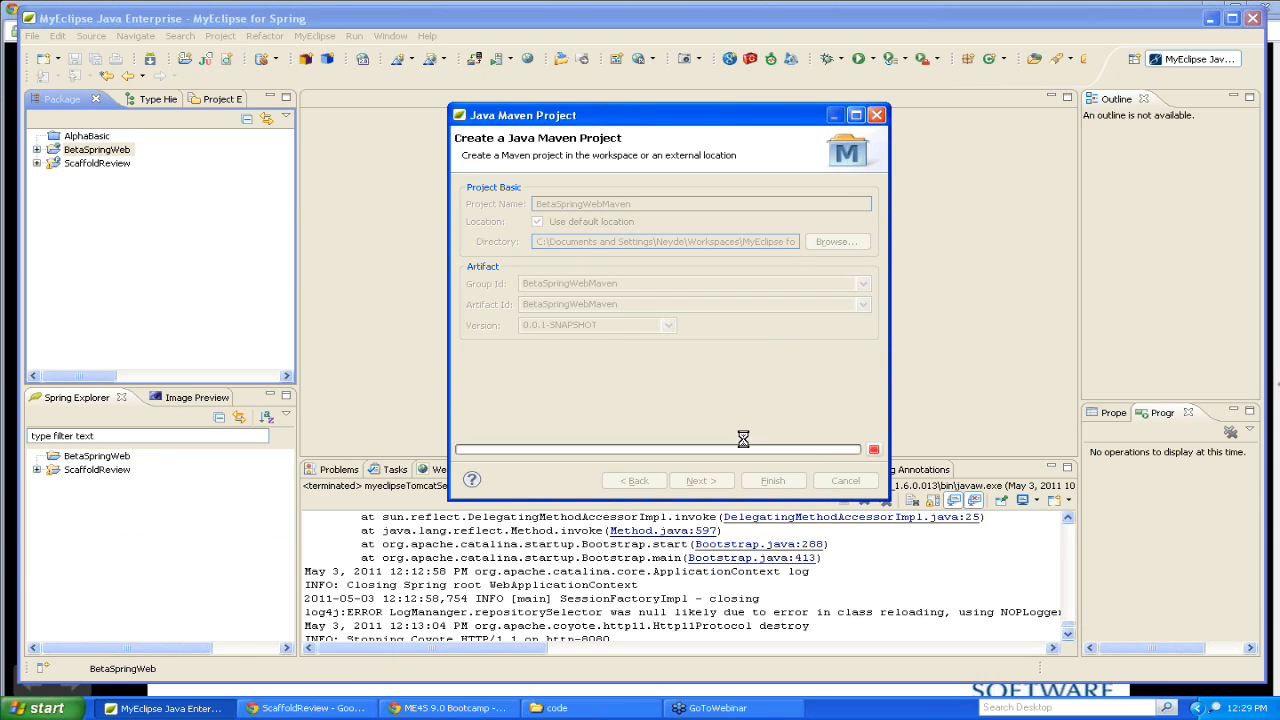
left_click(772, 480)
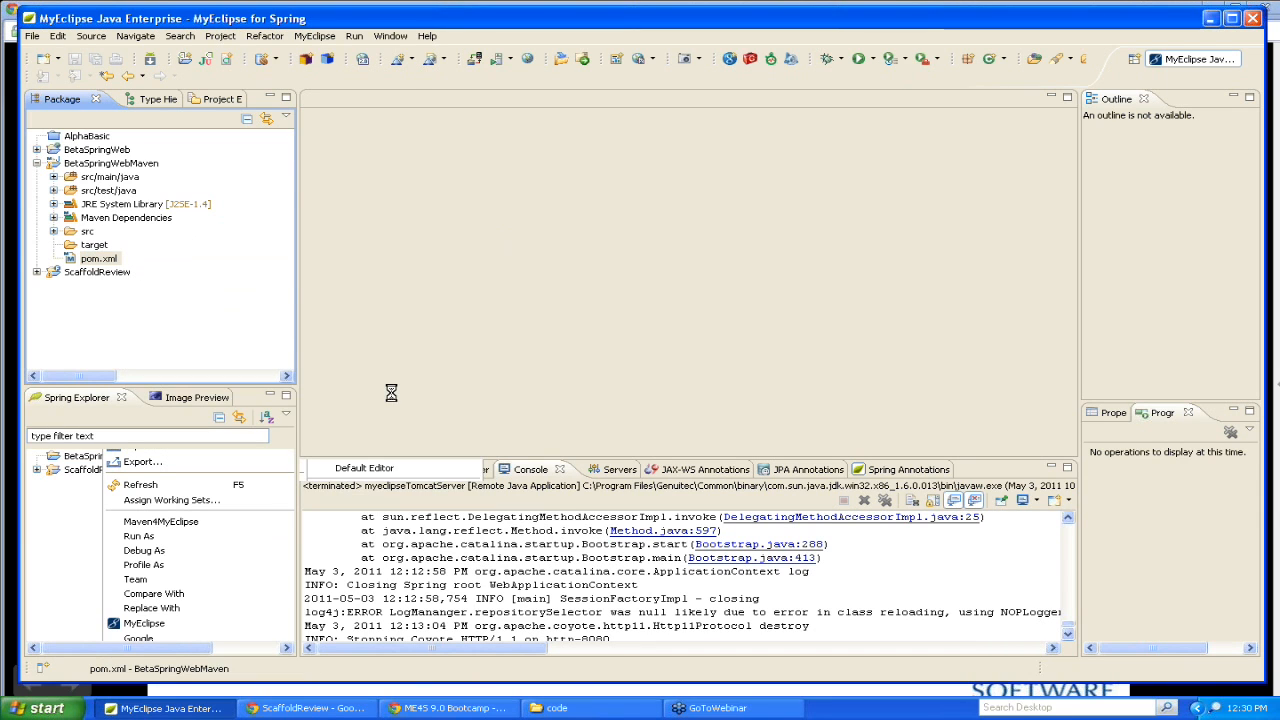
Review the generated pom.xml with its junit dependency, close it and select BetaSpringWebMaven.
double_click(100, 258)
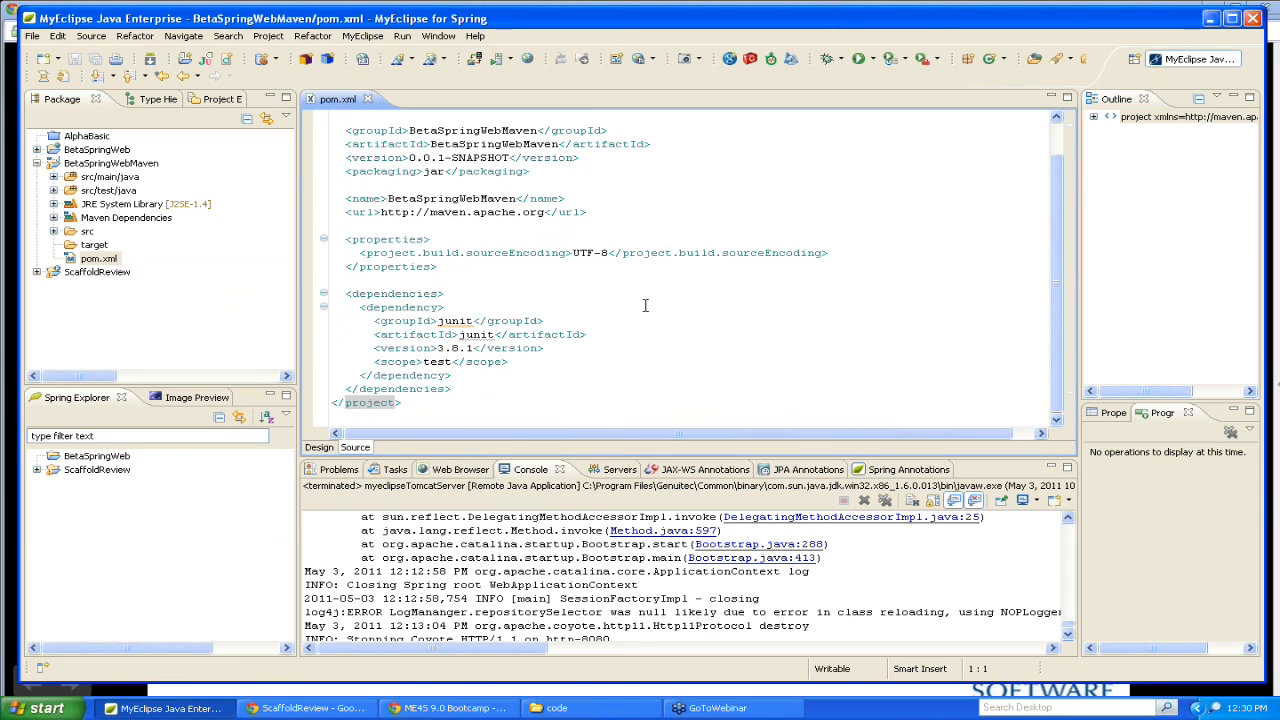
scroll("up", 3)
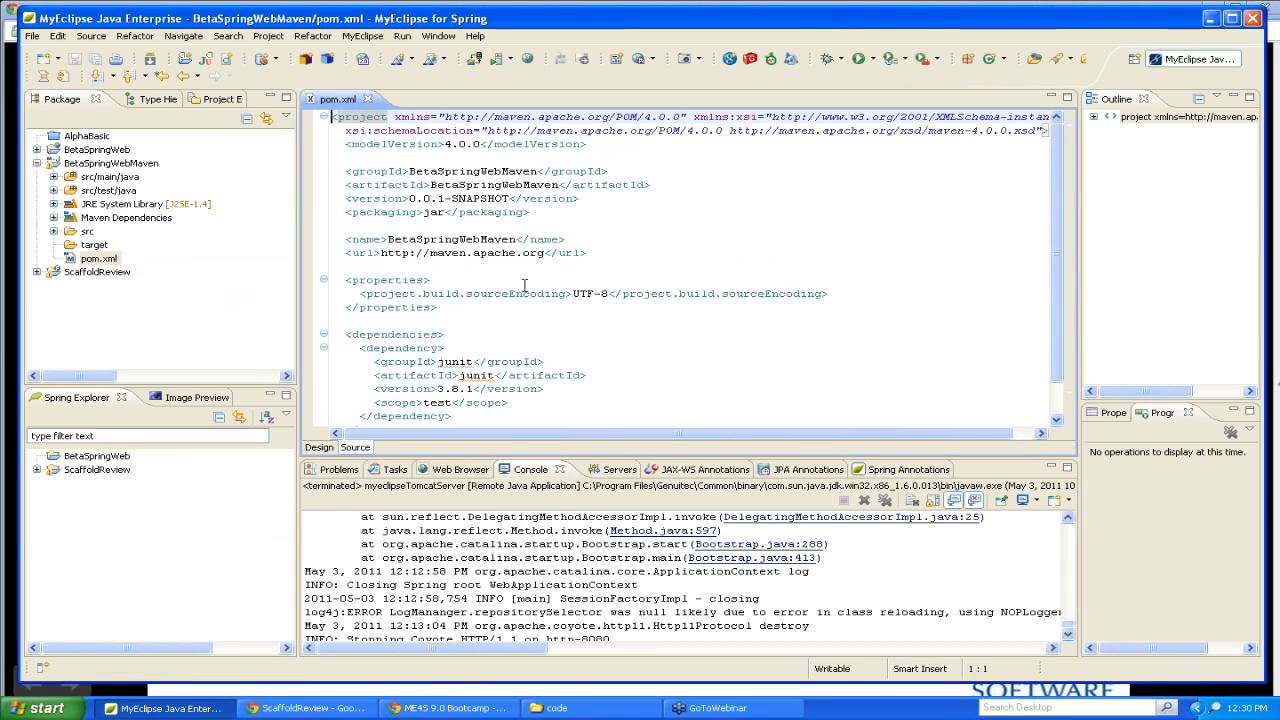
mouse_move(368, 98)
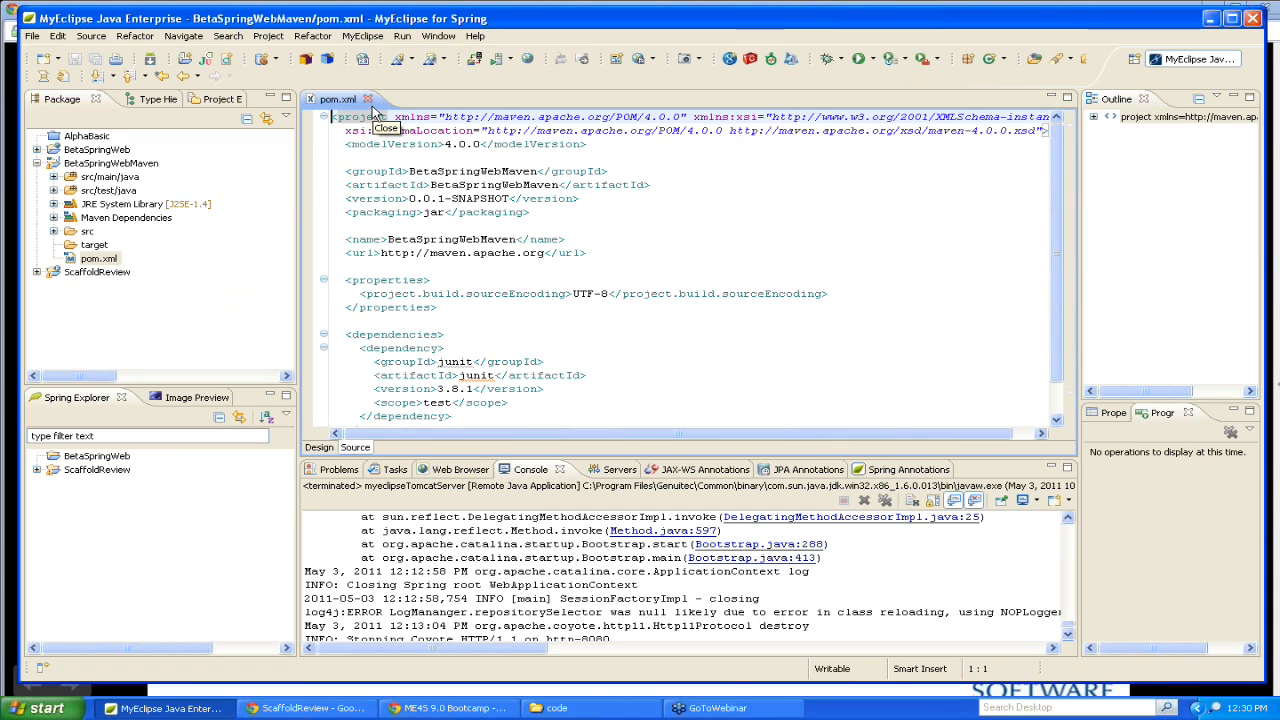
left_click(366, 98)
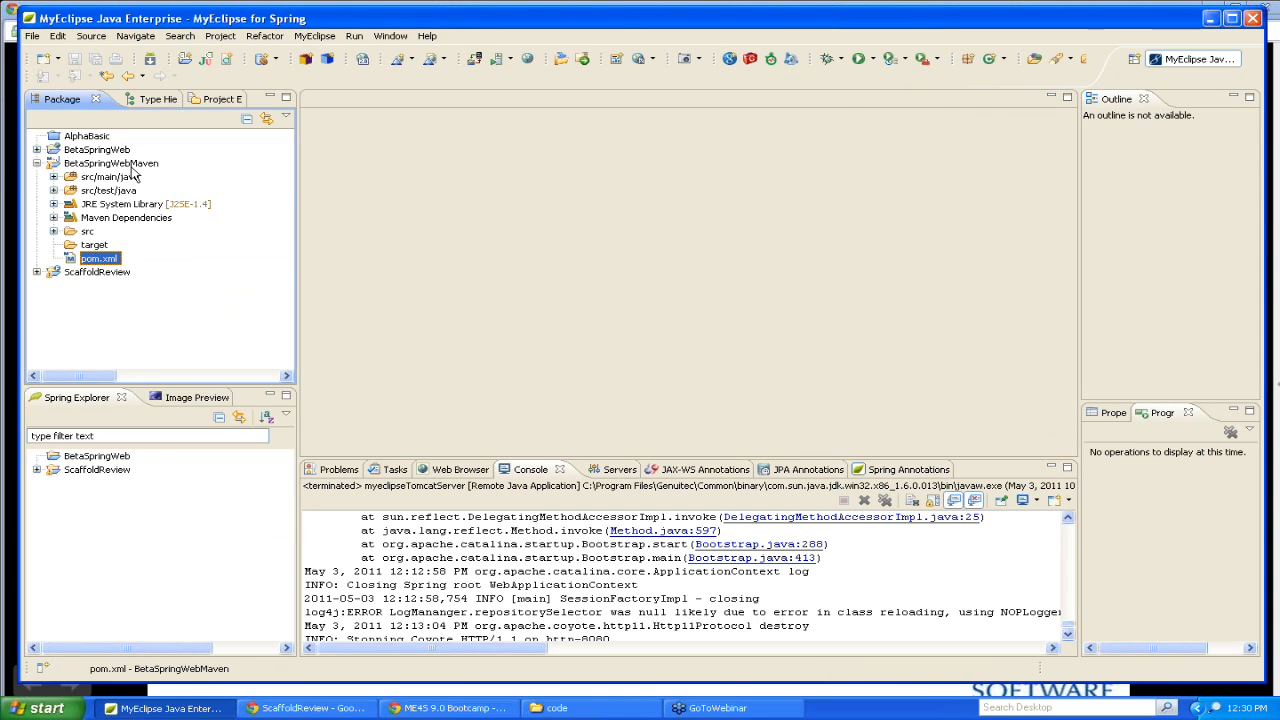
left_click(112, 164)
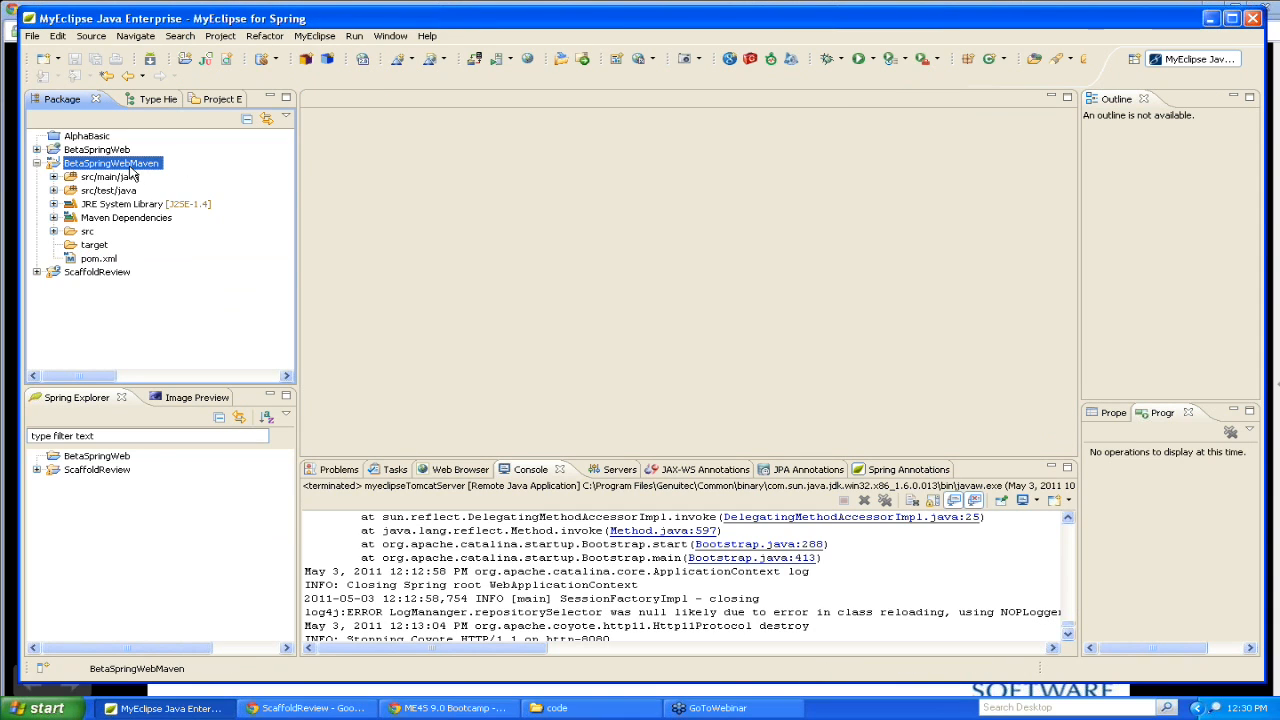
Add Spring nature and runtime libraries to BetaSpringWebMaven, restoring the default library choices before finishing.
right_click(112, 164)
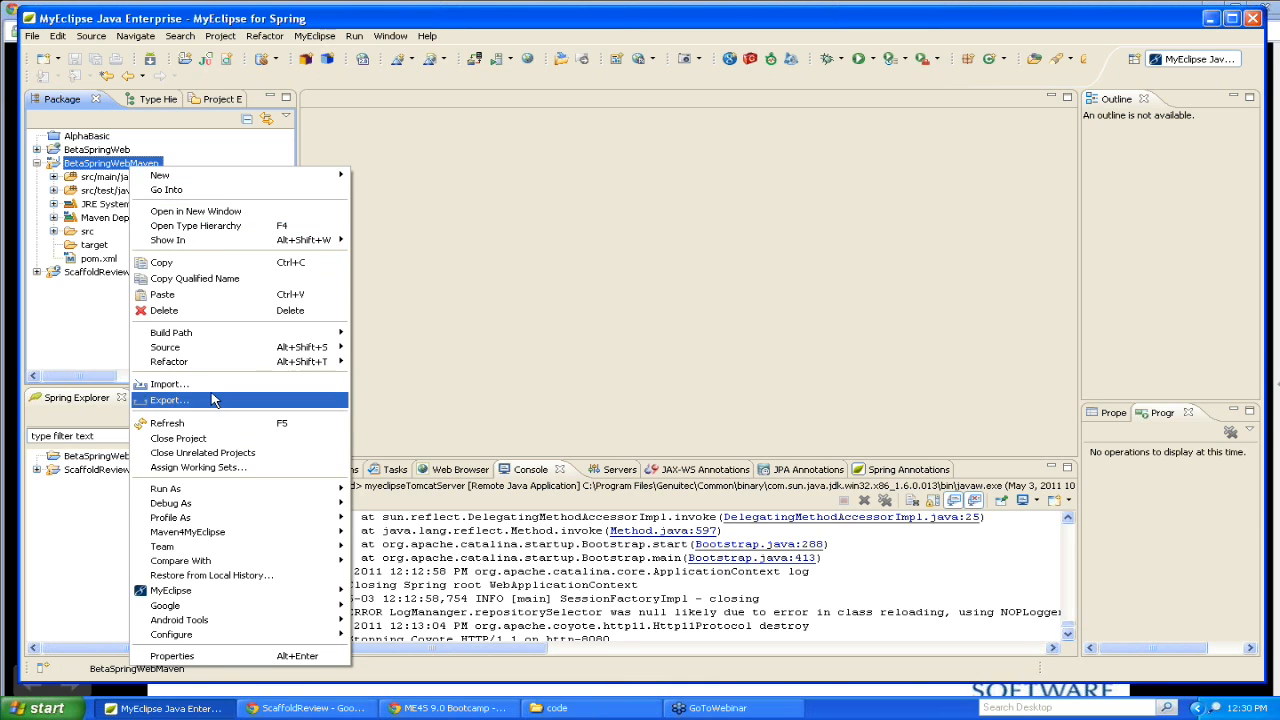
mouse_move(170, 590)
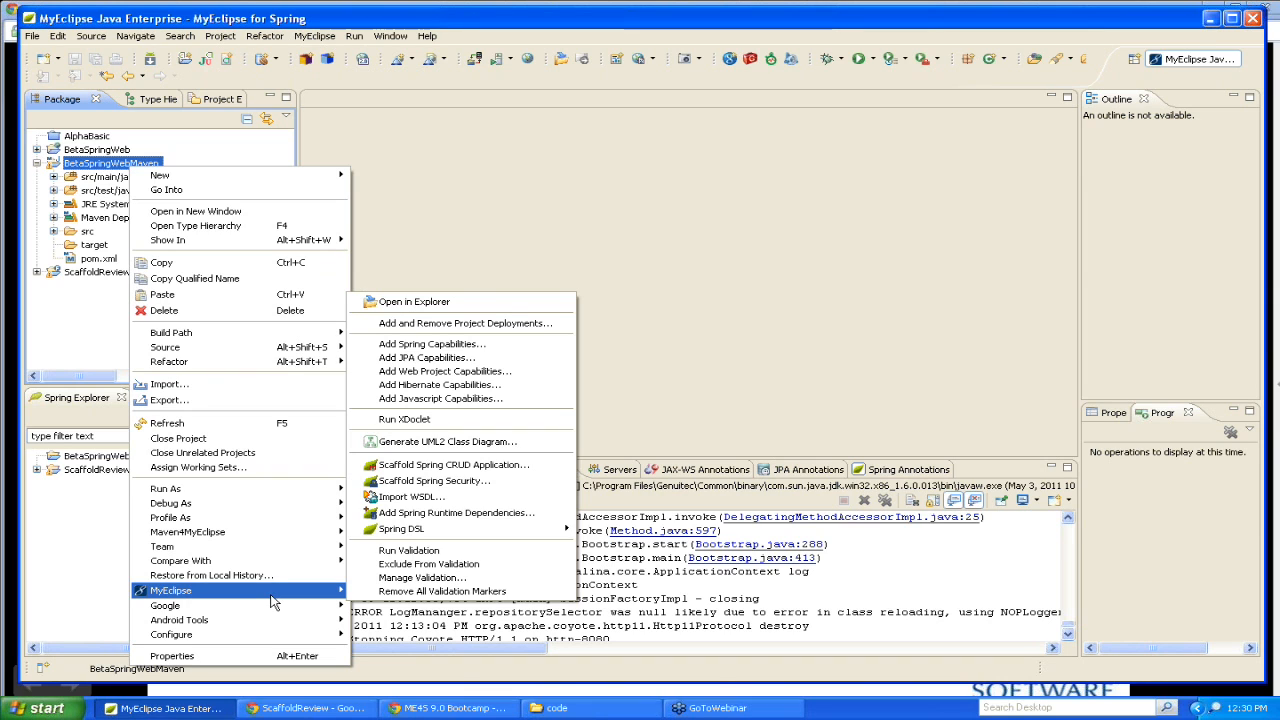
mouse_move(456, 528)
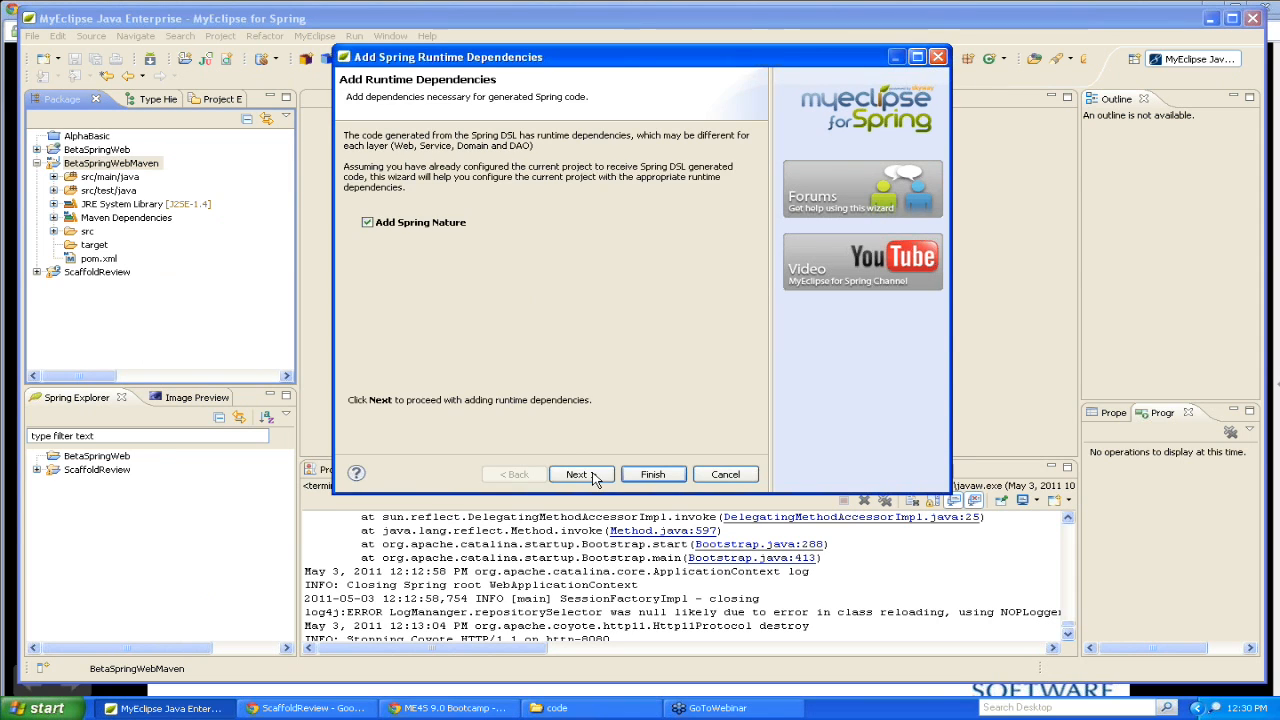
left_click(576, 474)
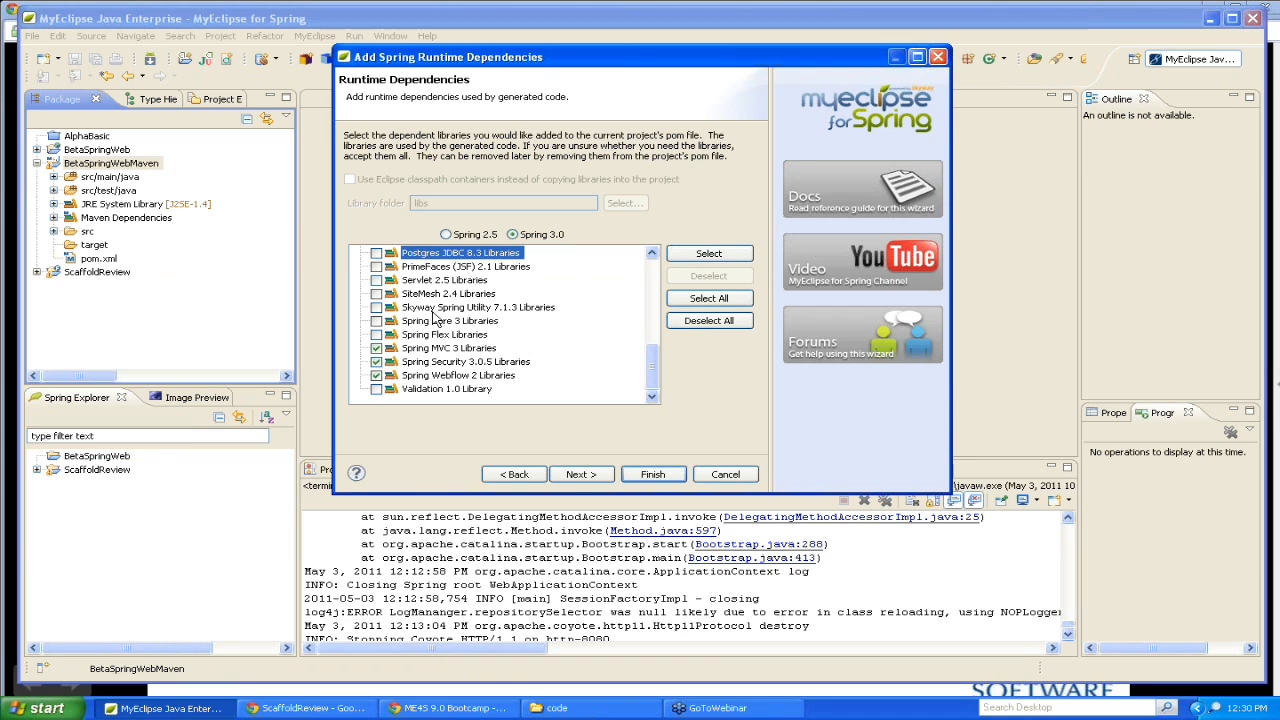
left_click(580, 472)
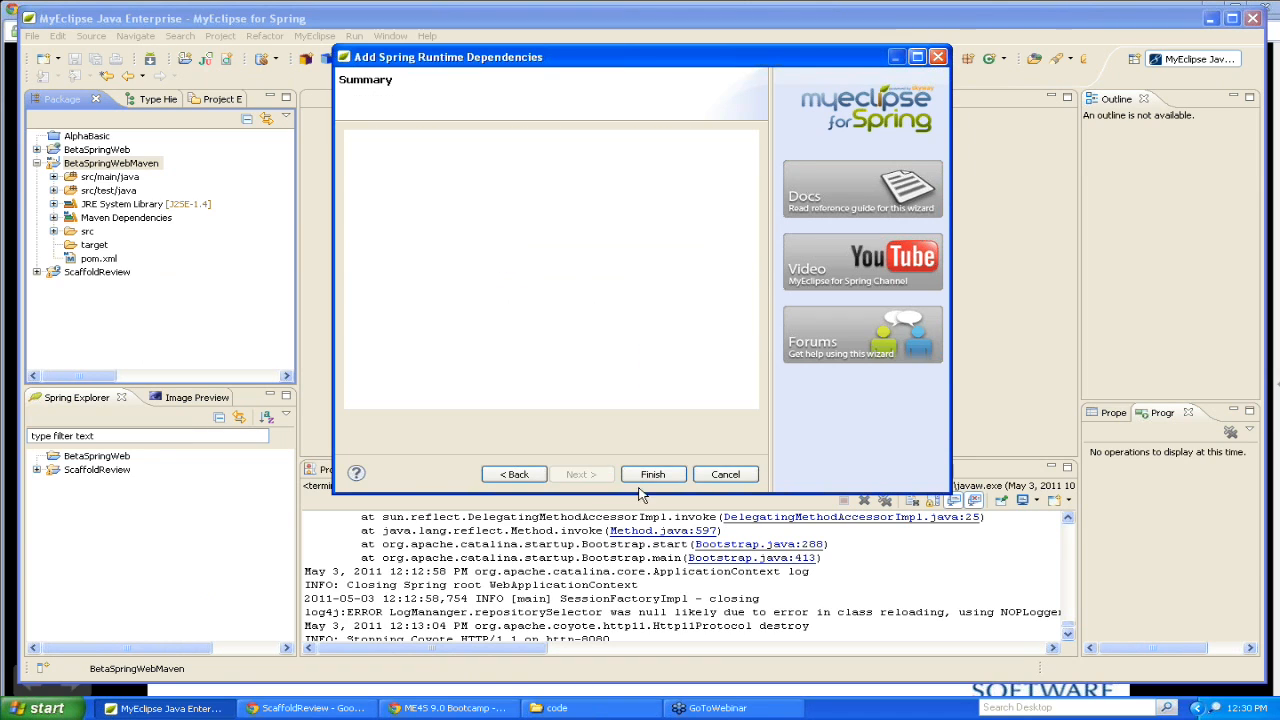
left_click(512, 474)
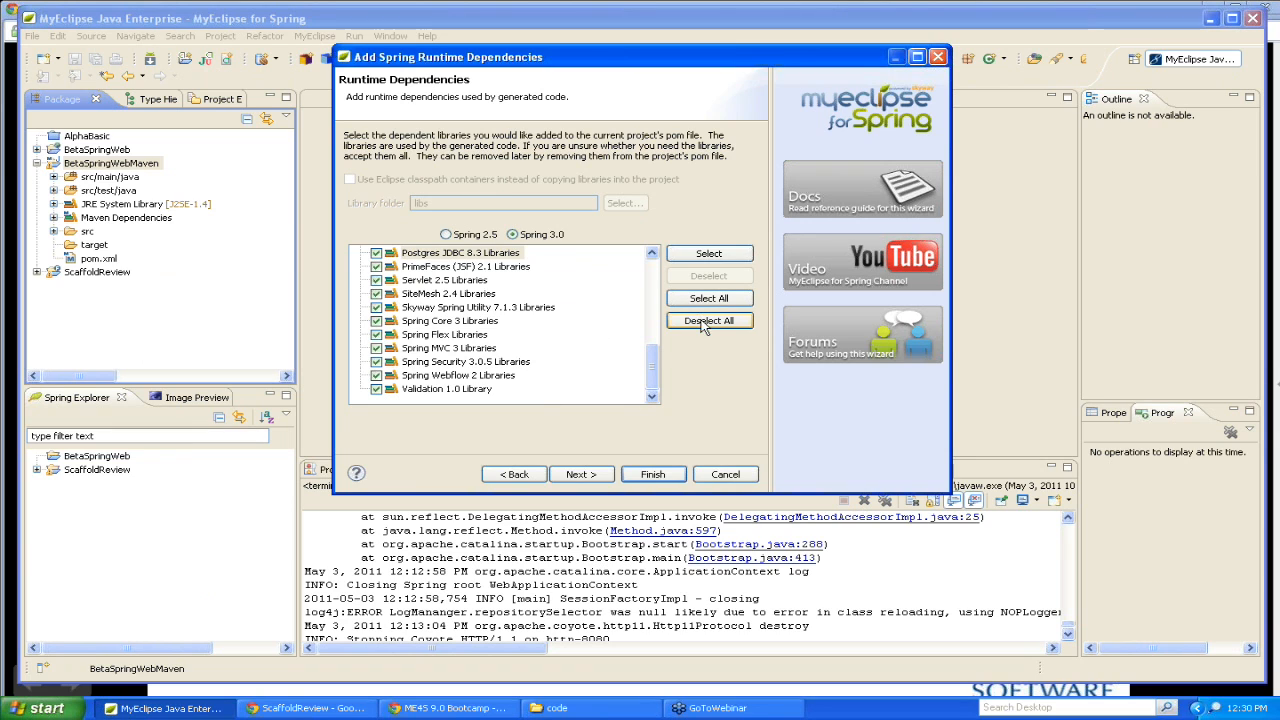
left_click(708, 320)
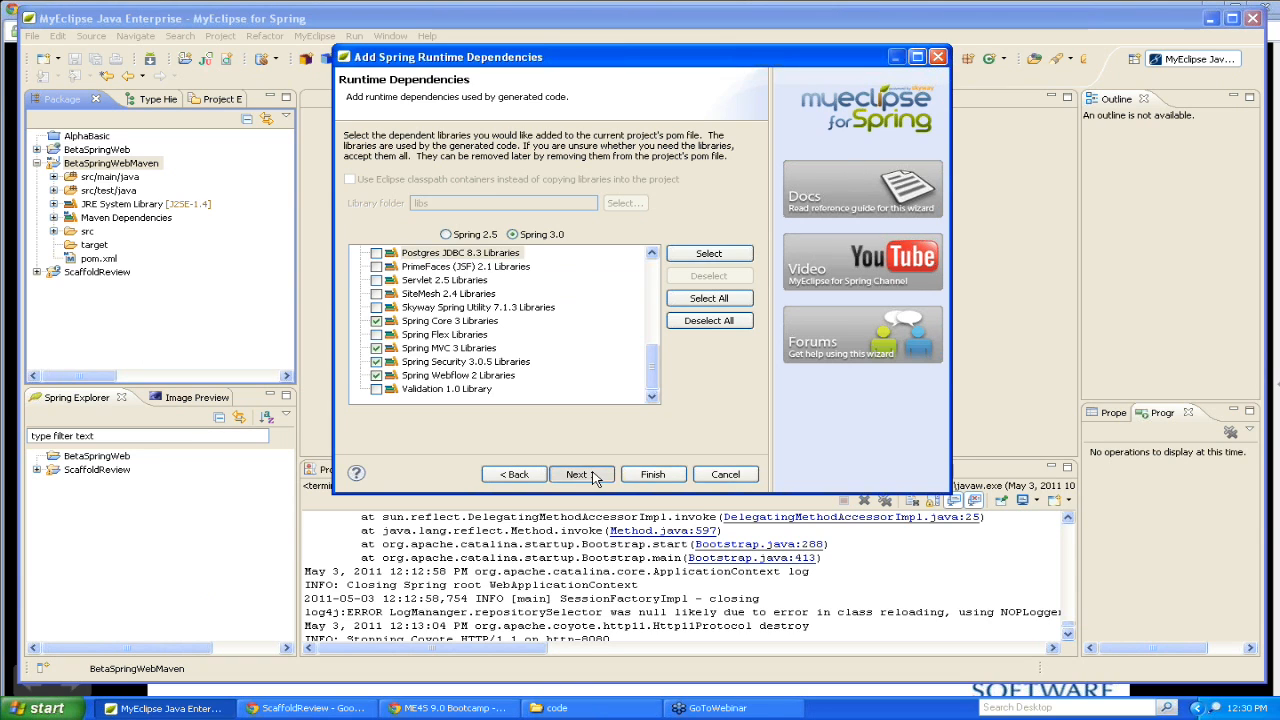
left_click(652, 474)
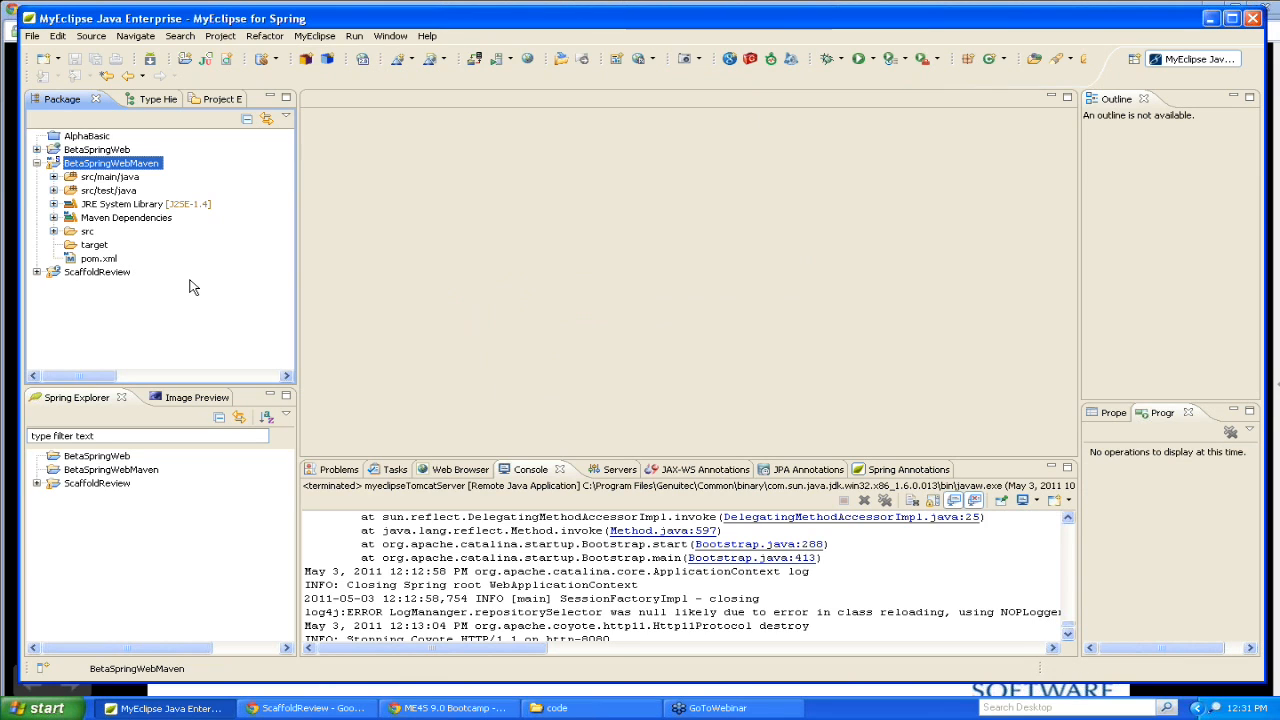
mouse_move(220, 292)
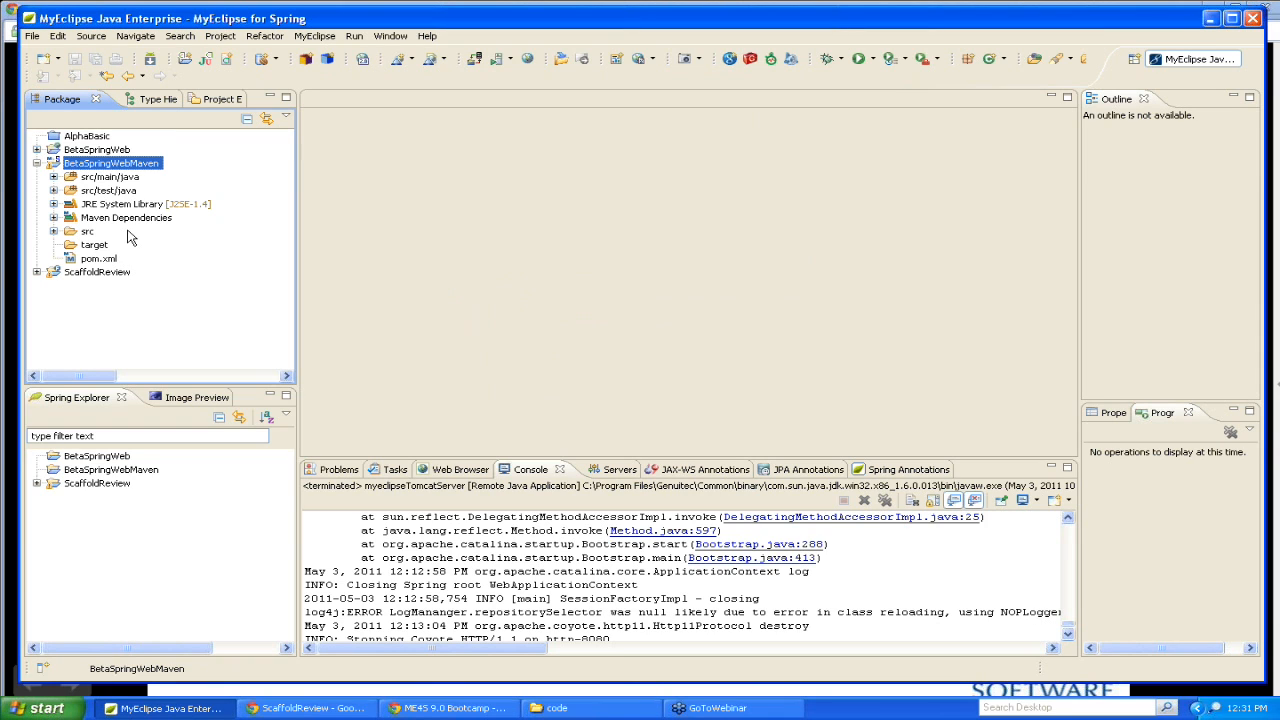
Review the pom.xml source with its Spring version properties, repositories and dependencies.
left_click(98, 258)
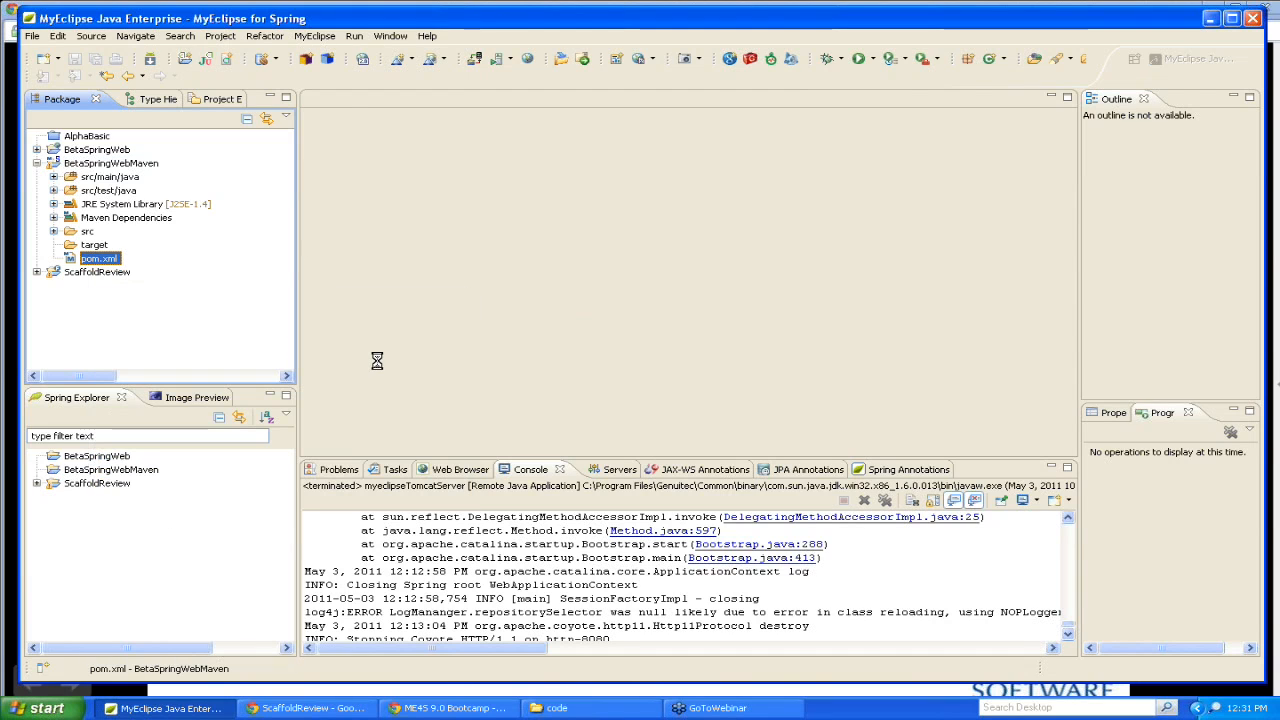
double_click(98, 258)
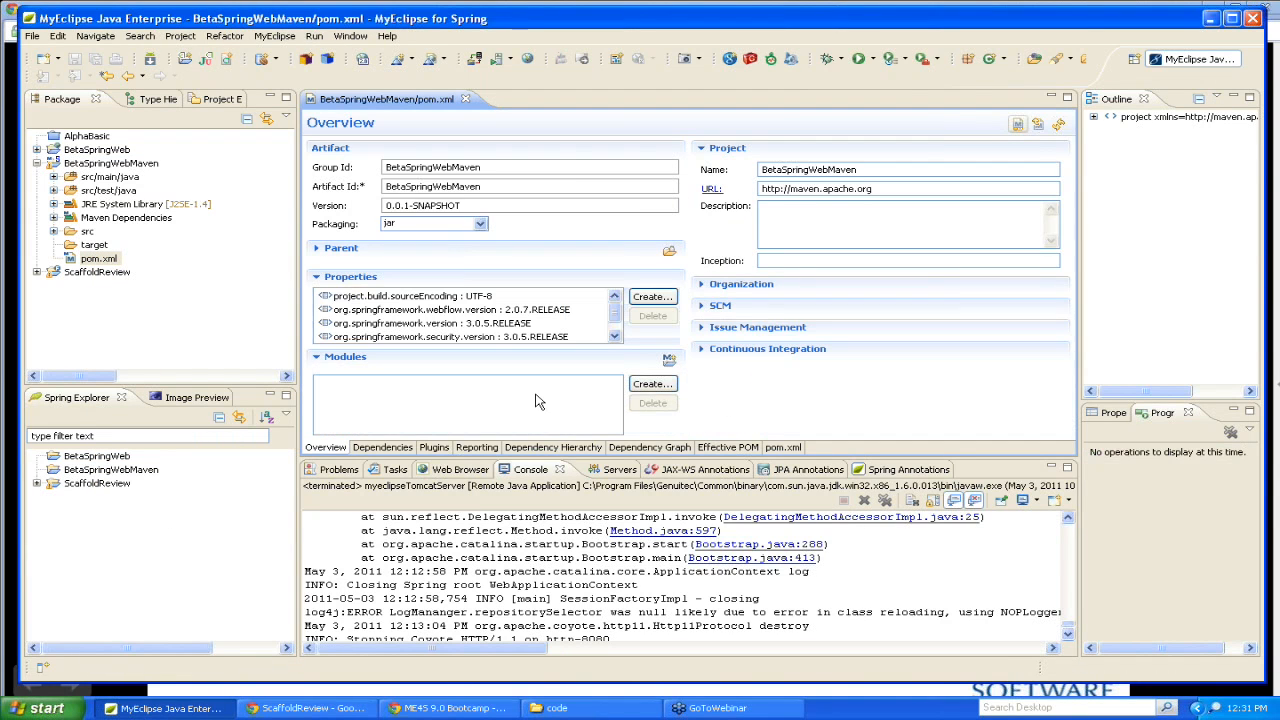
mouse_move(710, 420)
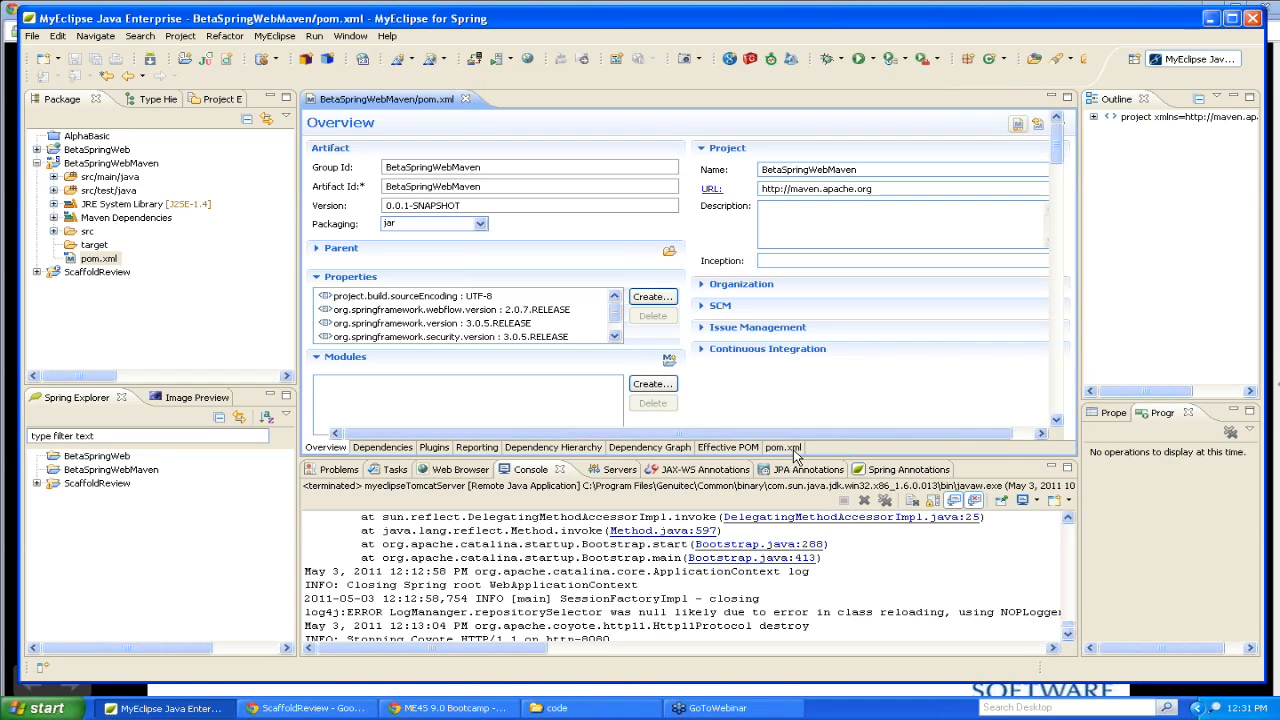
left_click(782, 448)
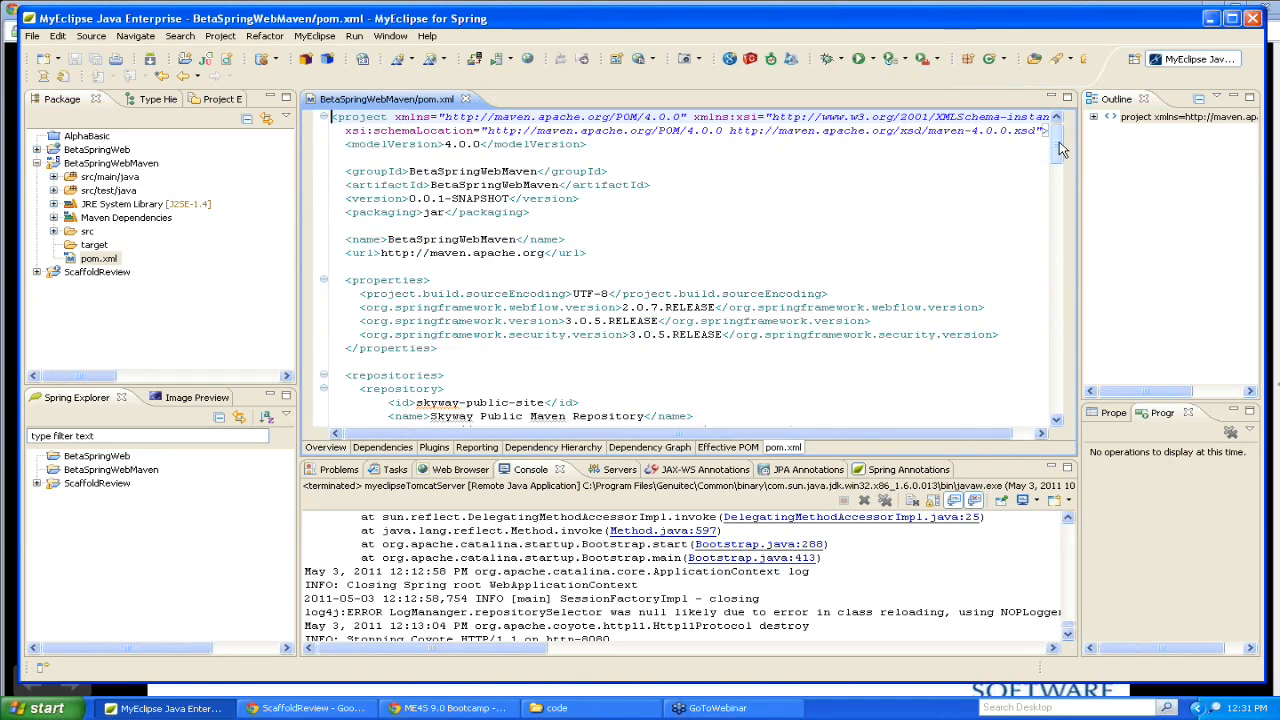
scroll("down", 3)
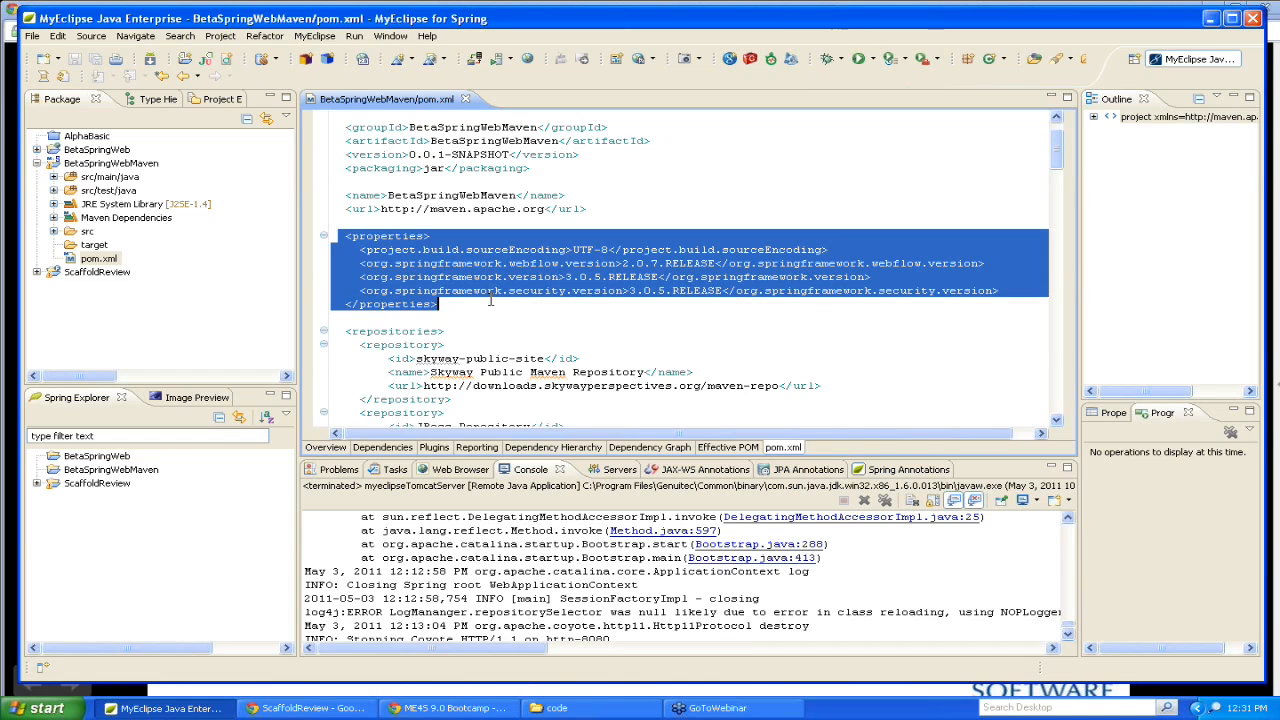
scroll("down", 3)
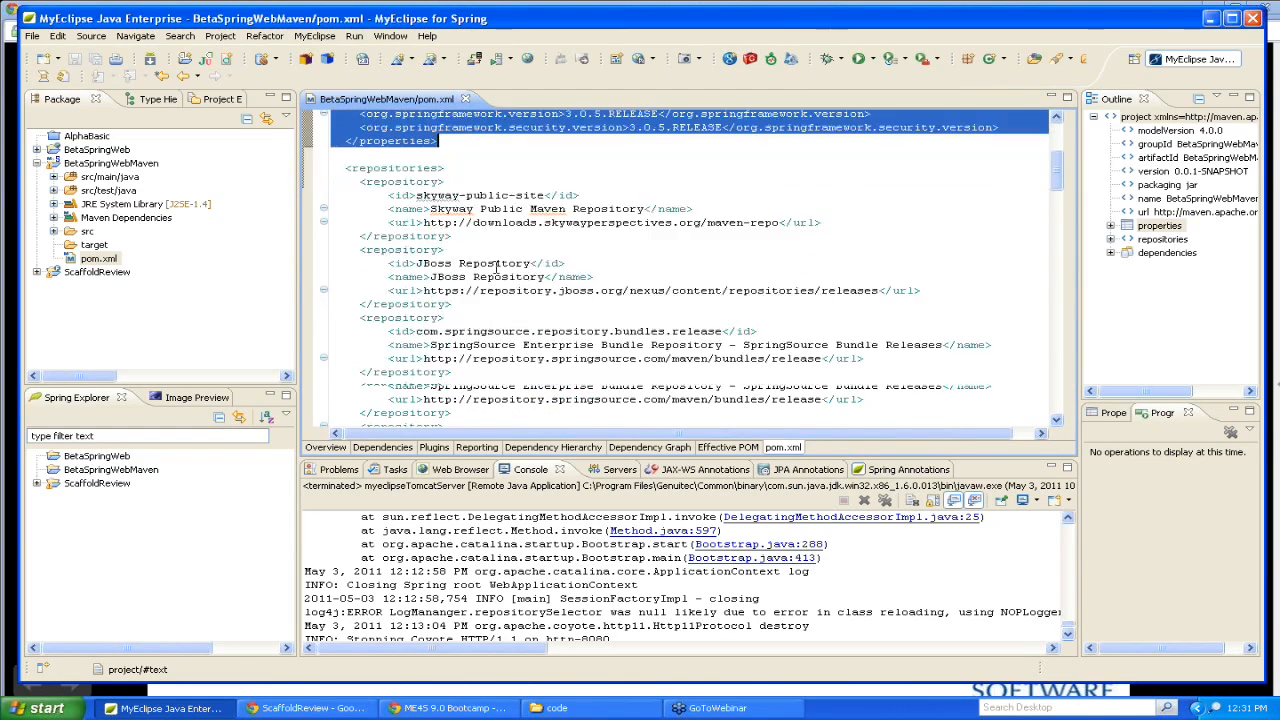
scroll("down", 3)
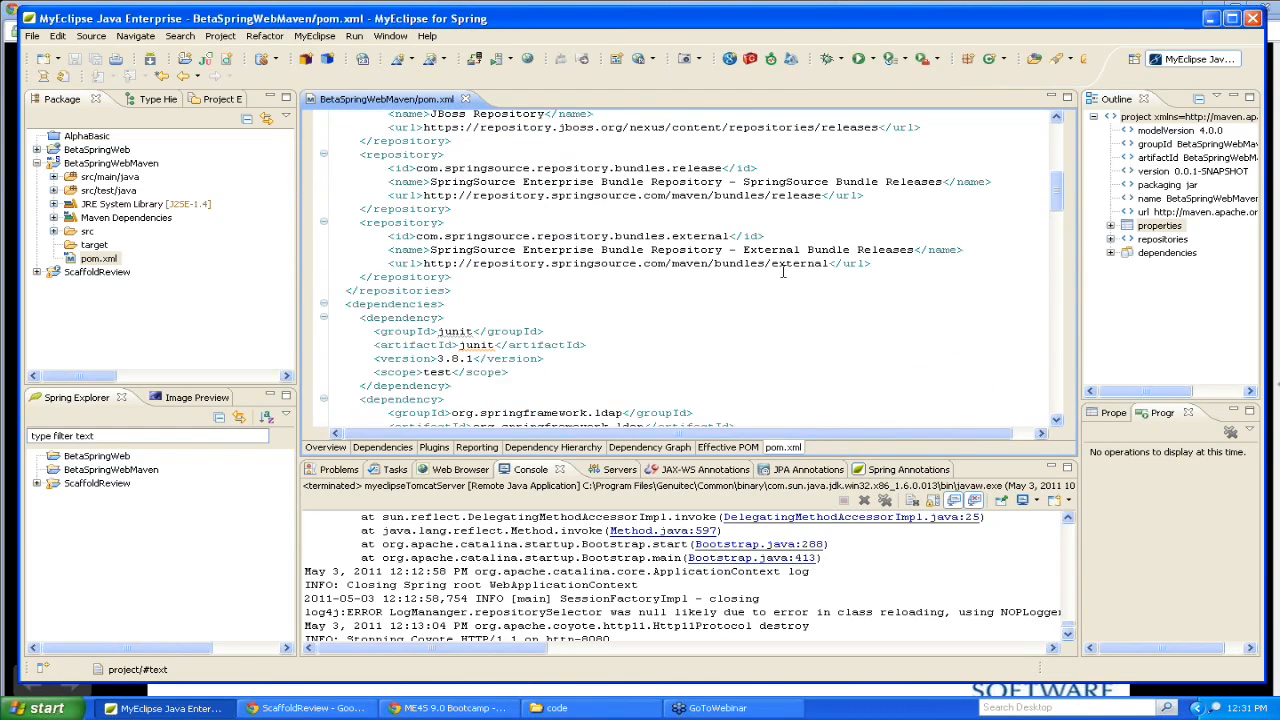
scroll("down", 3)
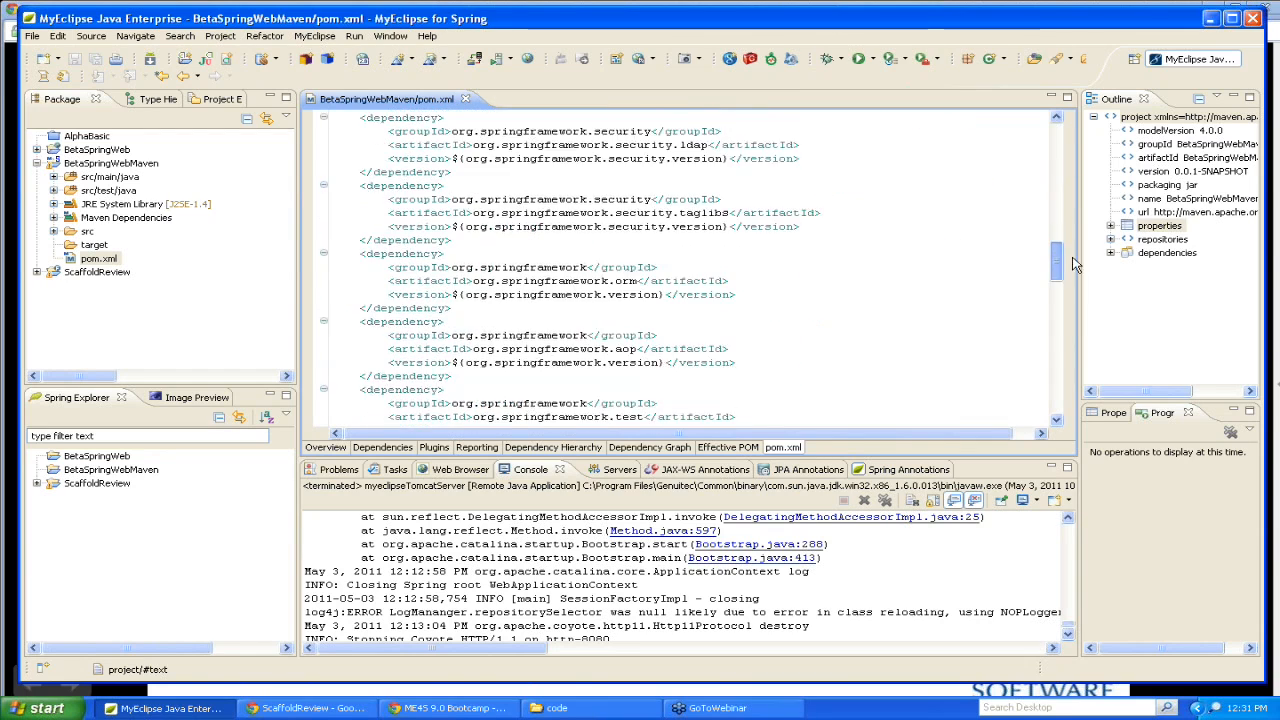
scroll("down", 3)
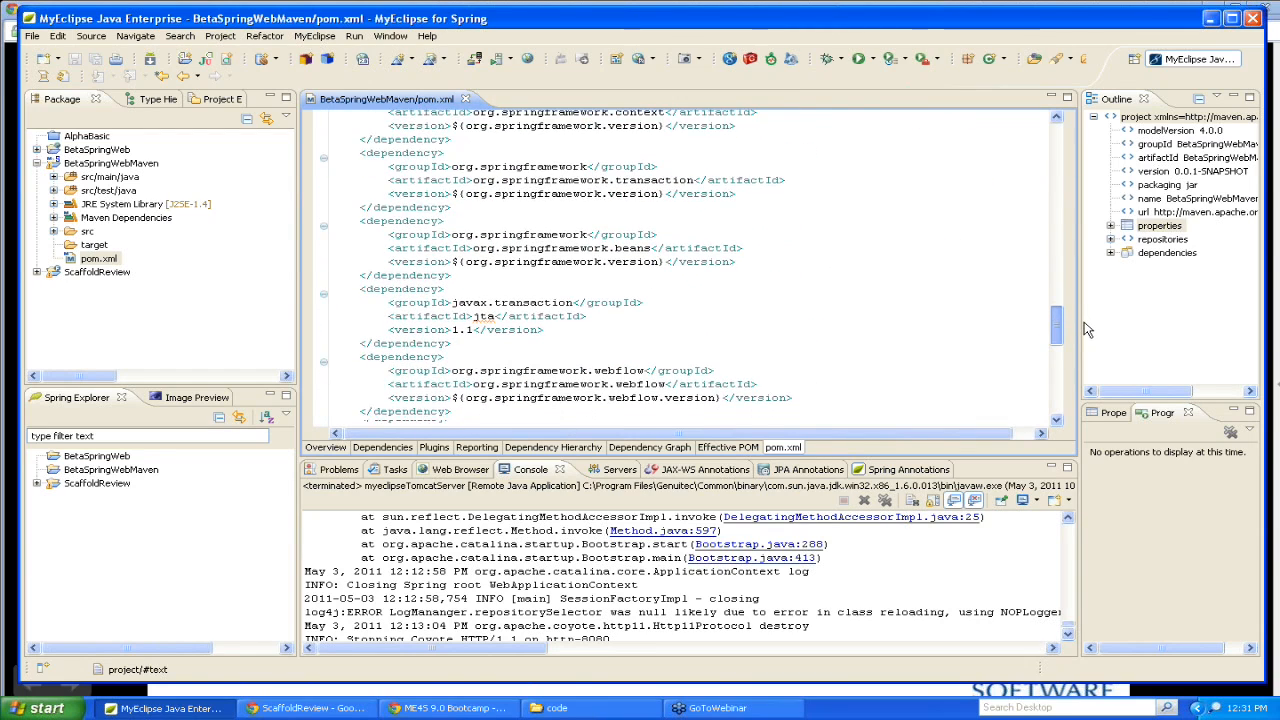
scroll("down", 3)
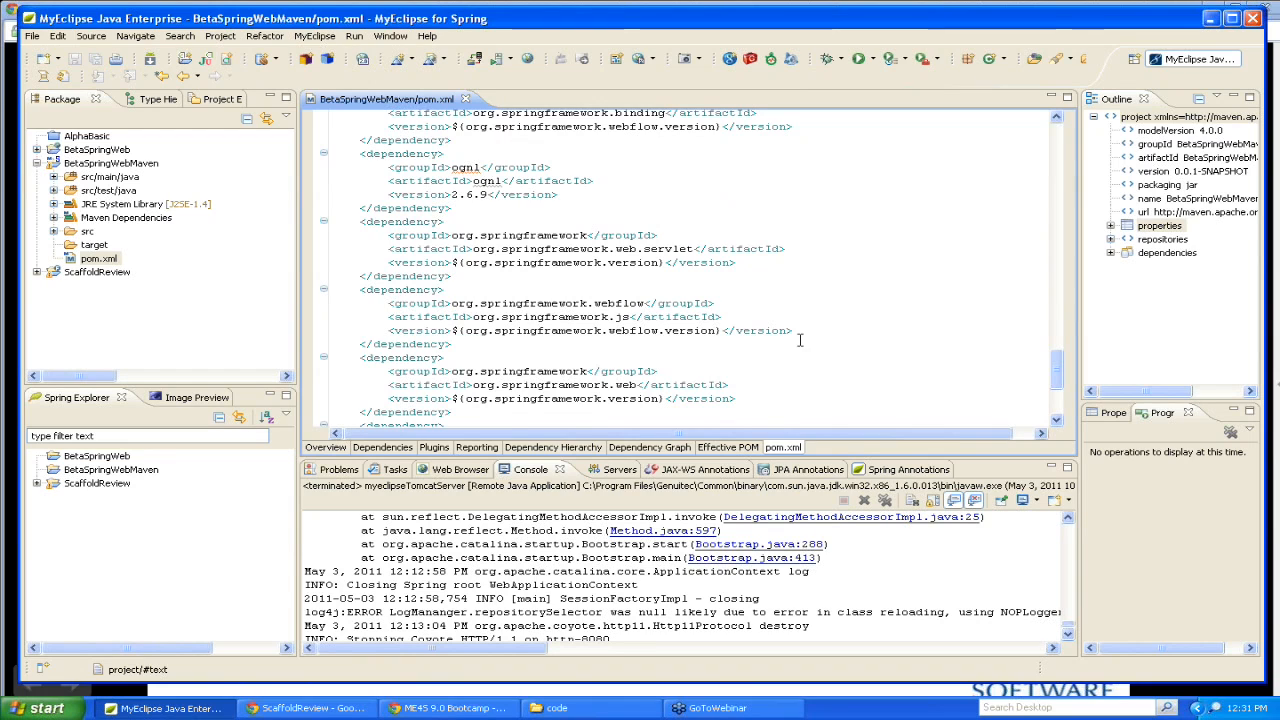
mouse_move(860, 374)
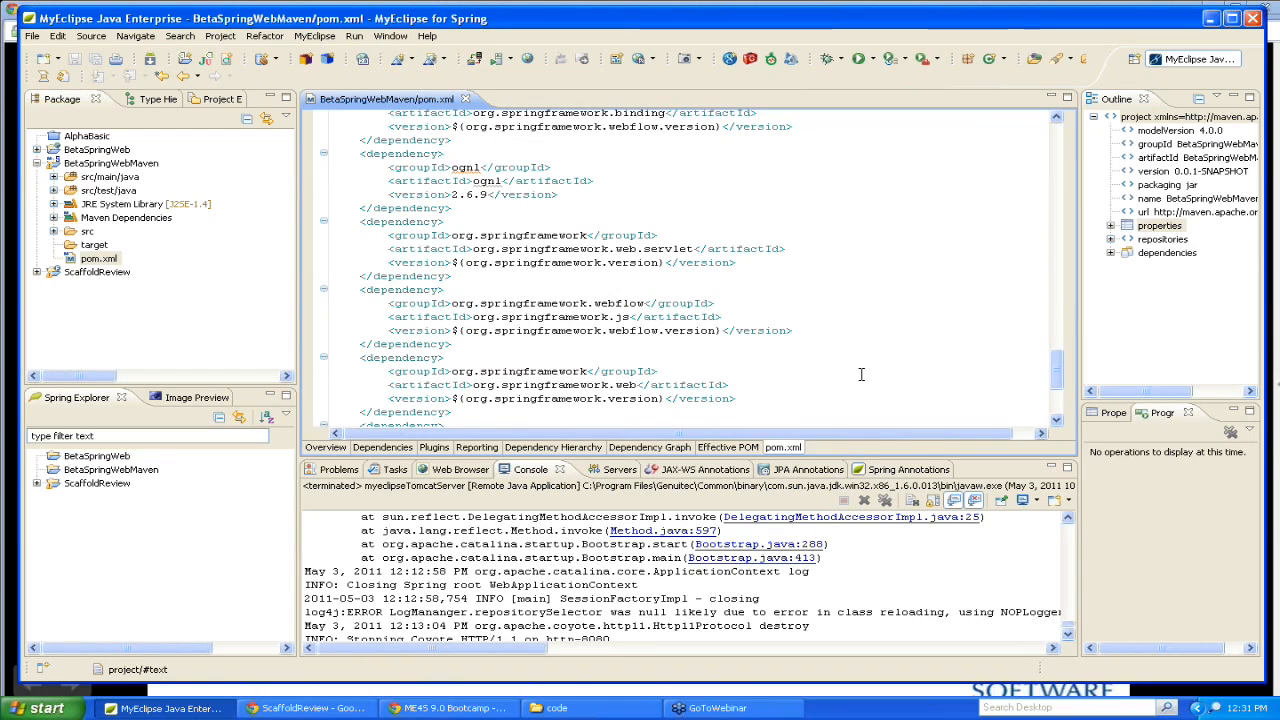
mouse_move(650, 456)
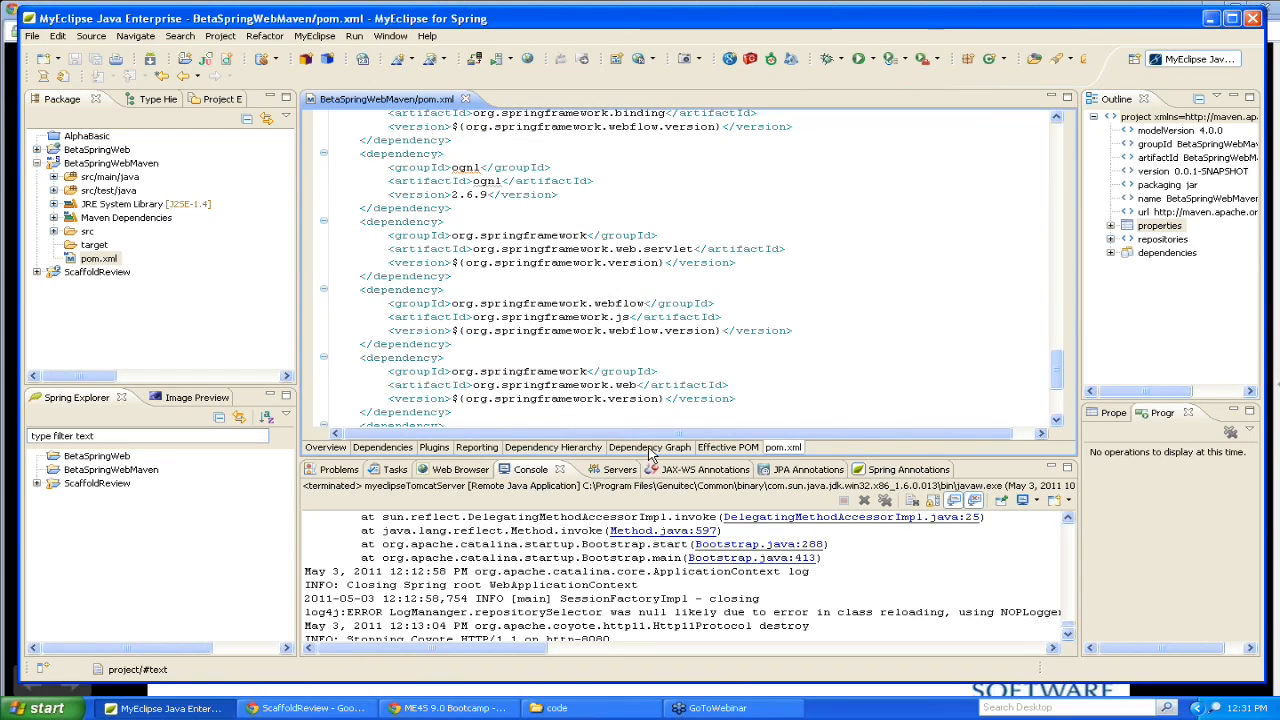
View the pom.xml dependency graph of Spring artifacts, then close the editor.
left_click(648, 448)
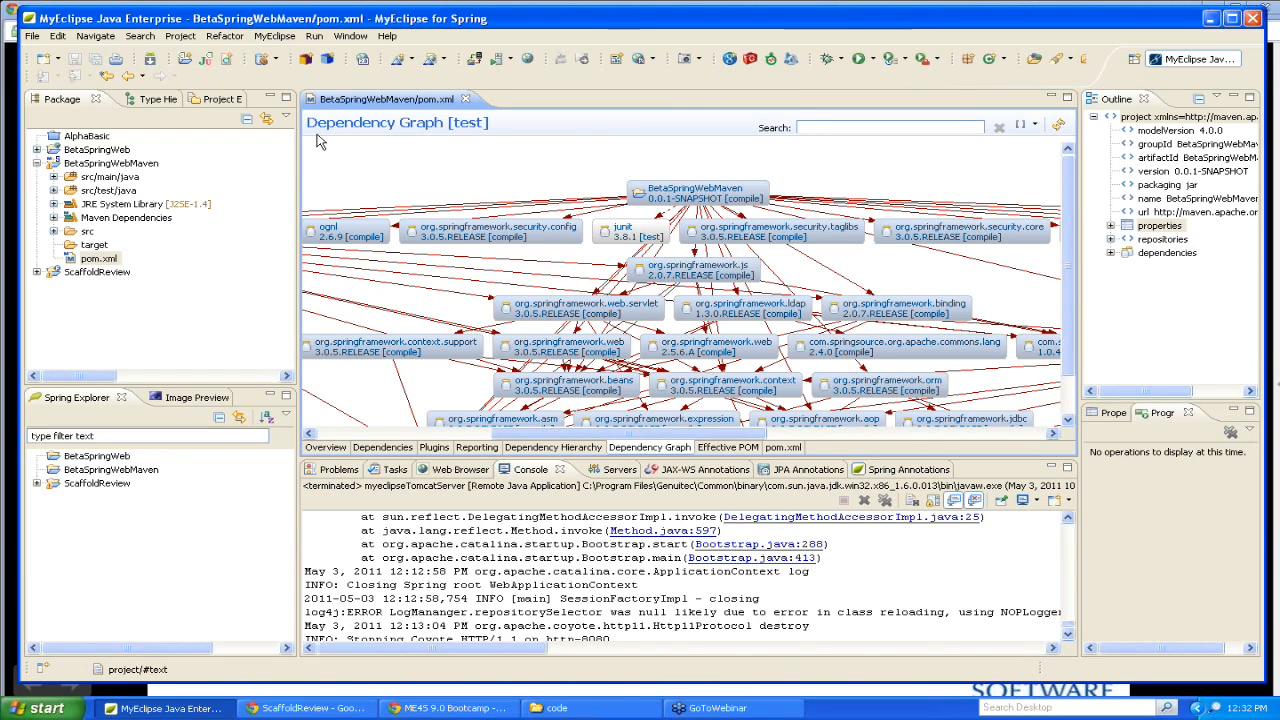
mouse_move(464, 104)
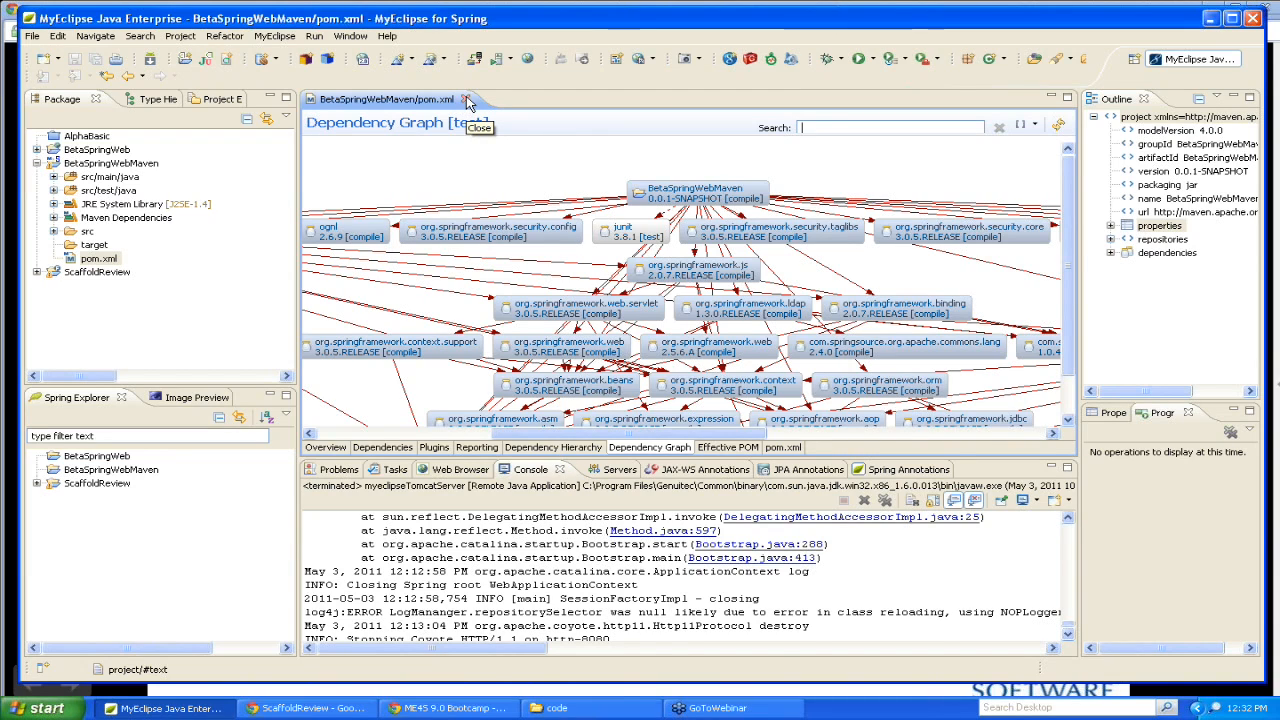
left_click(468, 100)
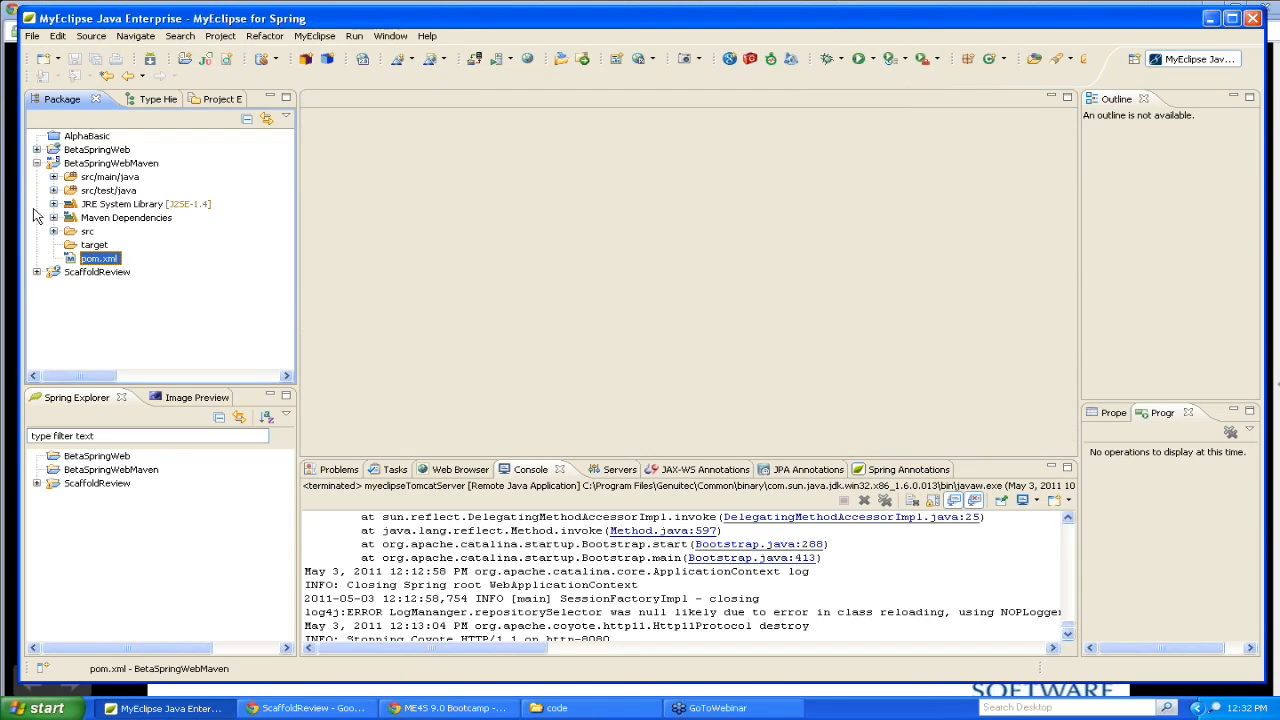
Collapse BetaSpringWebMaven and bring up BetaSpringWeb's actions for Scaffold Spring CRUD Application.
left_click(112, 164)
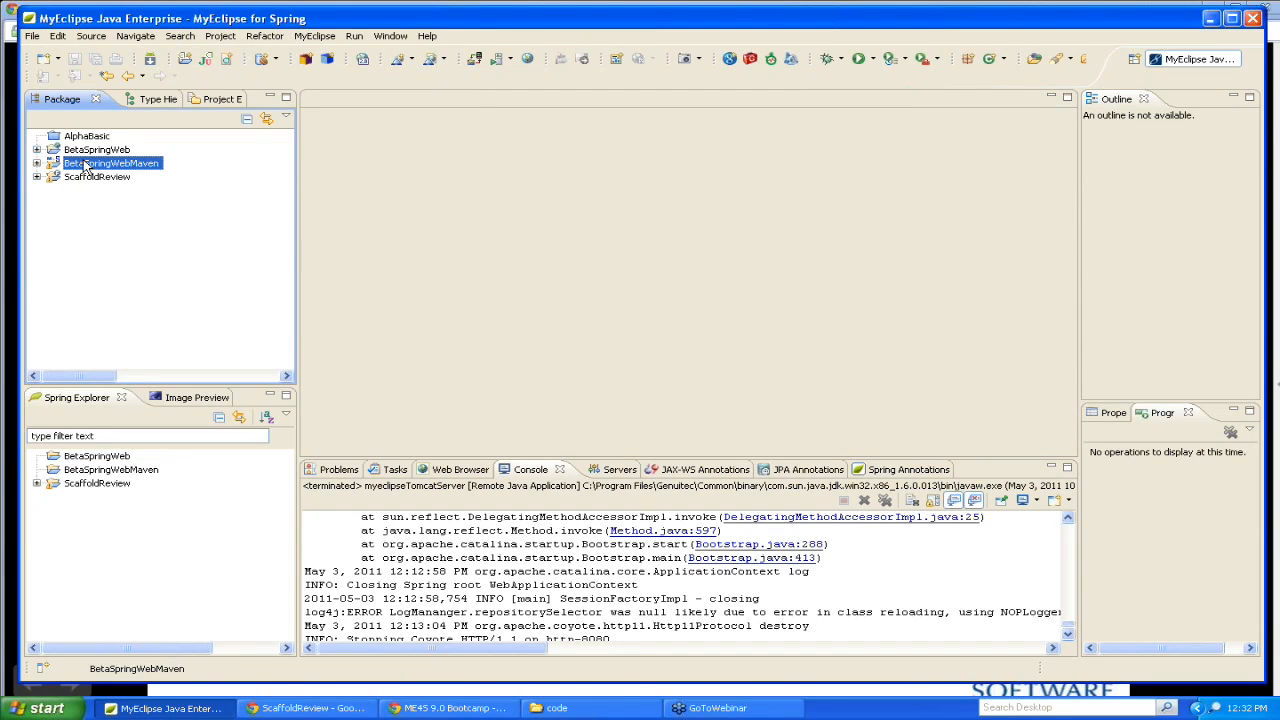
right_click(112, 162)
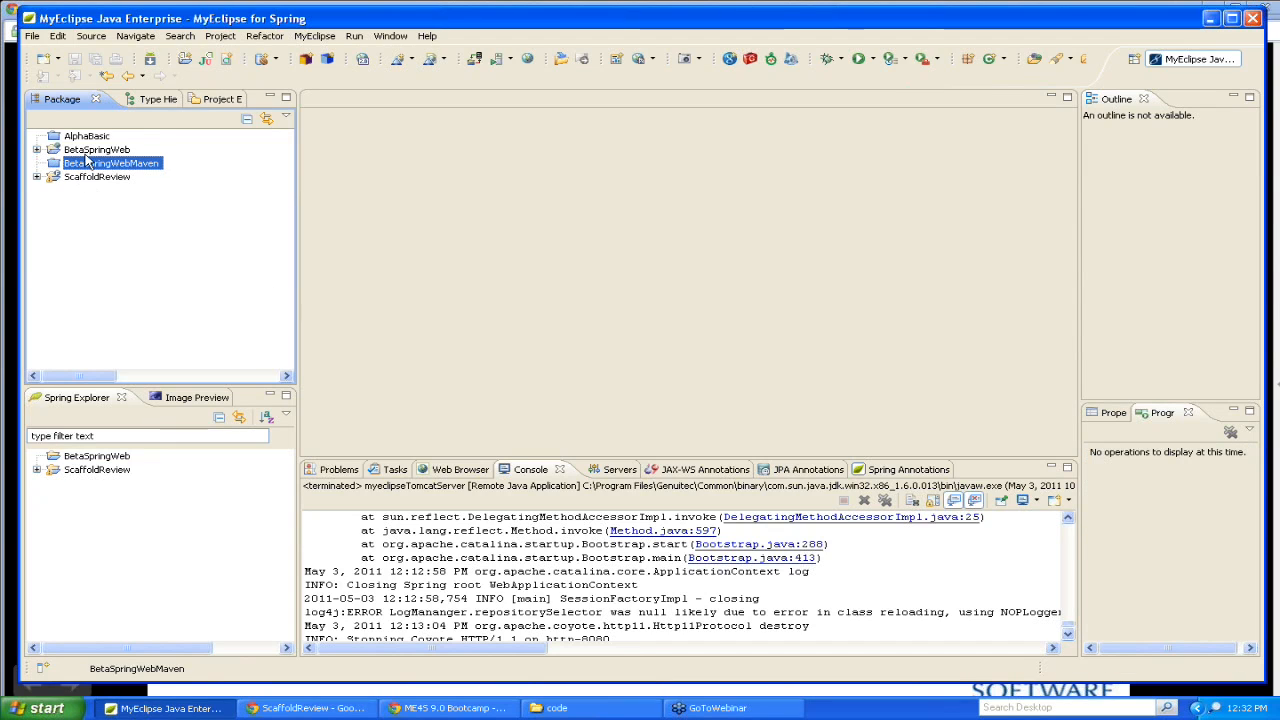
left_click(96, 148)
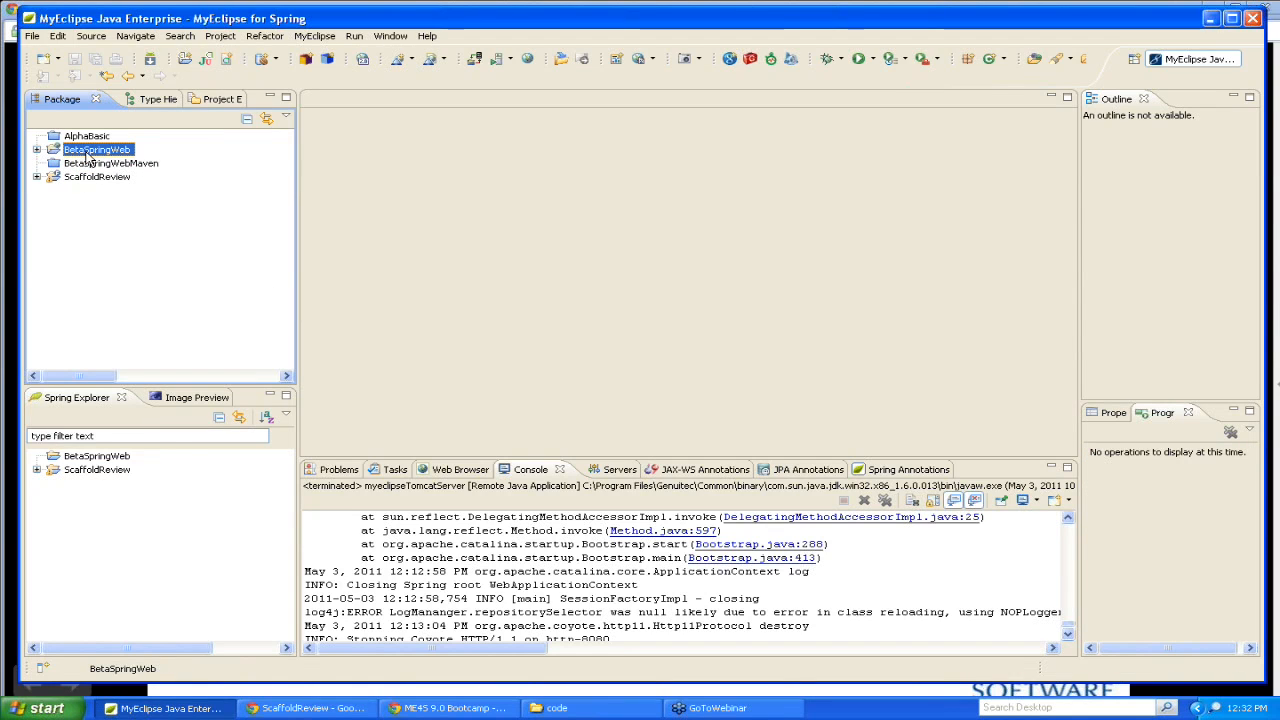
right_click(96, 148)
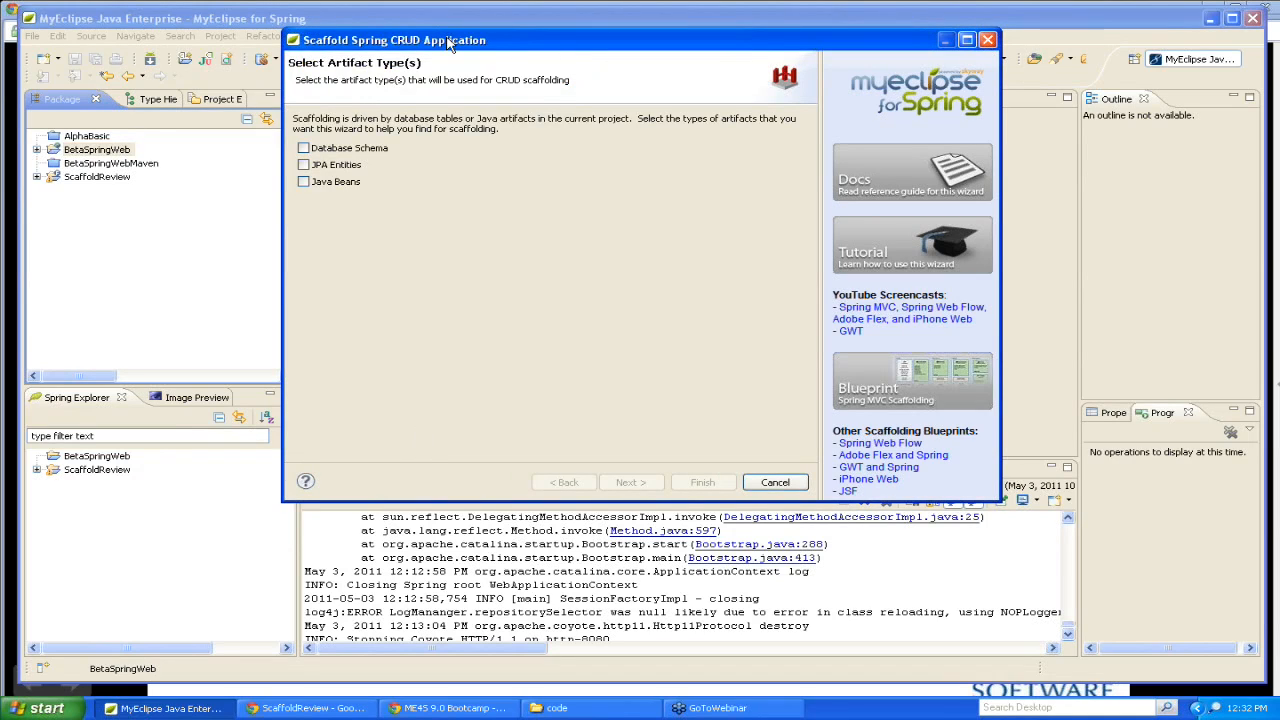
Scaffold from a database schema using the MyEclipse Derby connection.
left_click(304, 148)
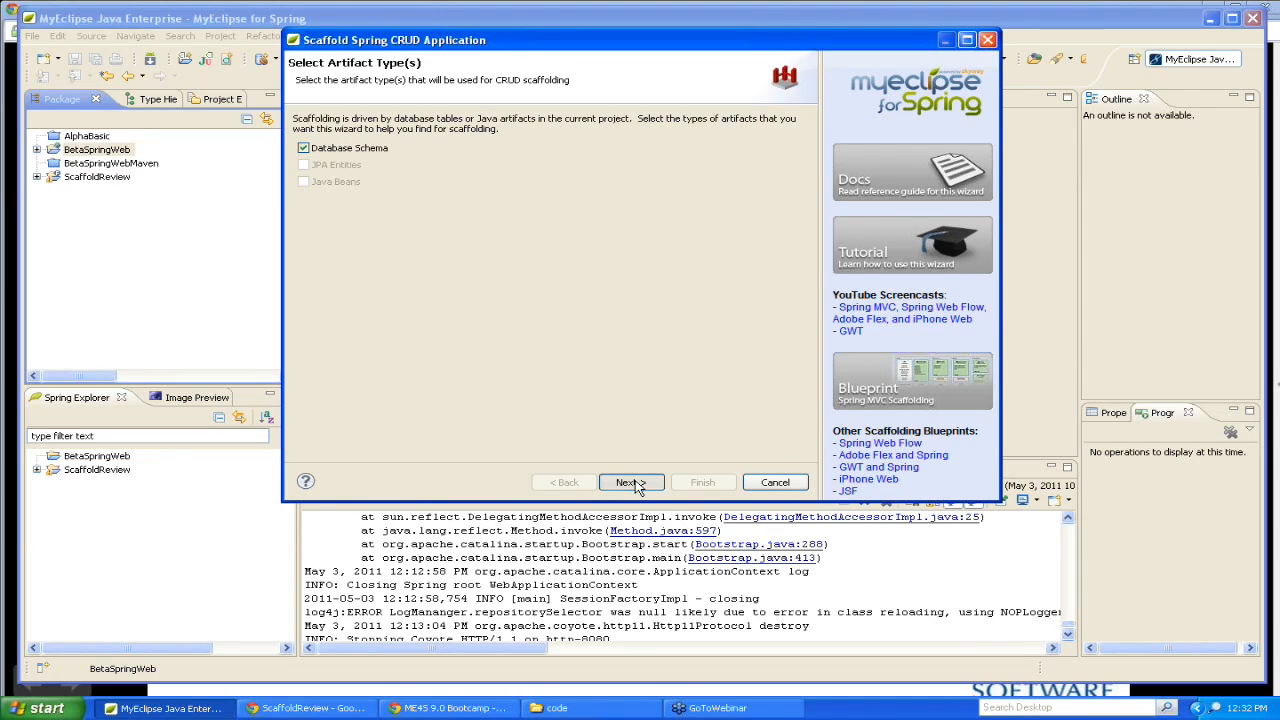
left_click(626, 482)
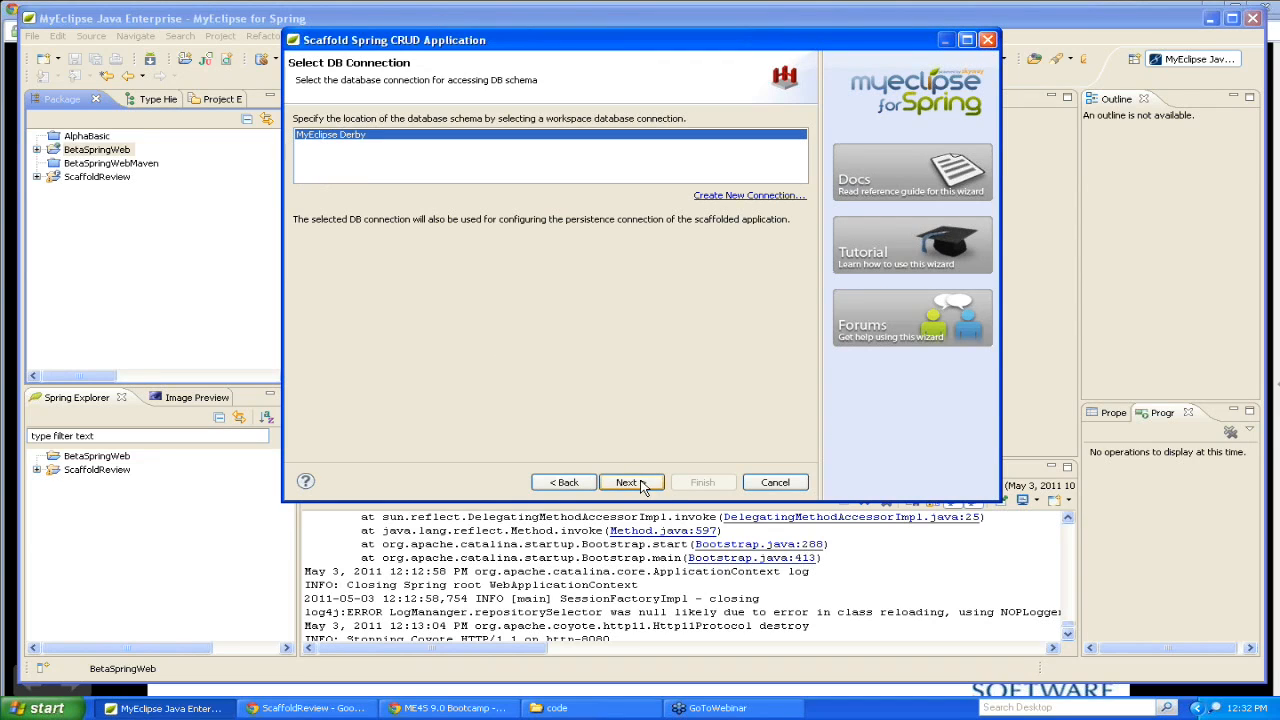
left_click(628, 482)
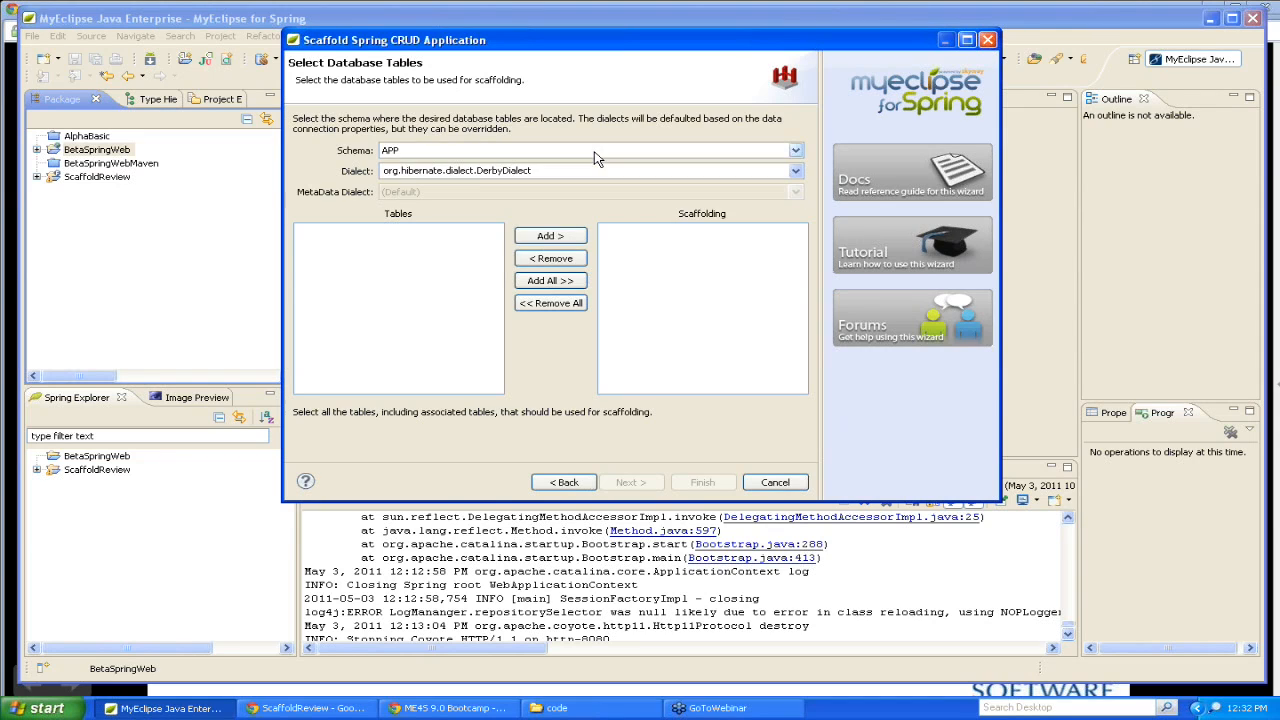
Add the CLASSICCARS CUSTOMER and PAYMENT tables with Customer as parent object, reaching the layers step.
left_click(796, 150)
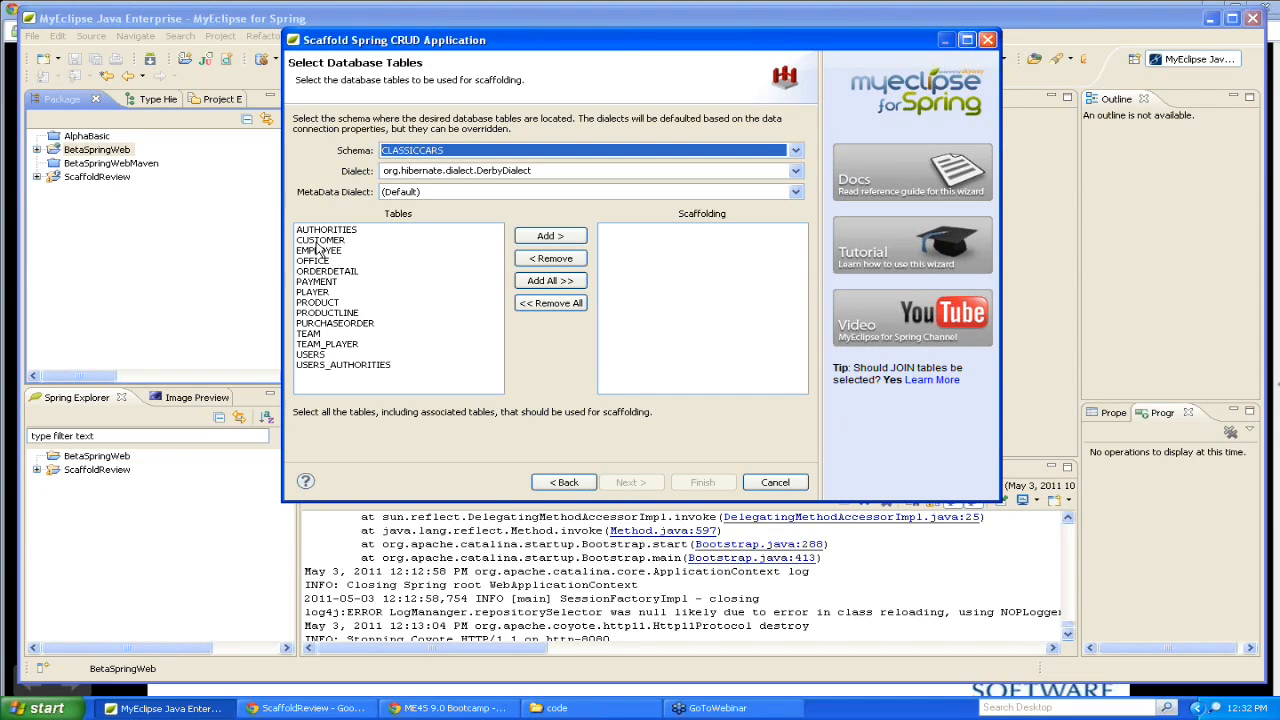
left_click(548, 236)
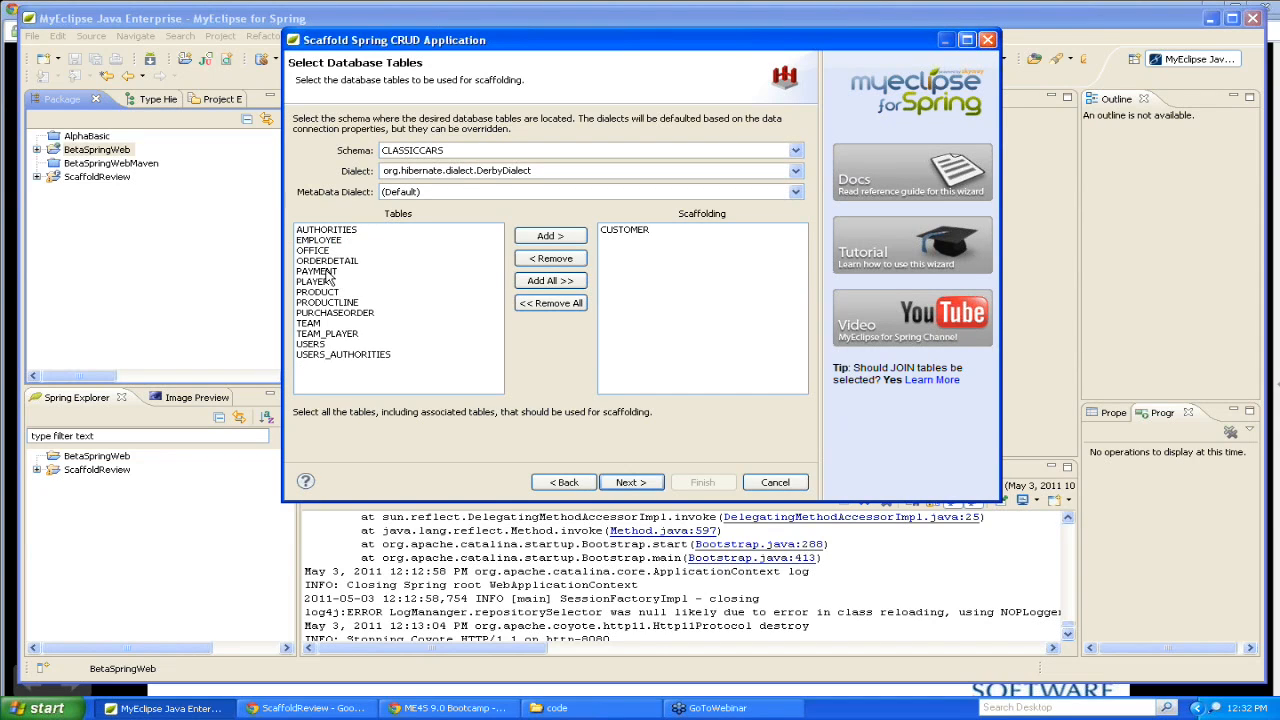
left_click(316, 272)
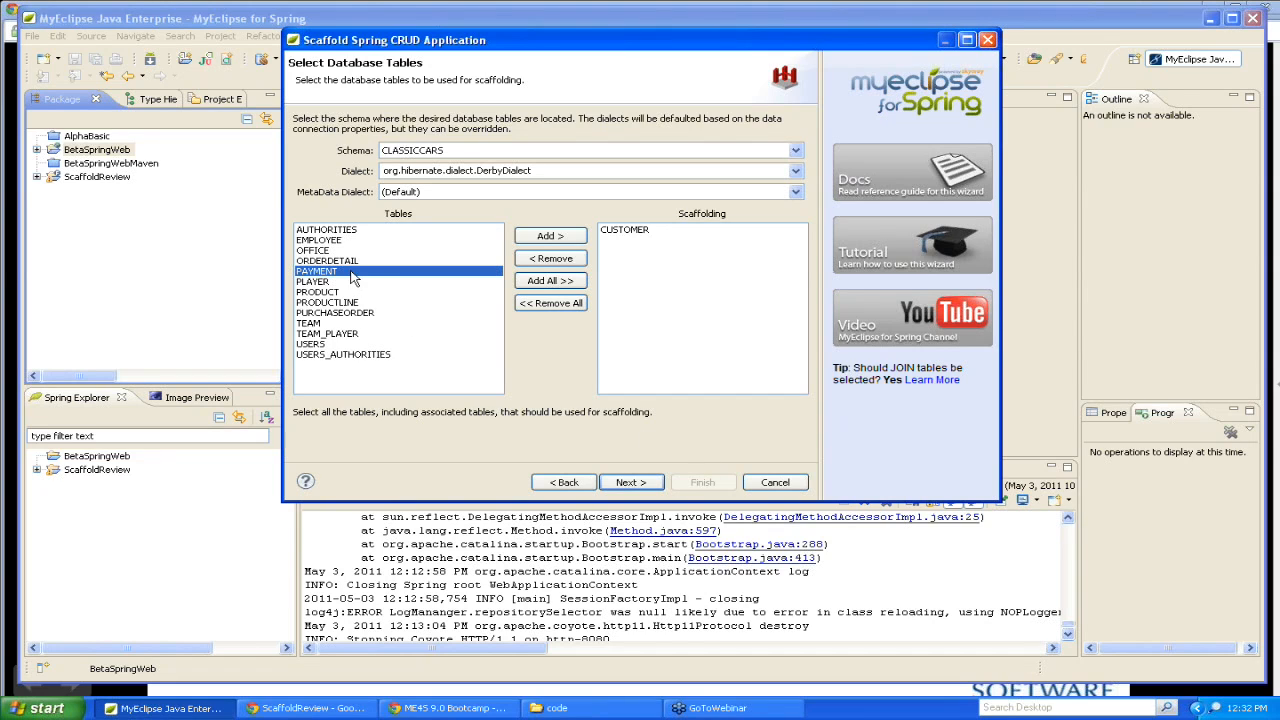
left_click(630, 482)
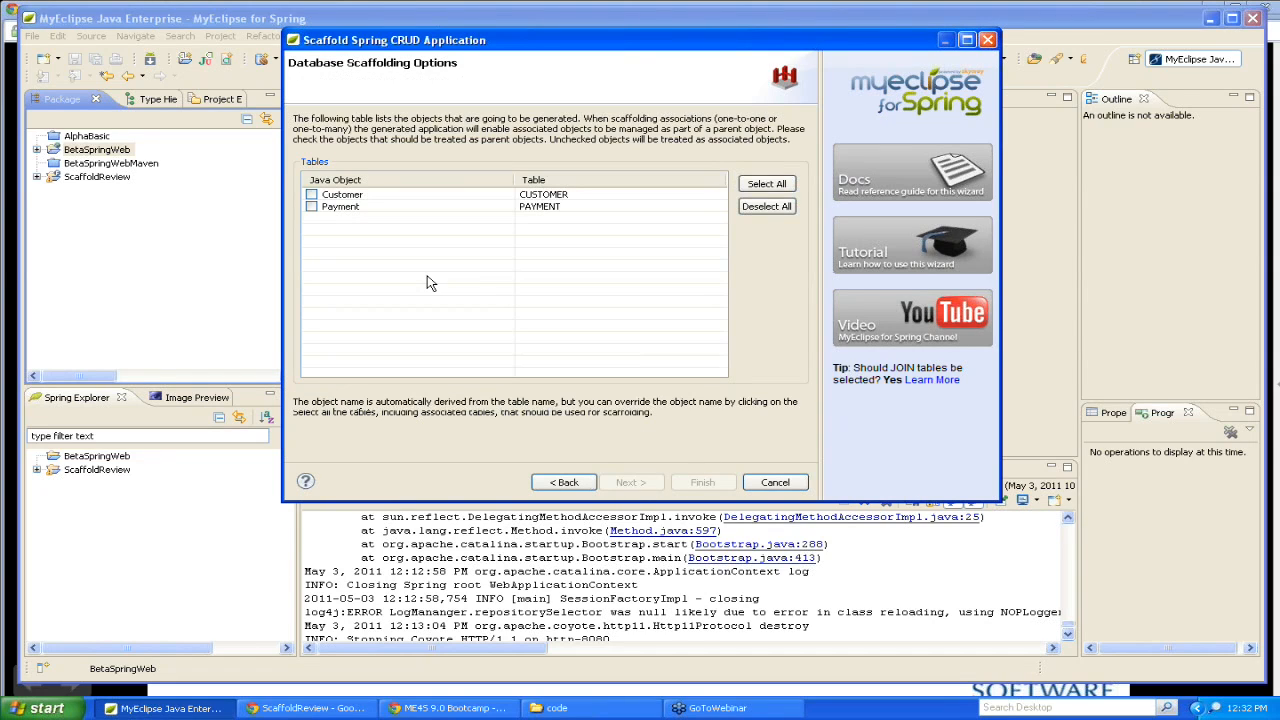
left_click(312, 194)
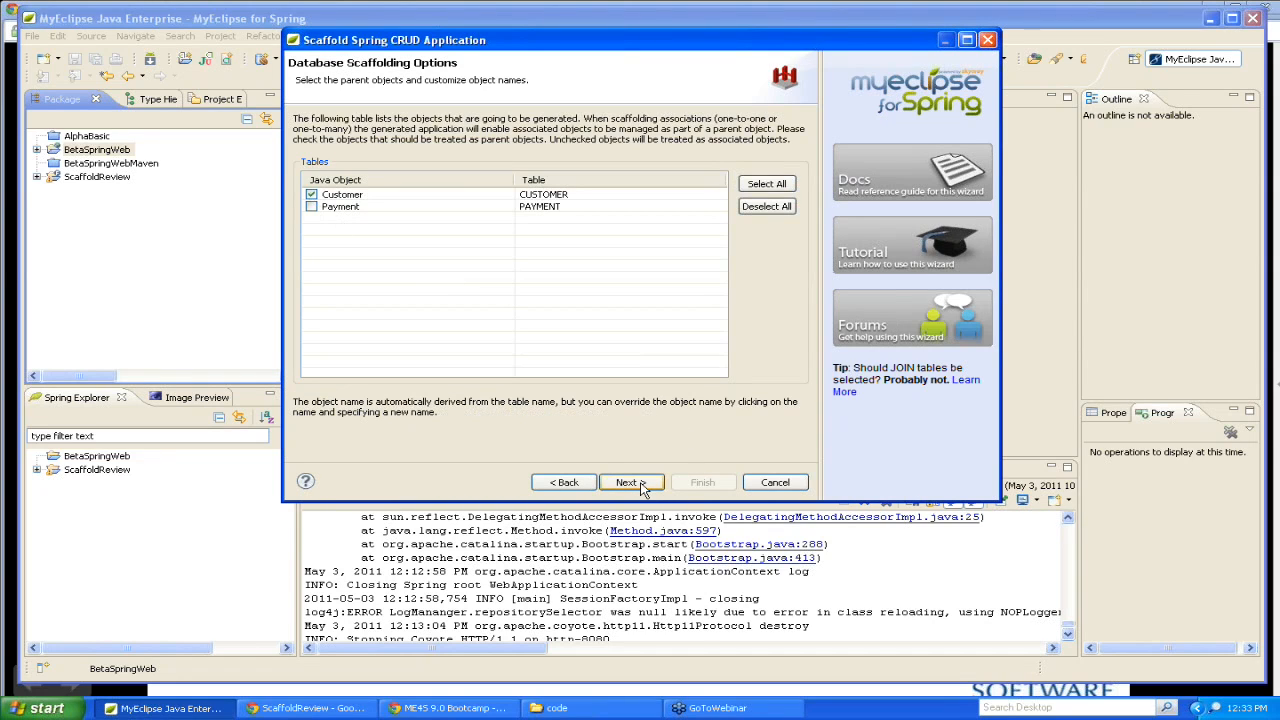
left_click(628, 482)
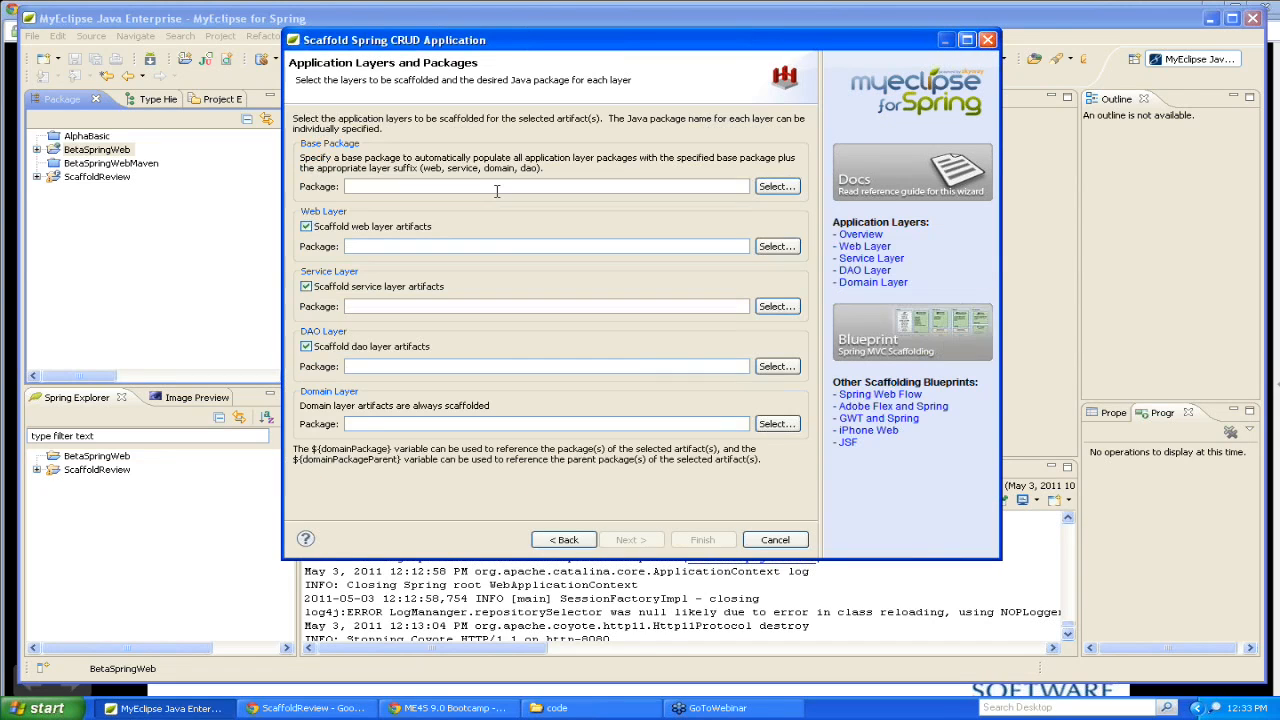
Finish the scaffolding wizard with base package org.beta and web-layer artifacts unchecked.
type("org.beta")
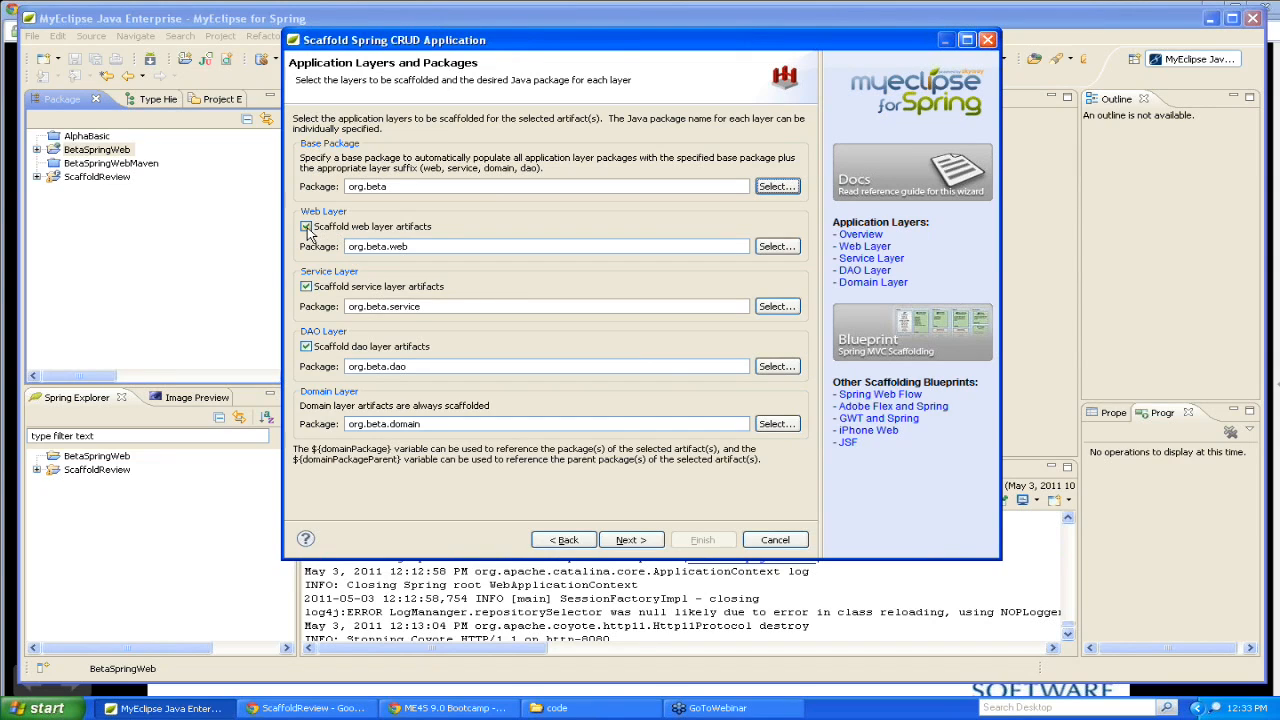
left_click(308, 226)
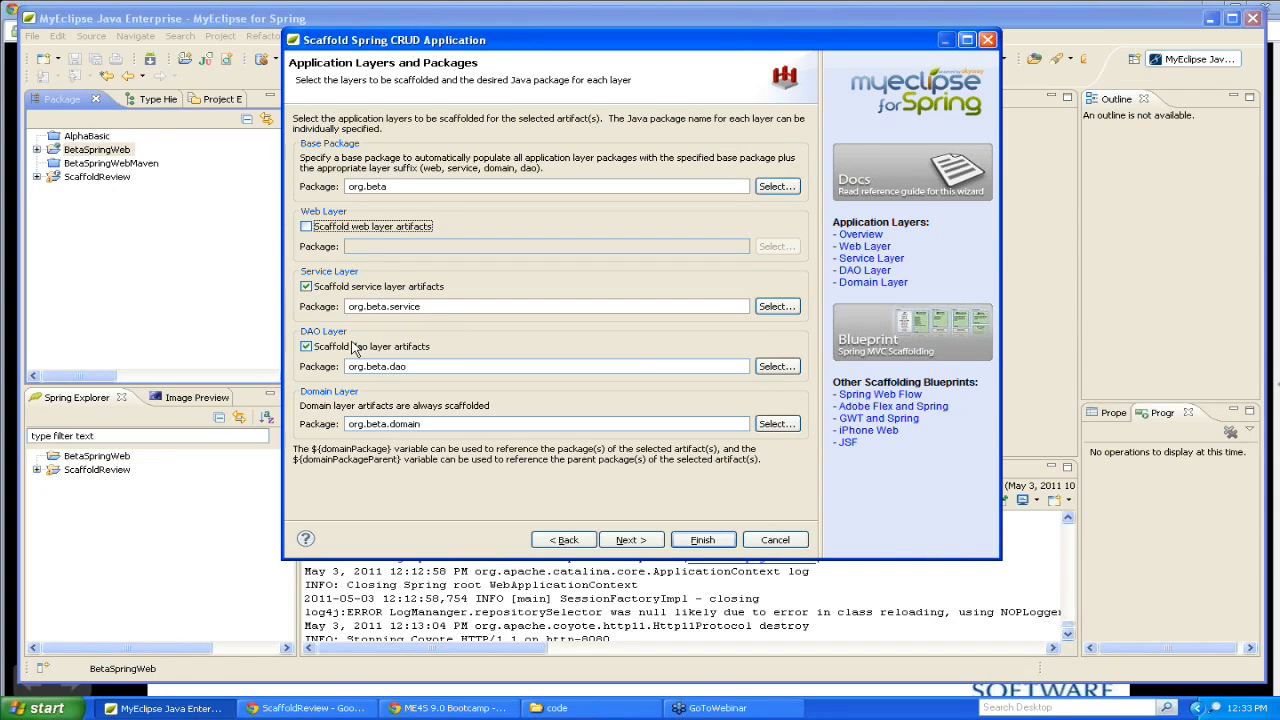
mouse_move(632, 540)
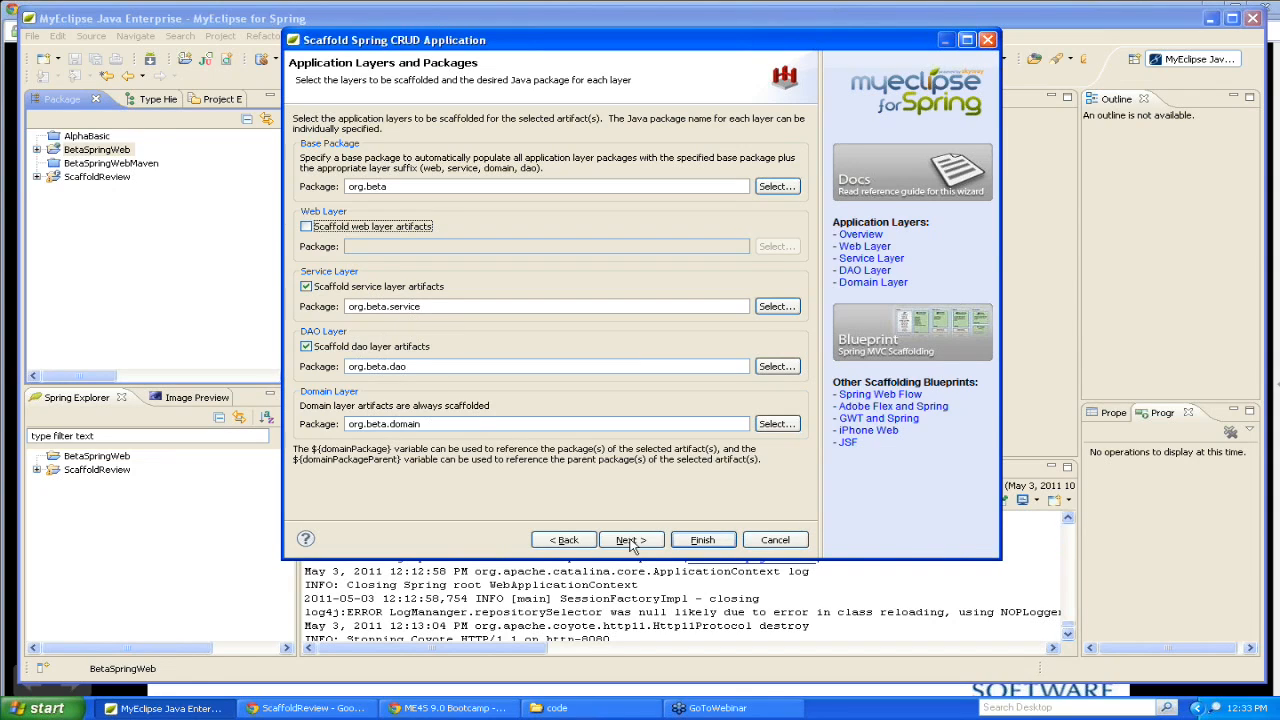
left_click(632, 540)
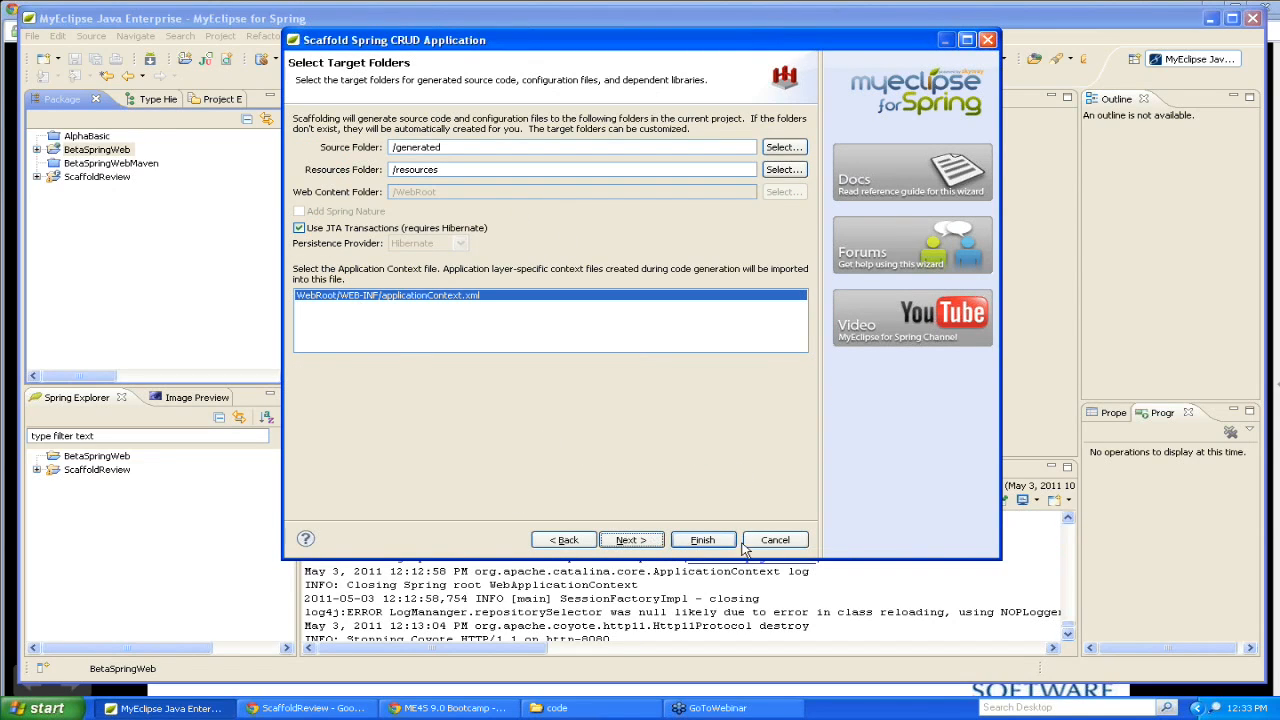
left_click(702, 540)
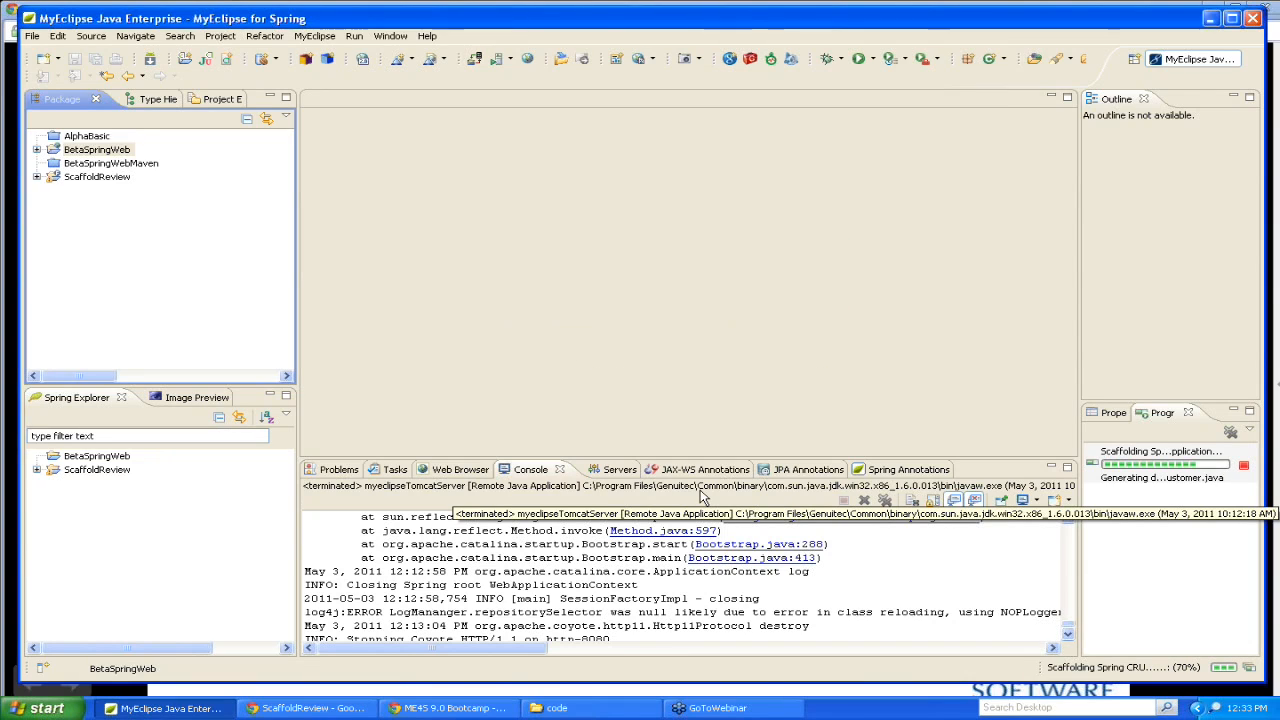
Expand BetaSpringWeb's generated folder to show org.beta.dao, org.beta.domain and org.beta.service.
left_click(96, 148)
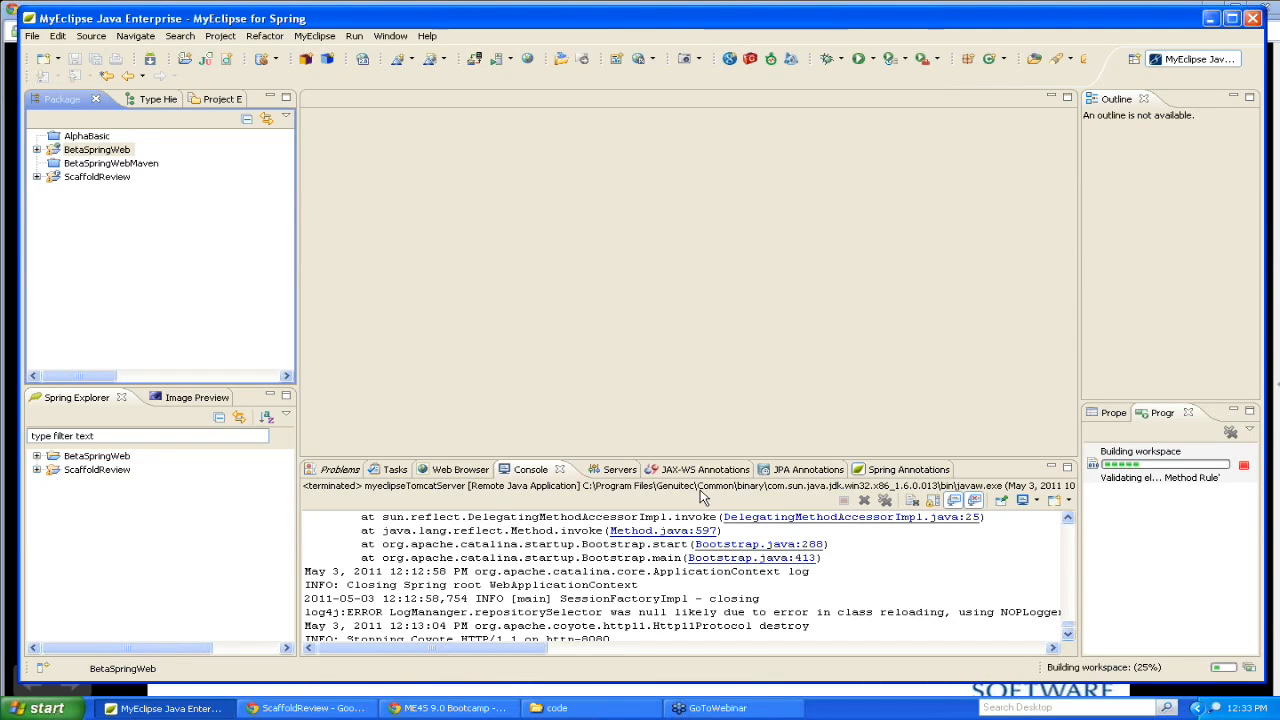
left_click(96, 148)
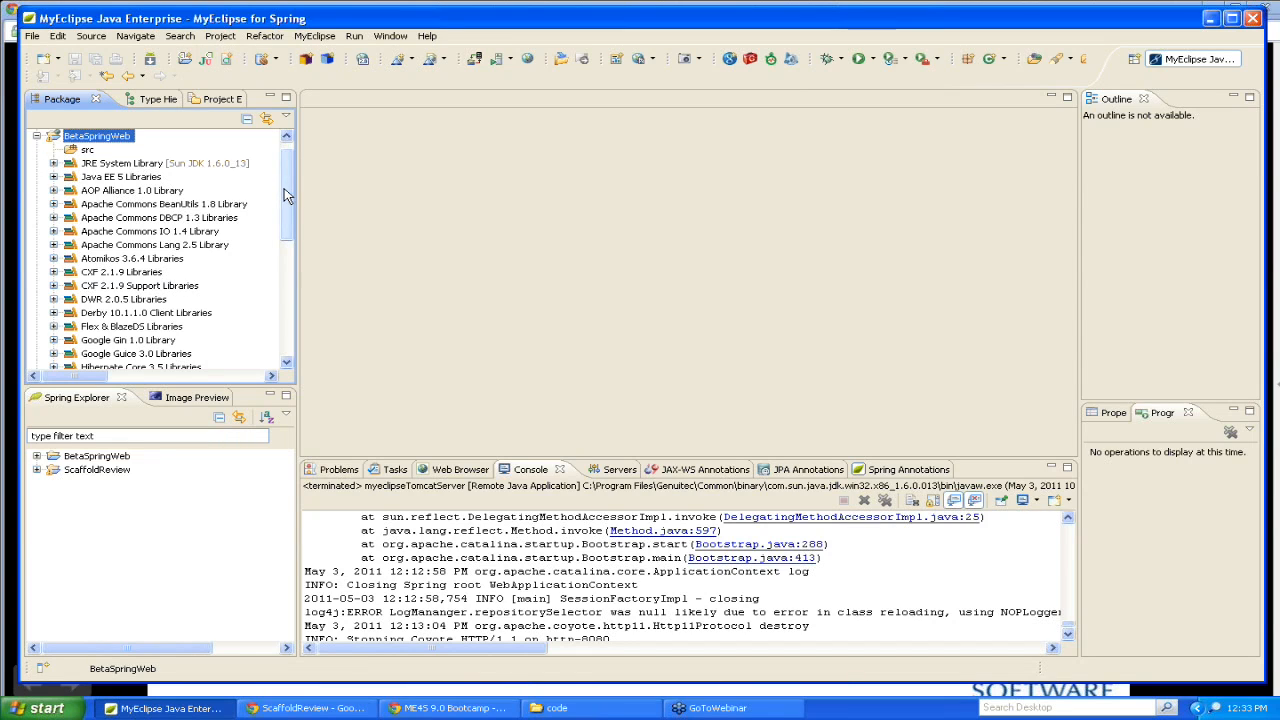
scroll("down", 3)
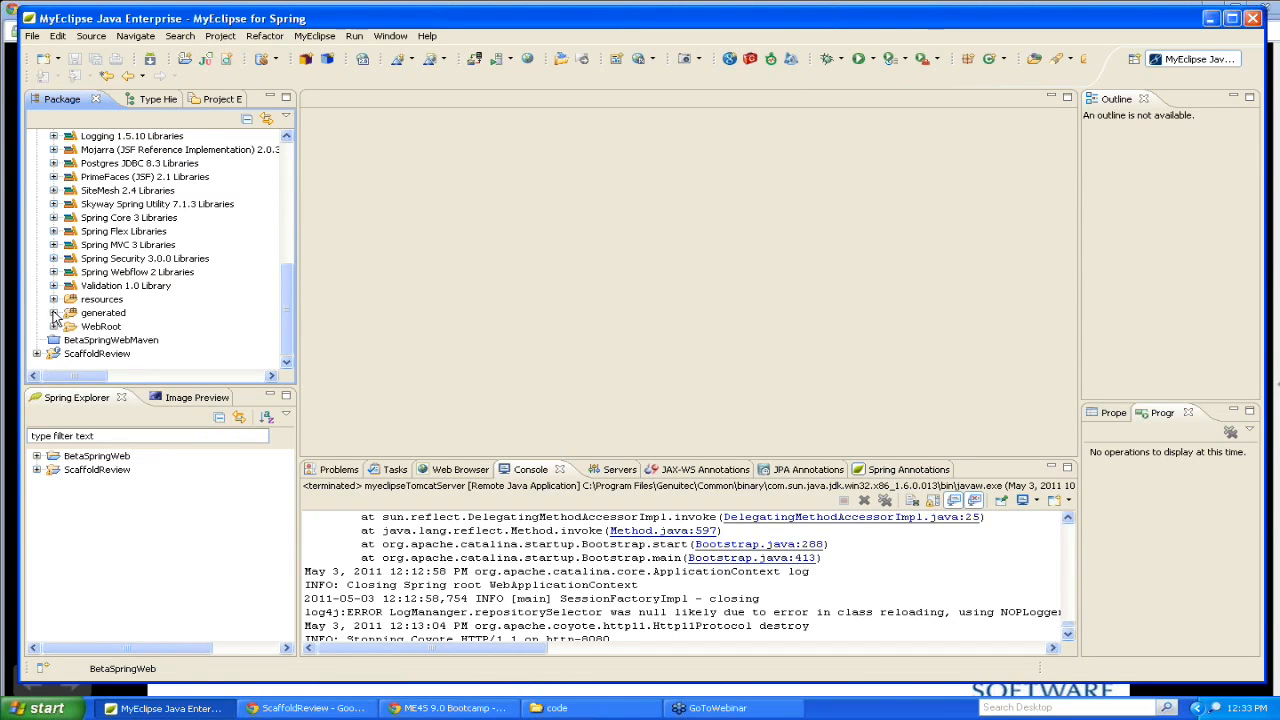
left_click(54, 312)
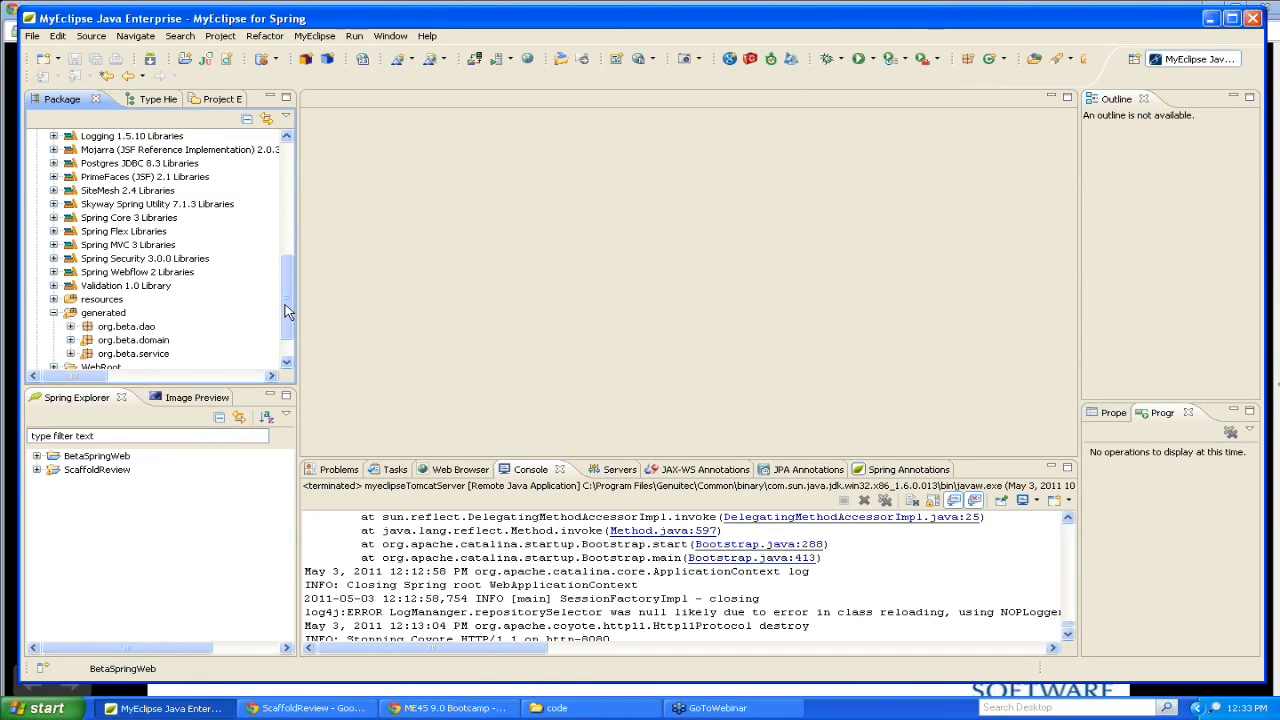
scroll("down", 3)
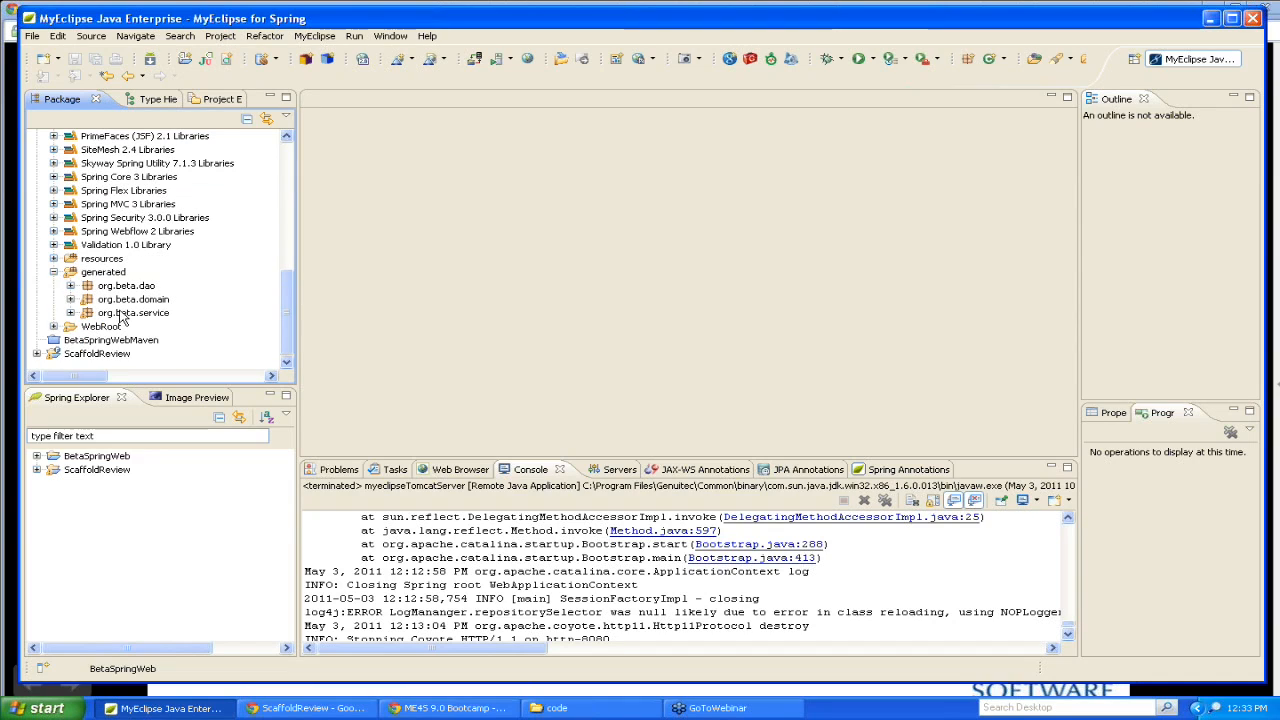
mouse_move(142, 302)
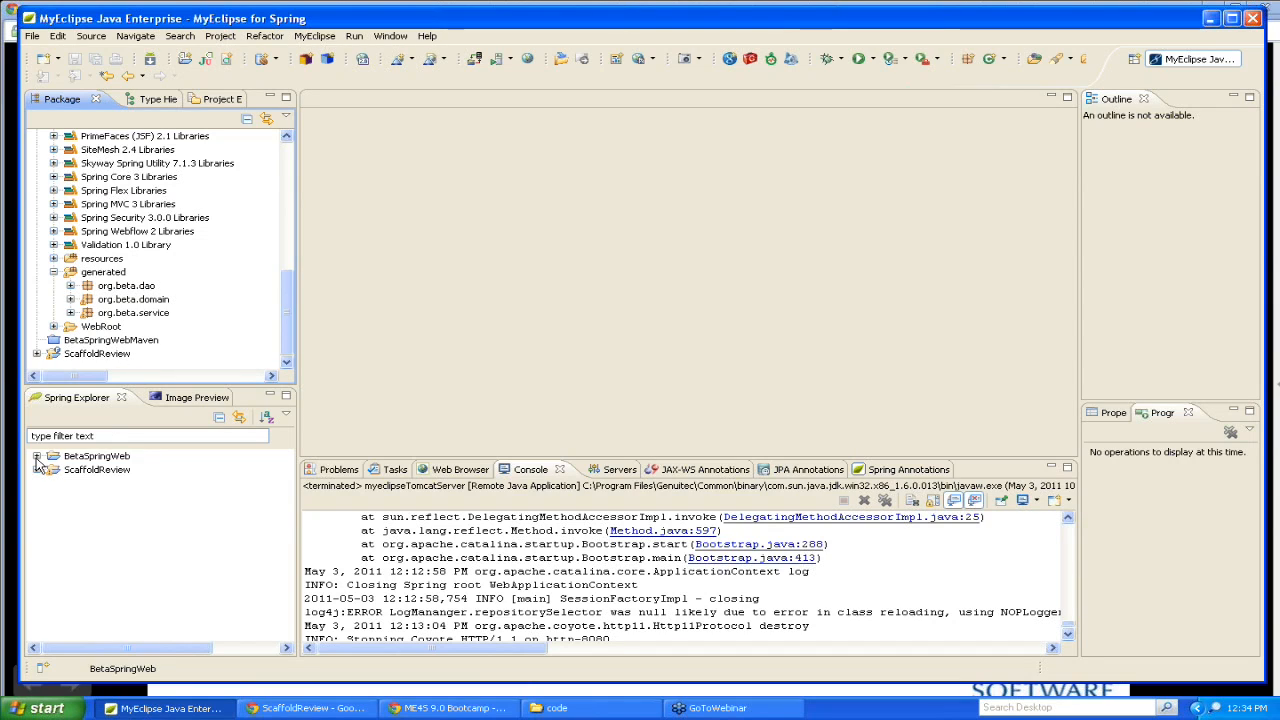
Expand BetaSpringWeb's Beans in Spring Explorer and show BetaSpringWeb-dao-context.xml as a bean graph.
left_click(36, 456)
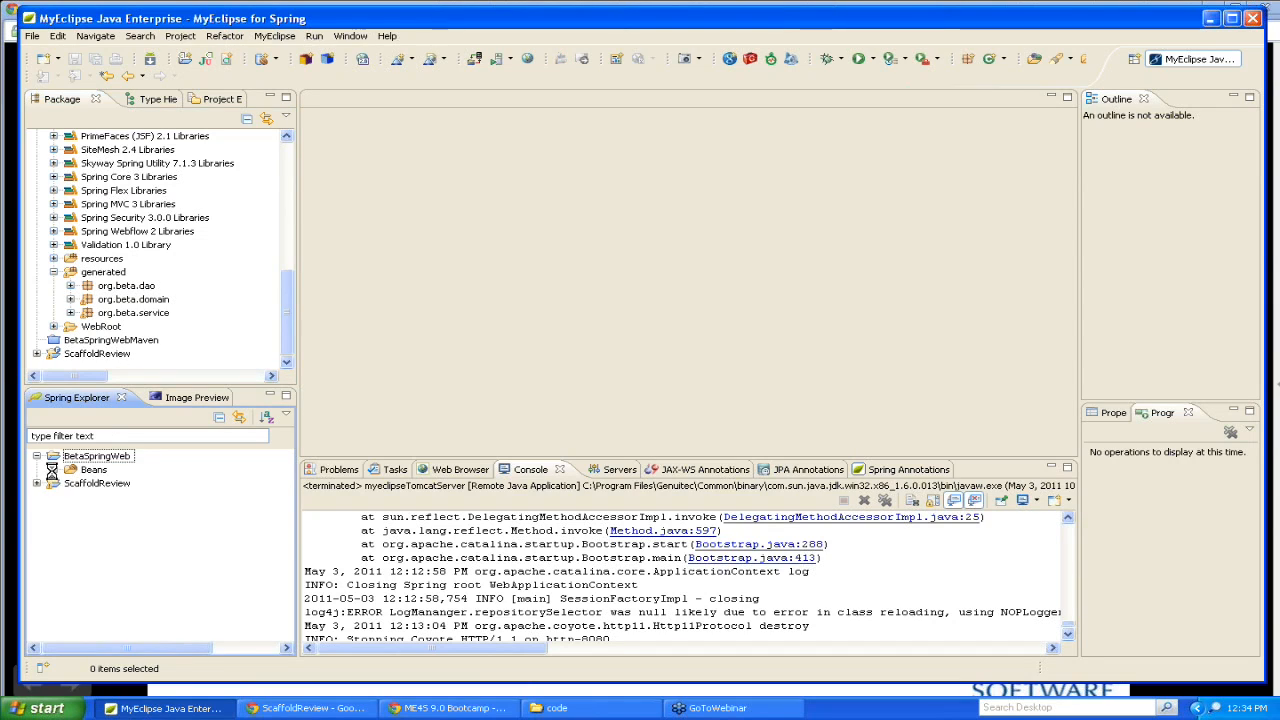
left_click(62, 468)
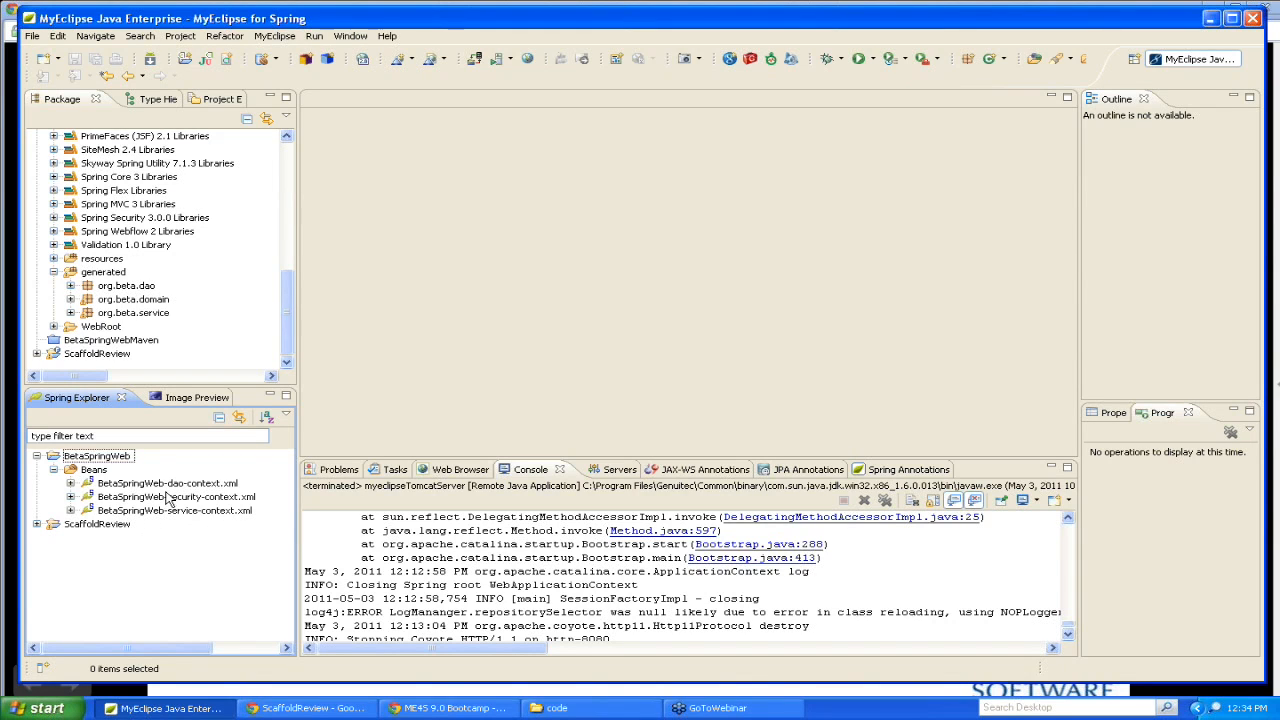
mouse_move(168, 498)
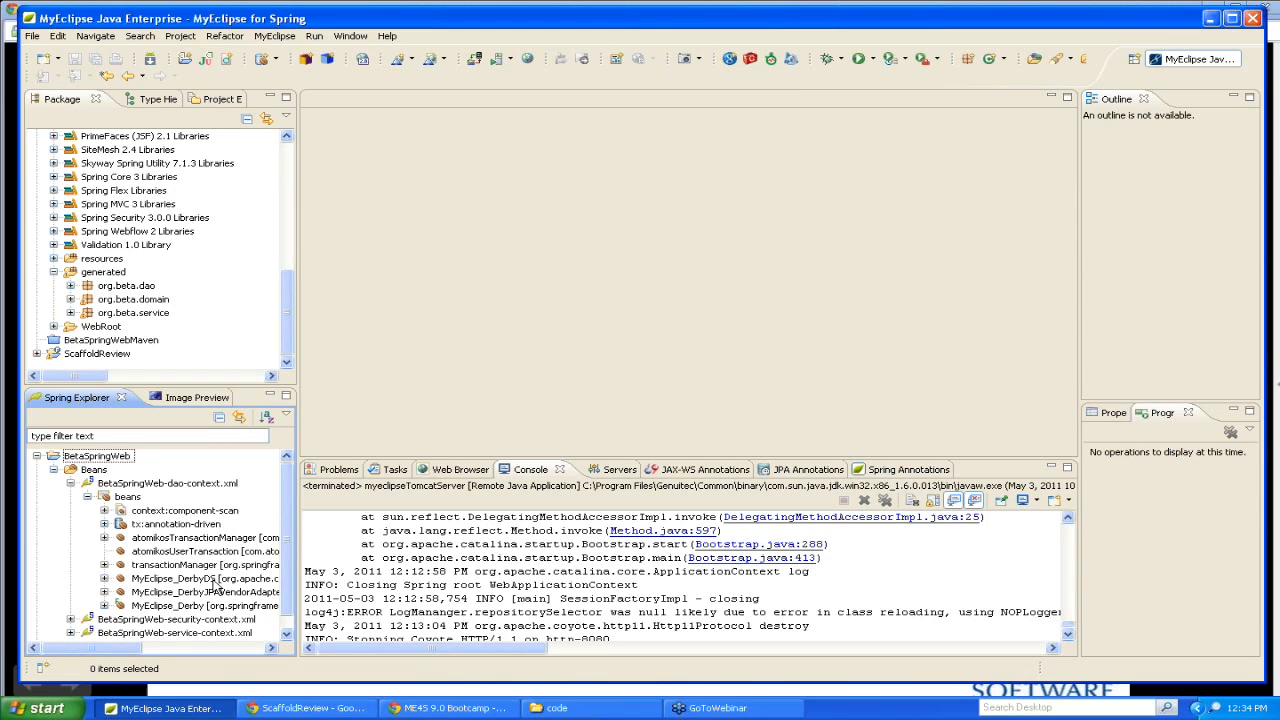
left_click(128, 496)
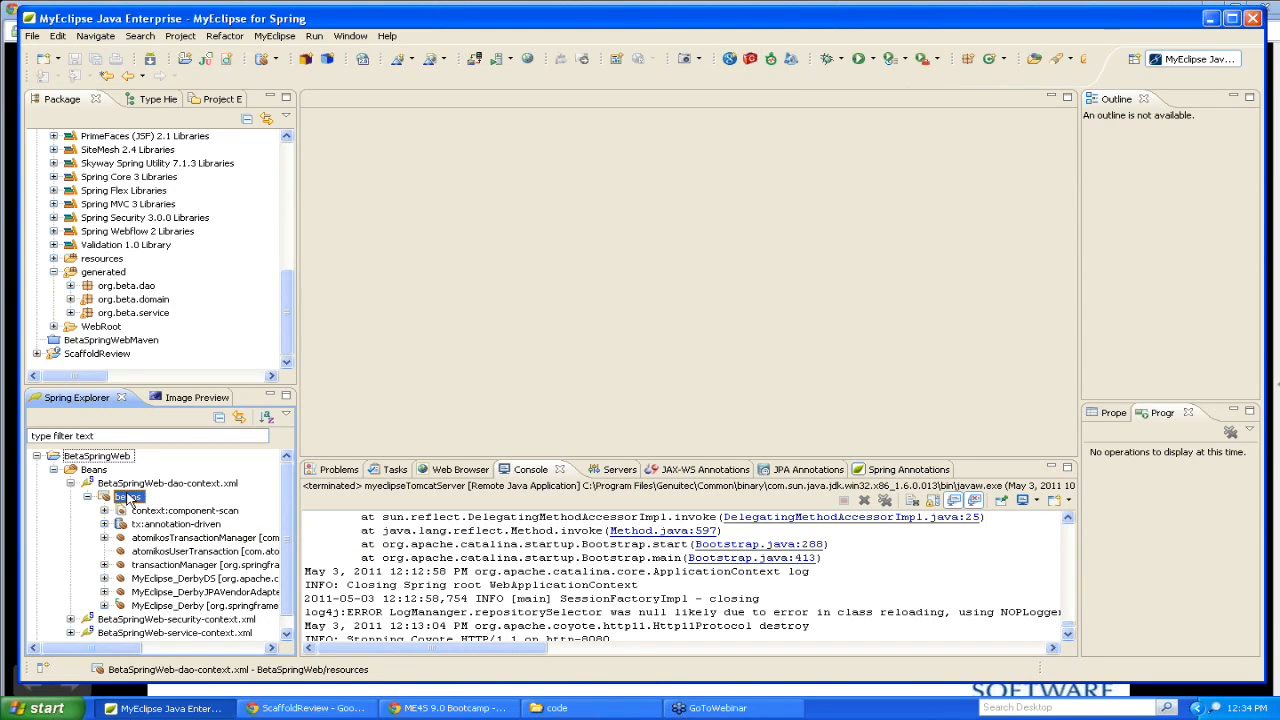
double_click(128, 496)
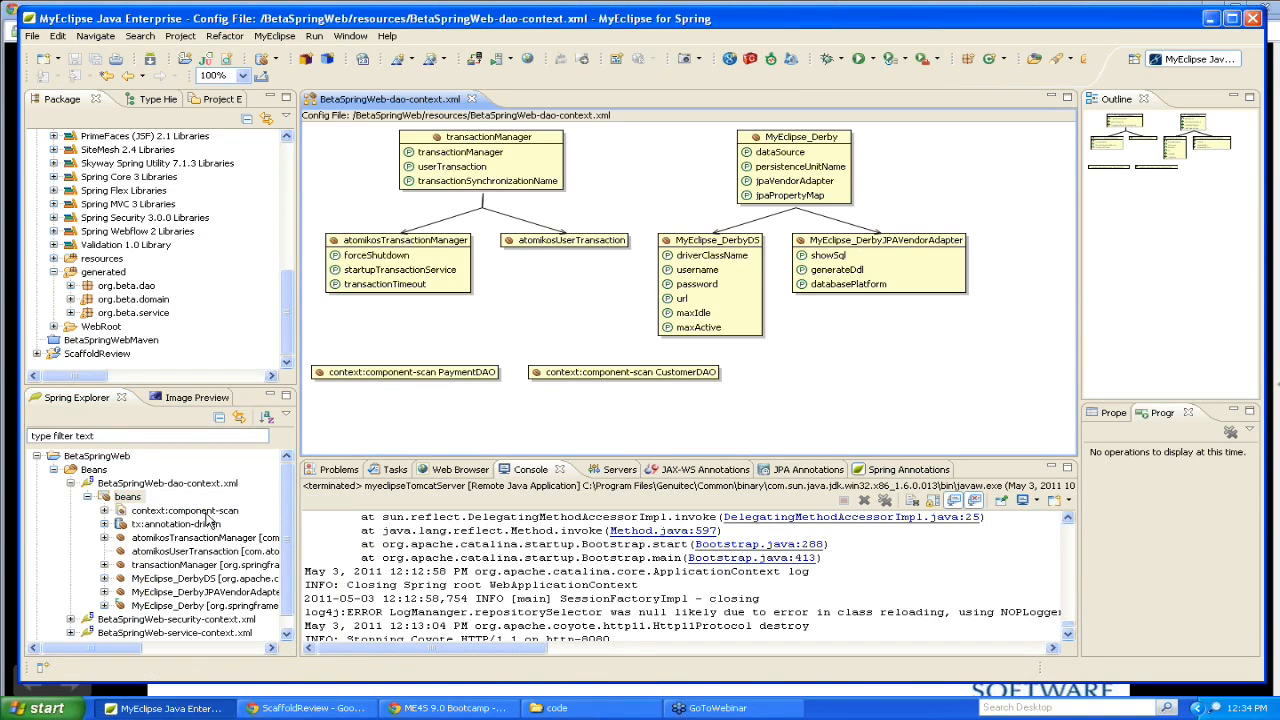